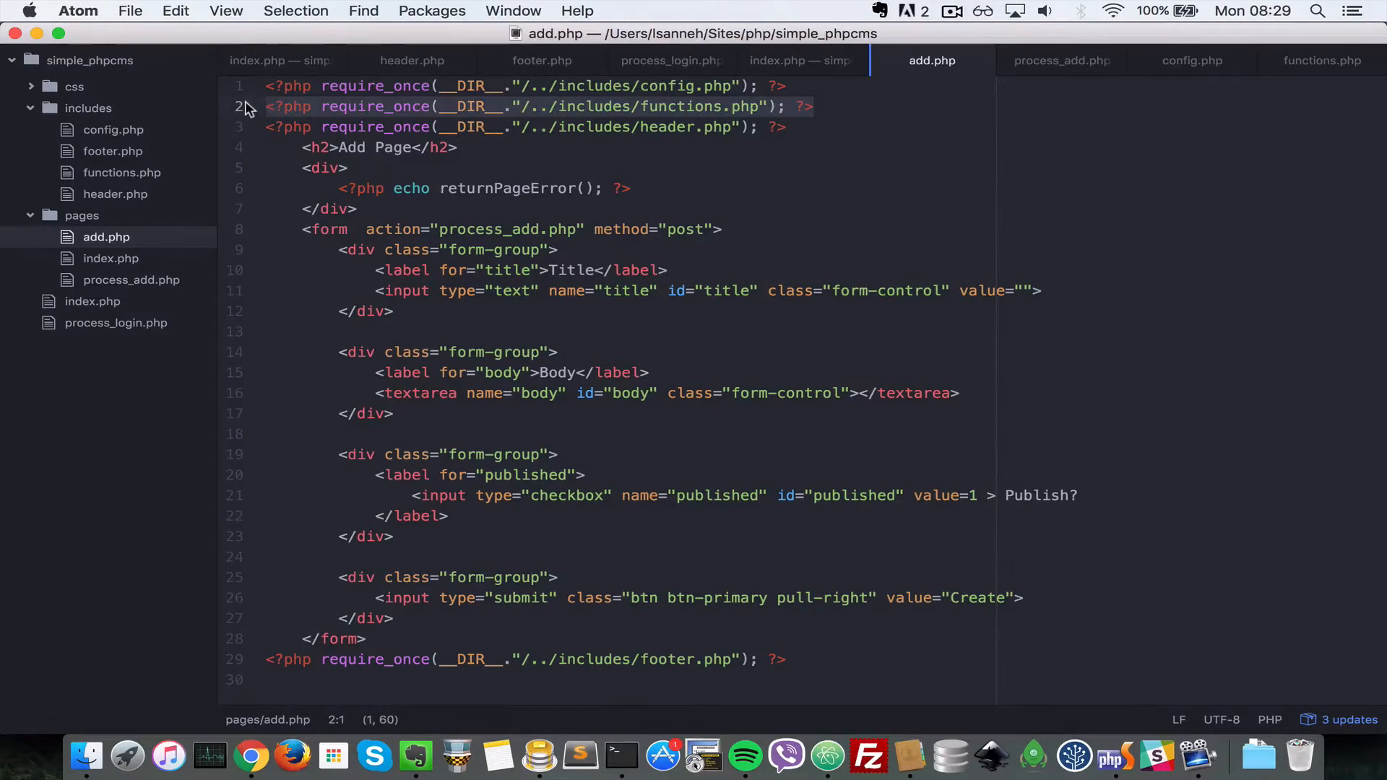
# Start process_add.php below the include lines with a title = $_POST draft
pyautogui.click(1062, 61)
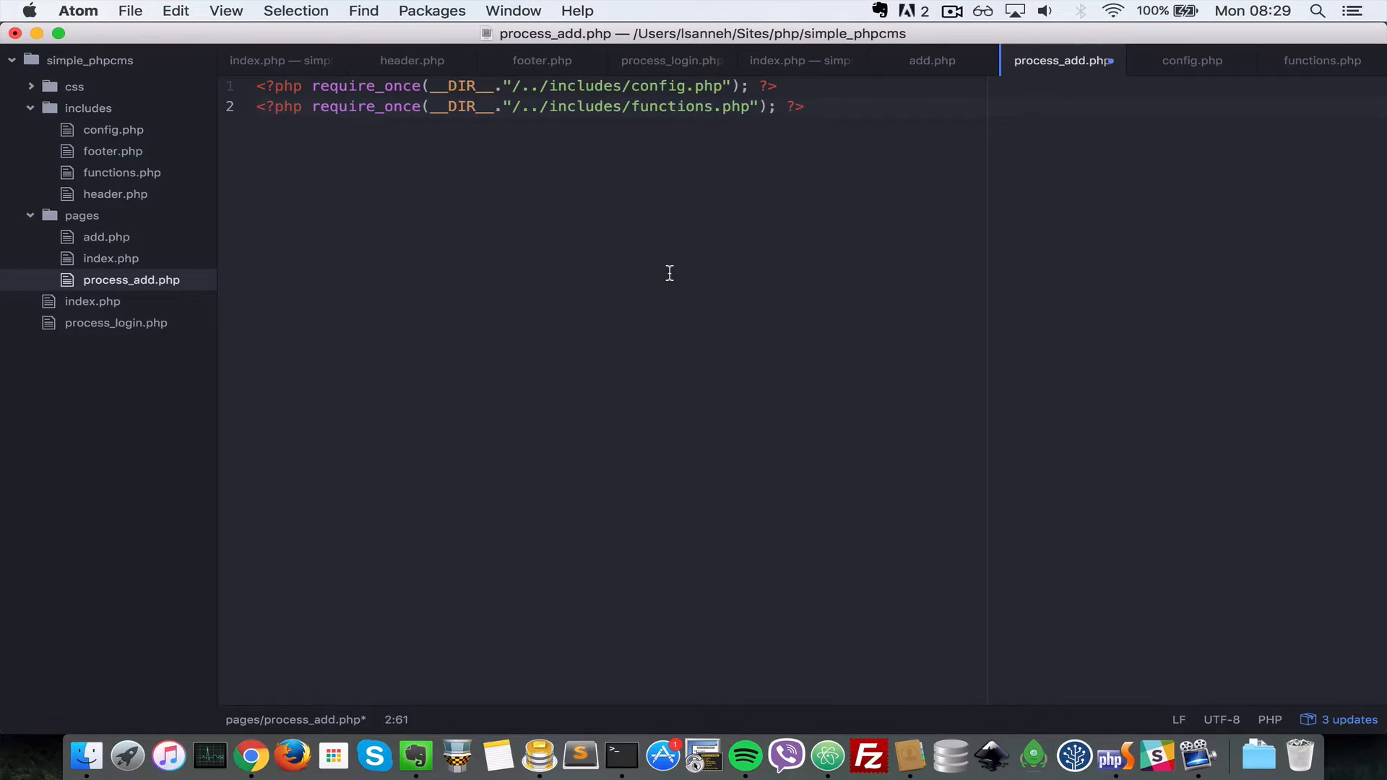
pyautogui.click(803, 105)
pyautogui.write('$')
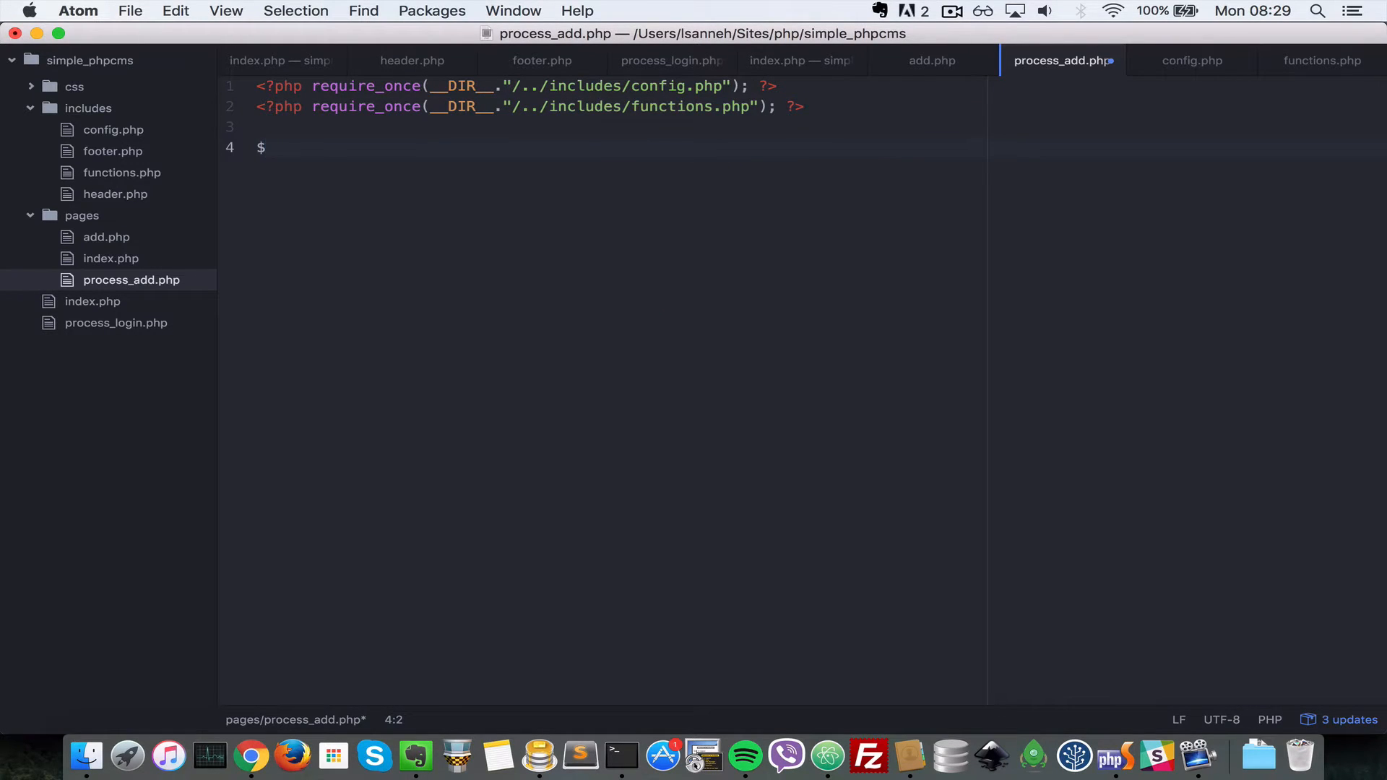
pyautogui.write('title =')
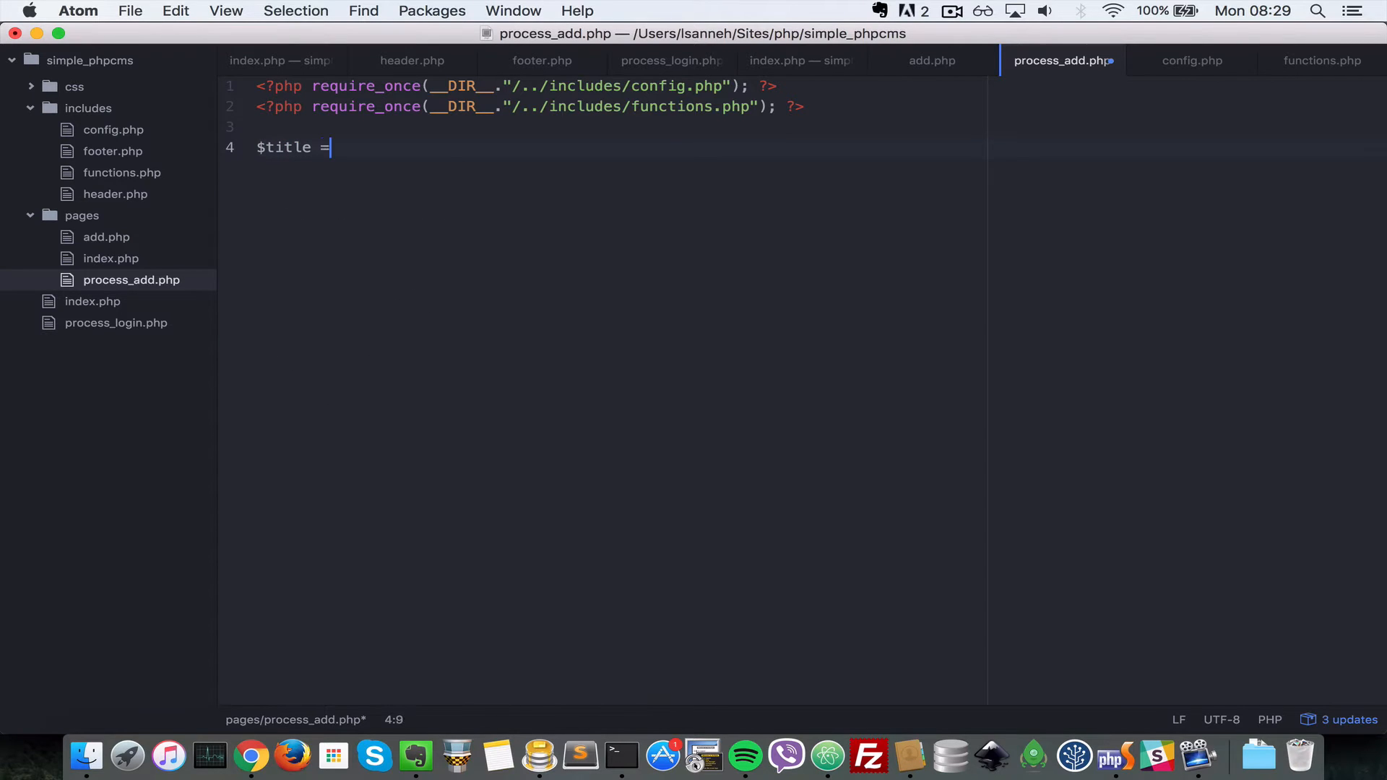
pyautogui.write('$_POST["title"];')
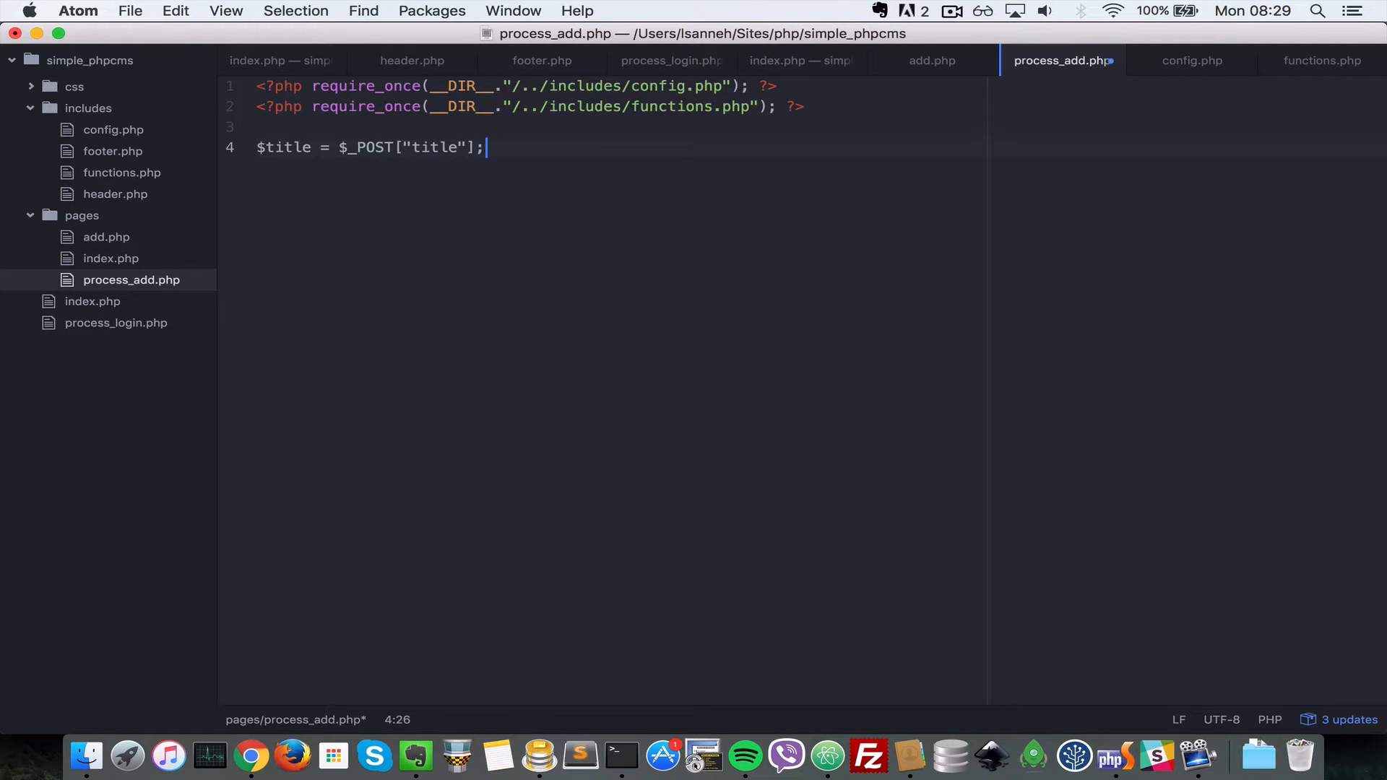
# Add an empty <?php ?> block and remove the unfinished title and body lines
pyautogui.click(258, 127)
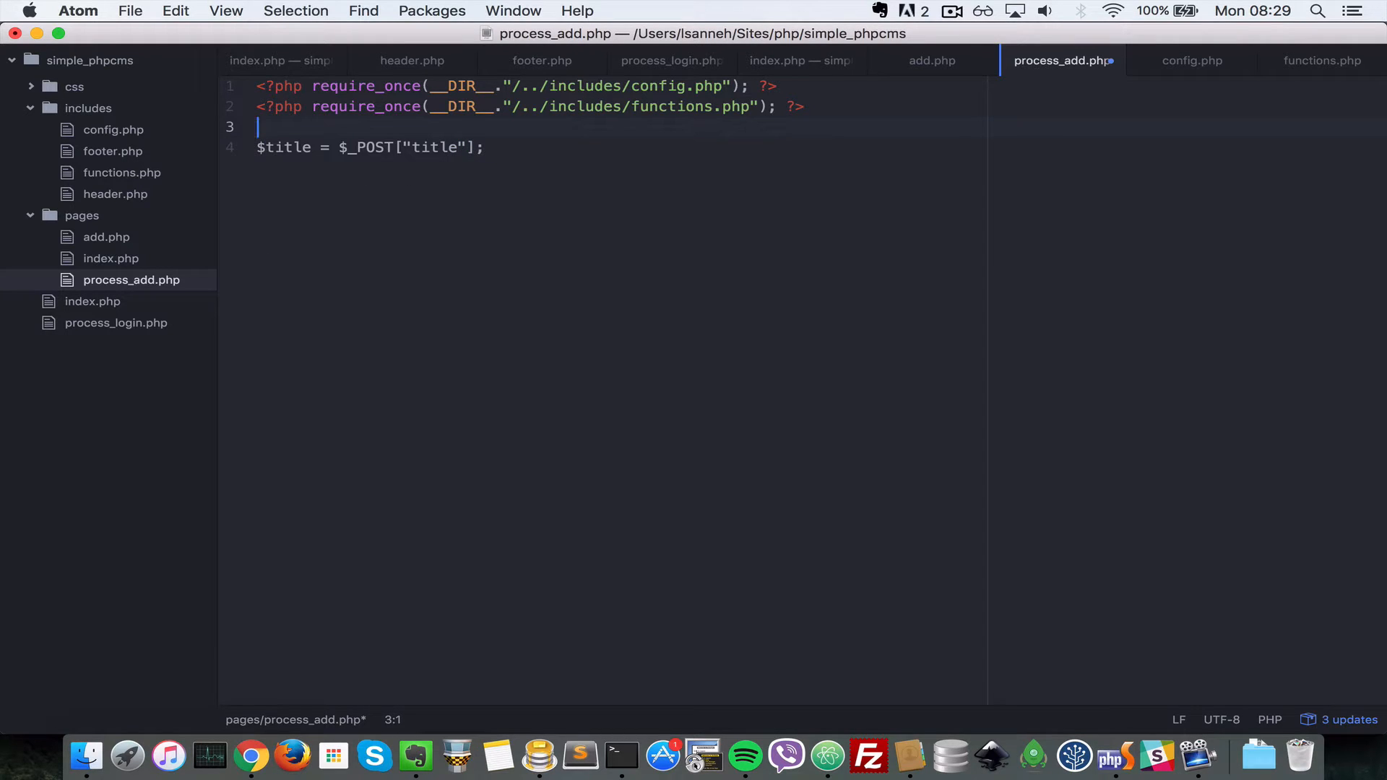
pyautogui.write('<?php ?>')
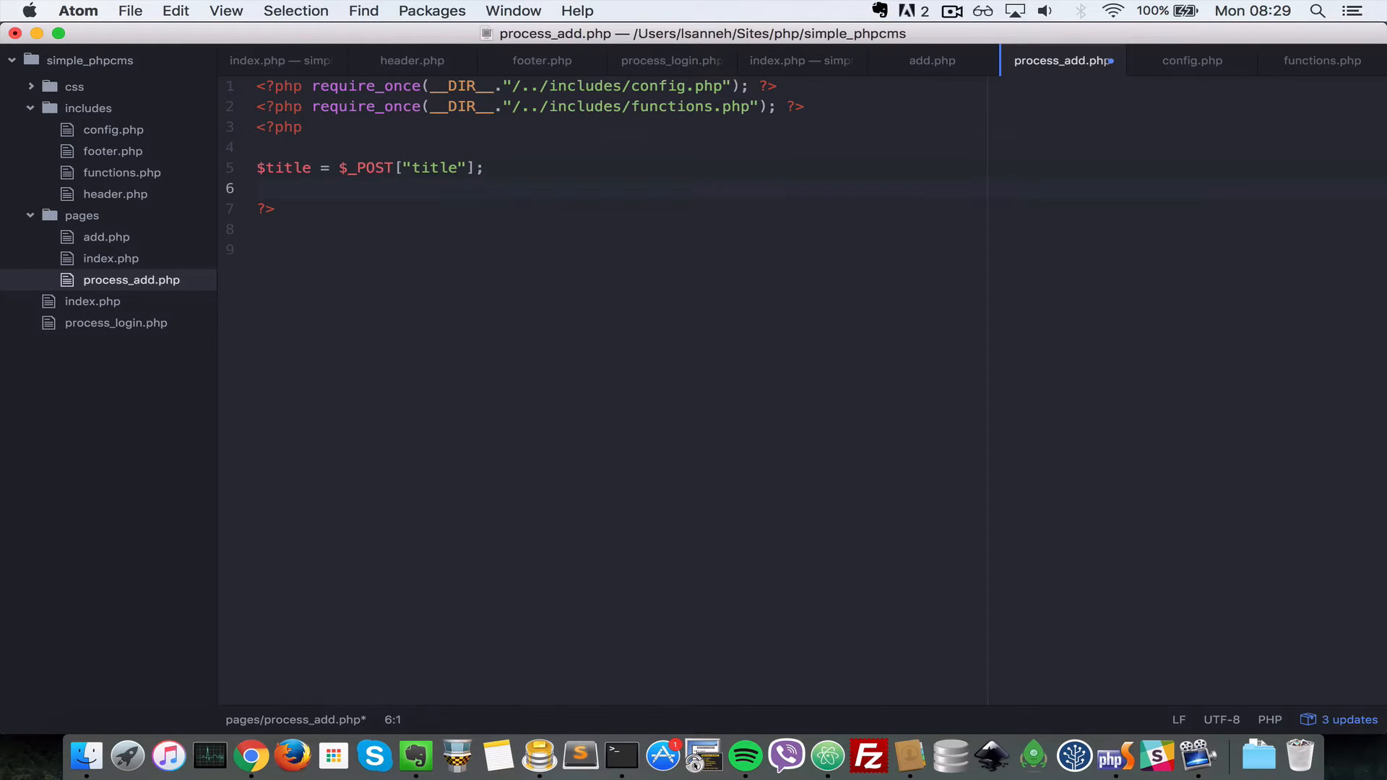
pyautogui.write('$b')
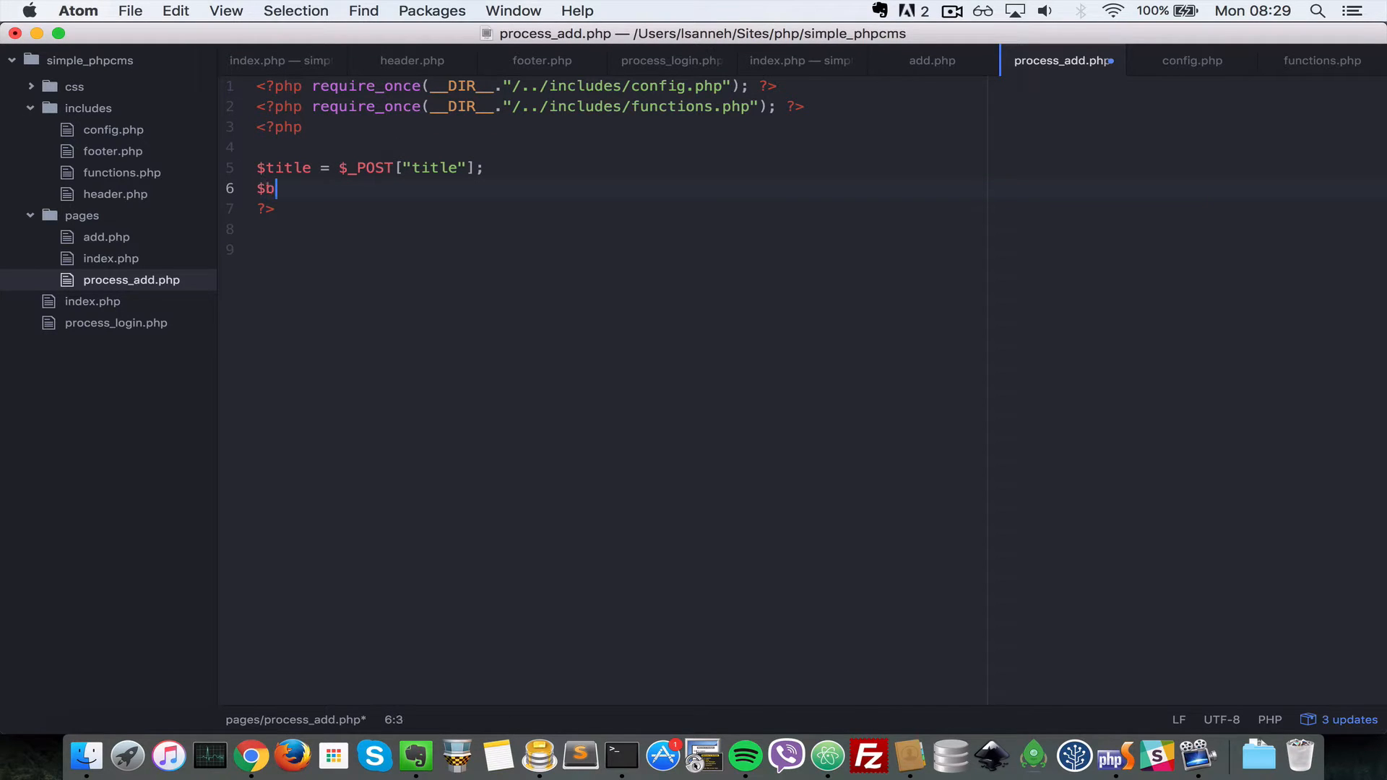
pyautogui.write('ody')
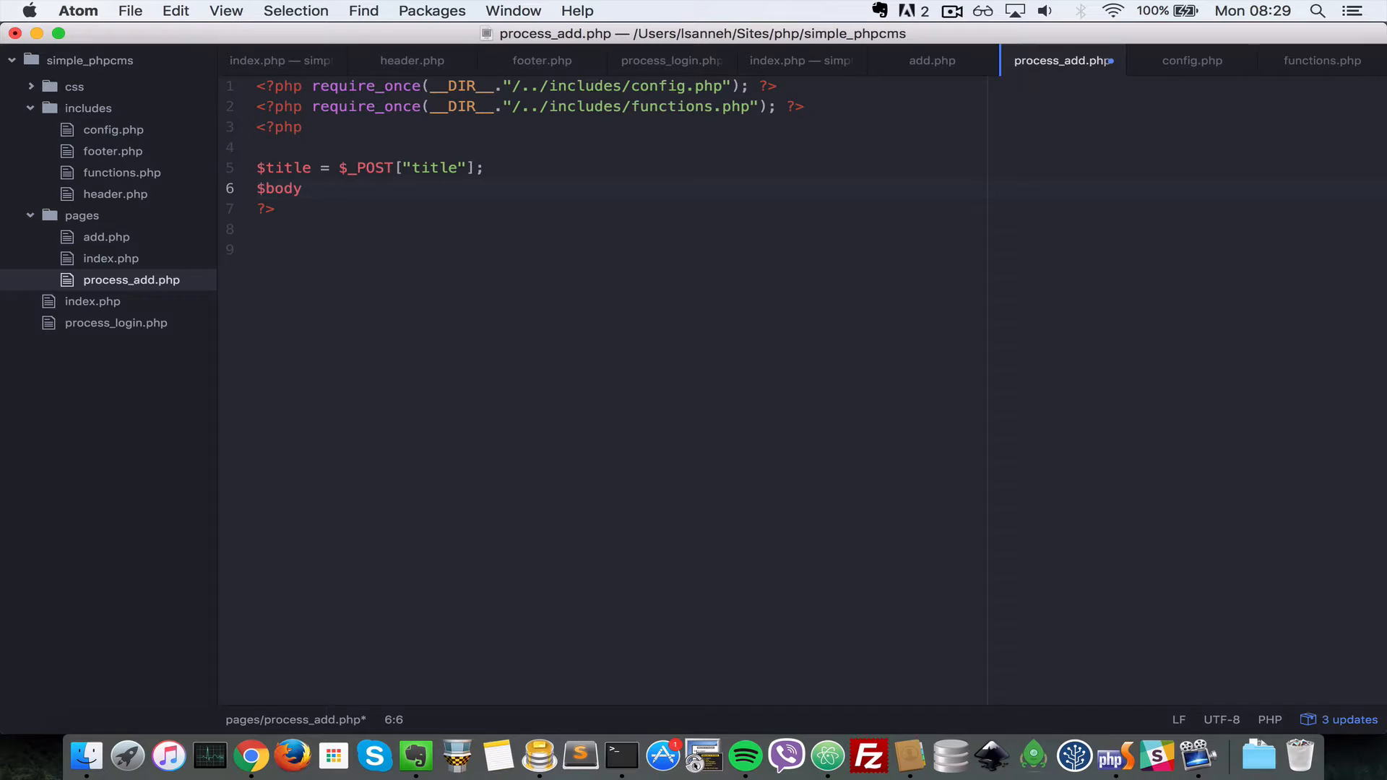
pyautogui.click(305, 188)
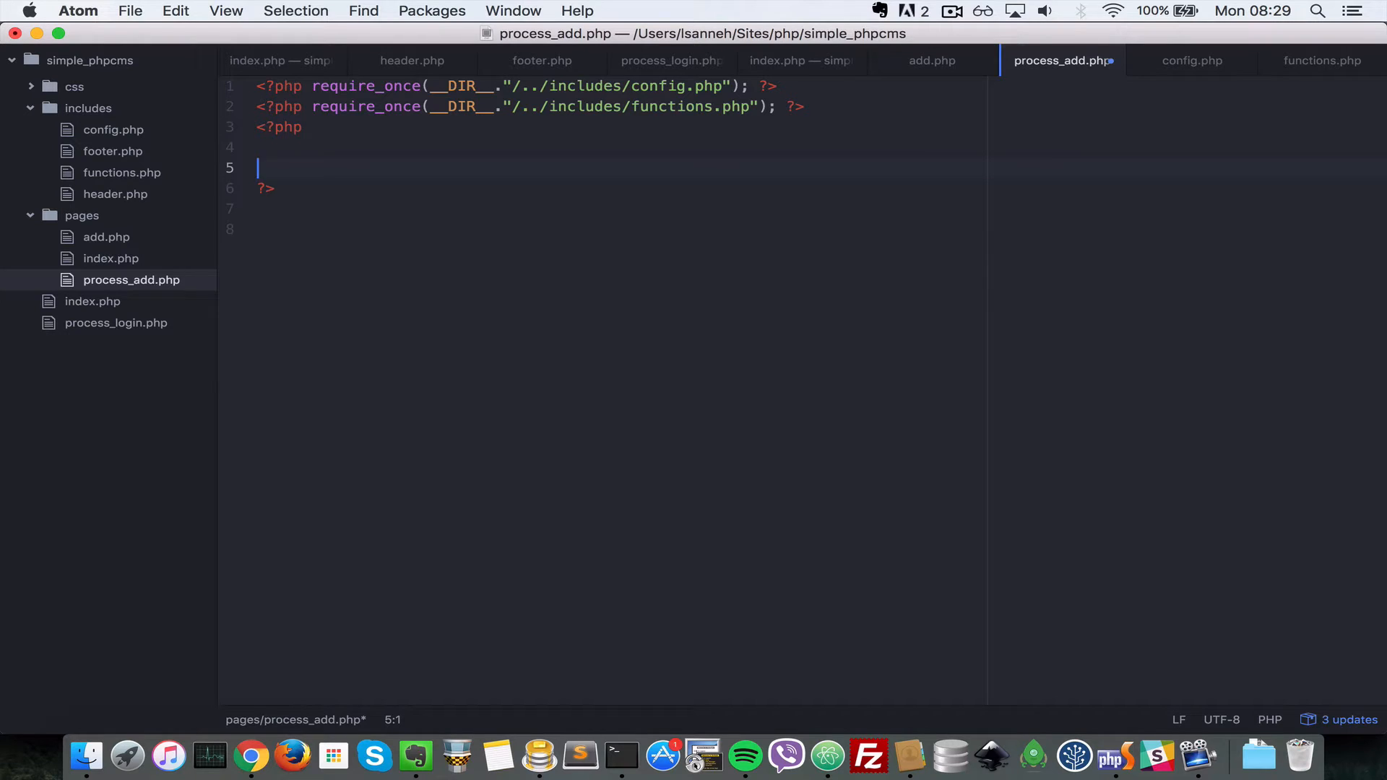
# Write if(isset($_POST["published"])){ $_POST["published"] = 1; }
pyautogui.write('if(')
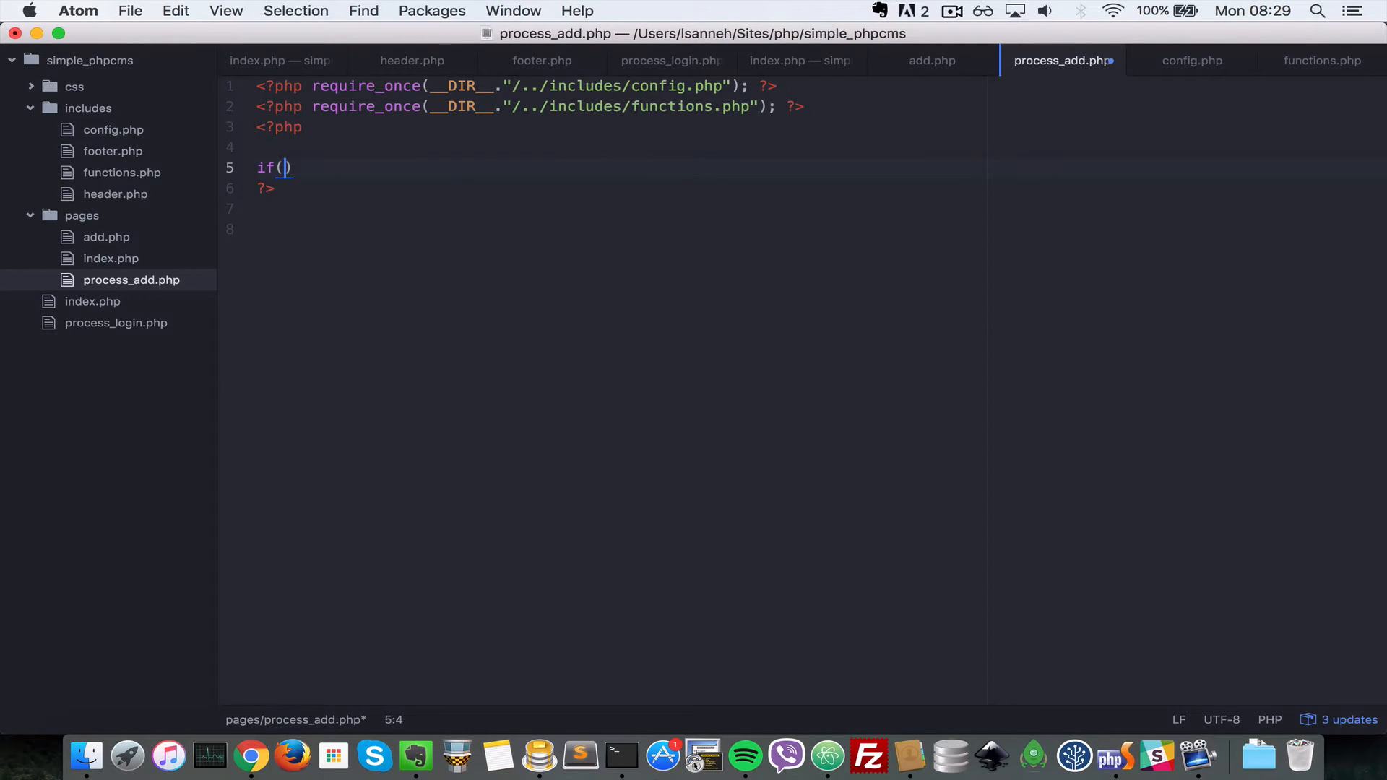
pyautogui.write('isset($')
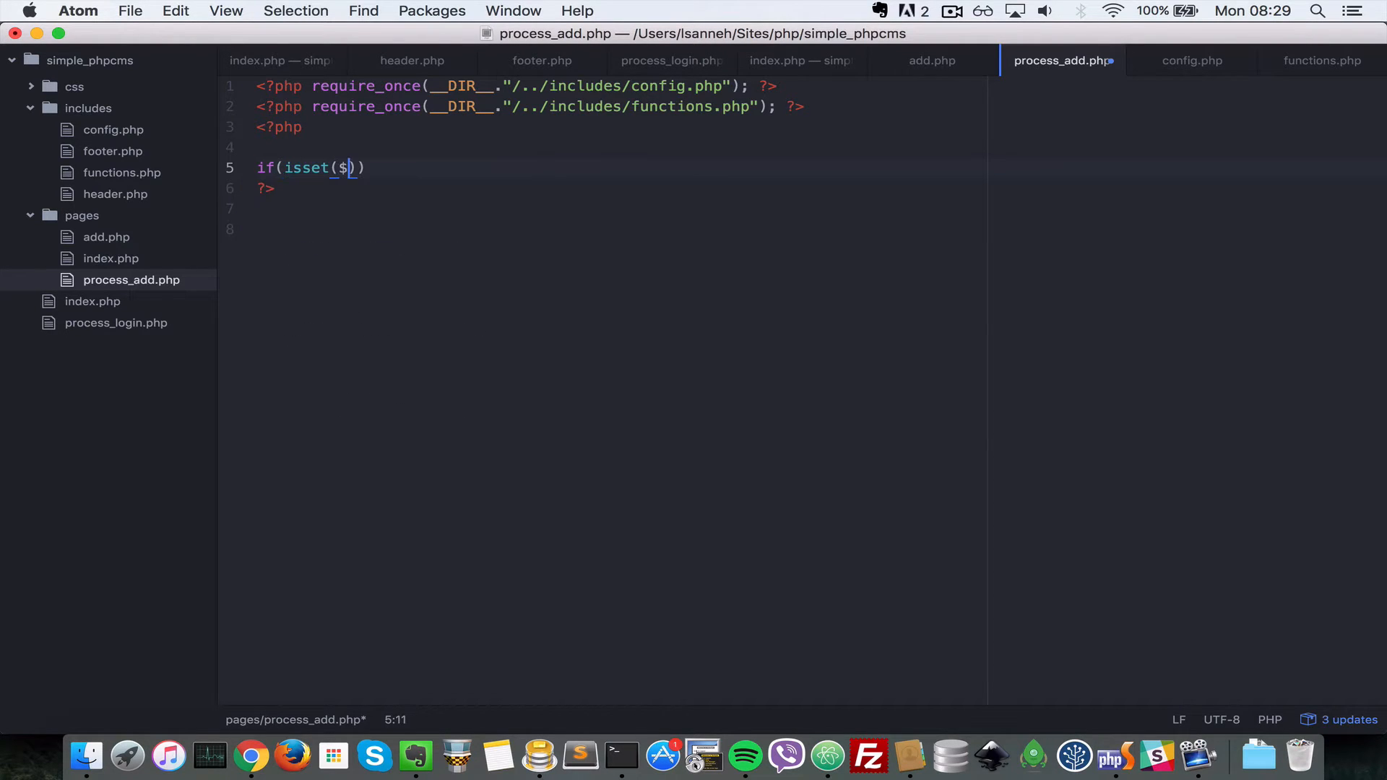
pyautogui.write('_POST[')
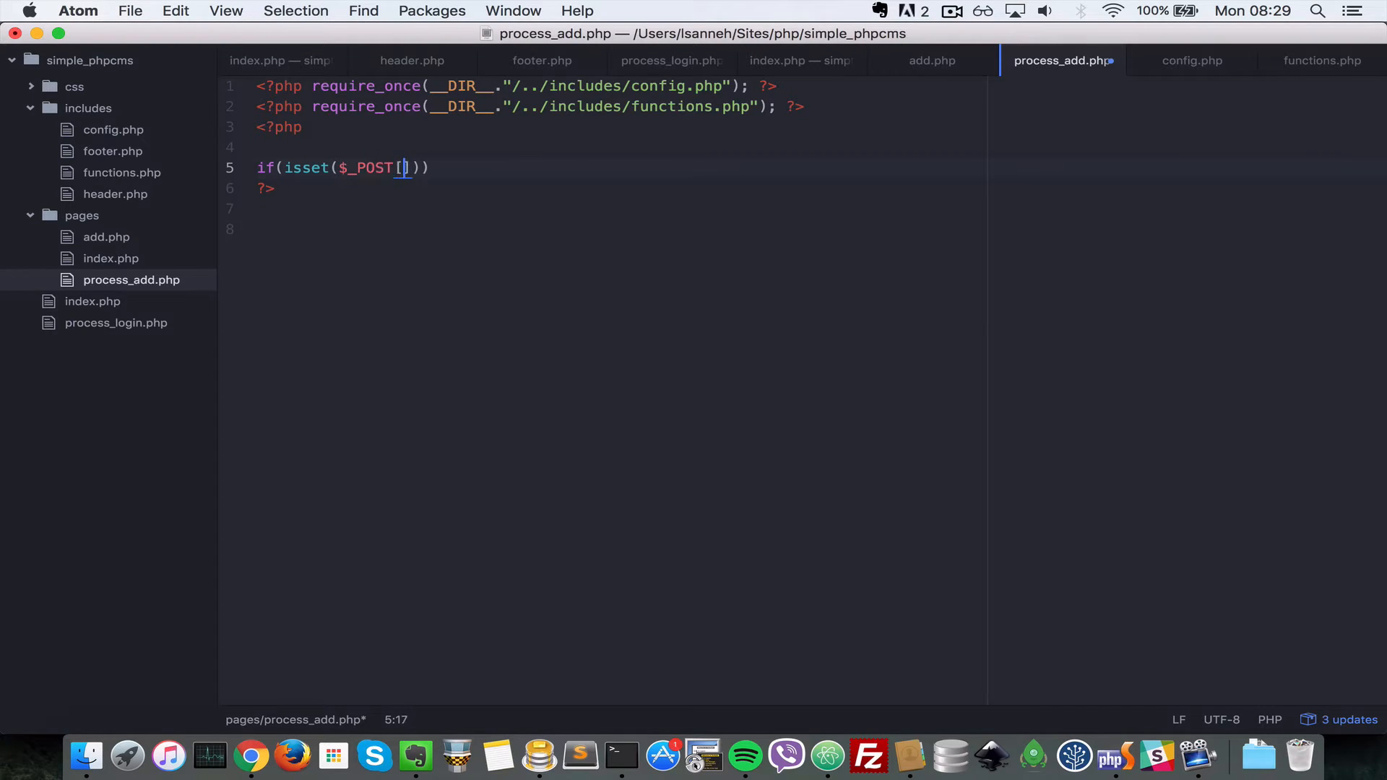
pyautogui.write('"pub"')
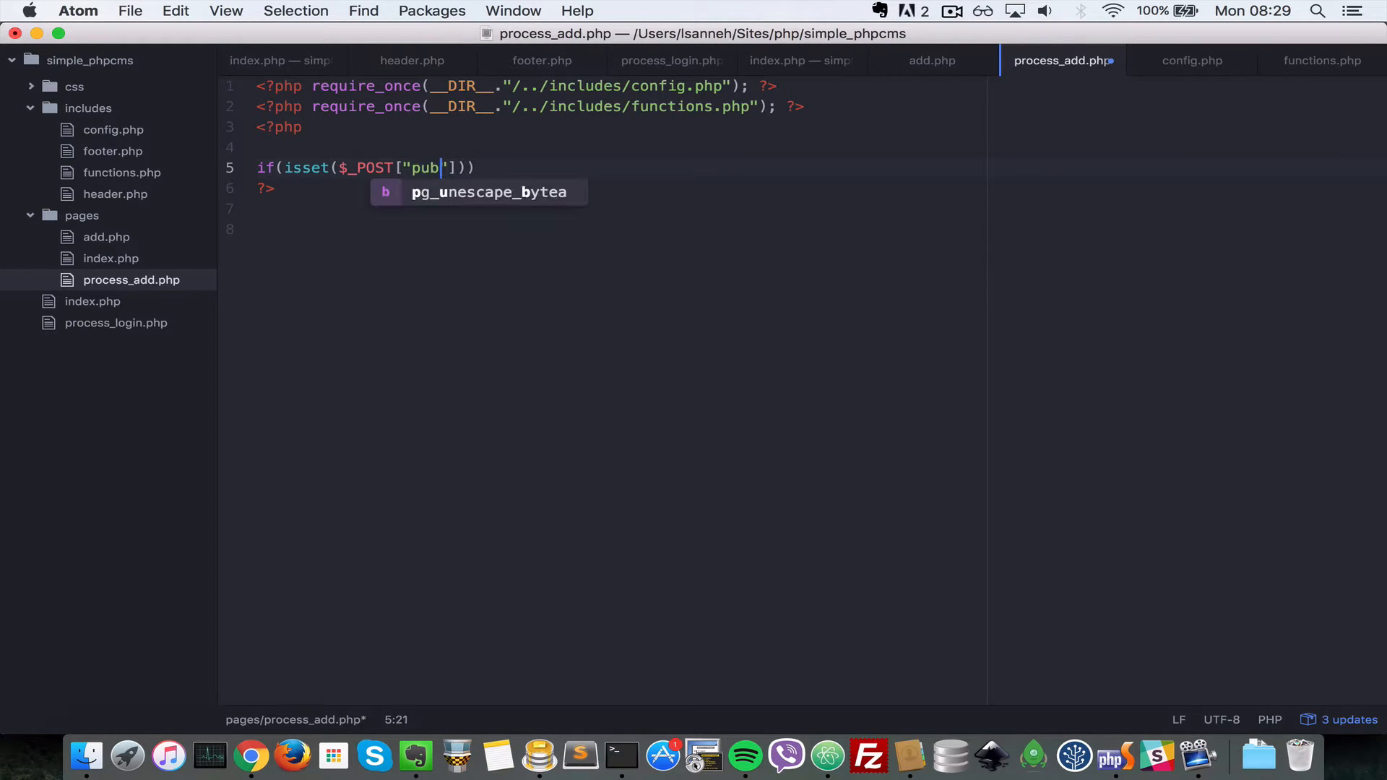
pyautogui.write('lished')
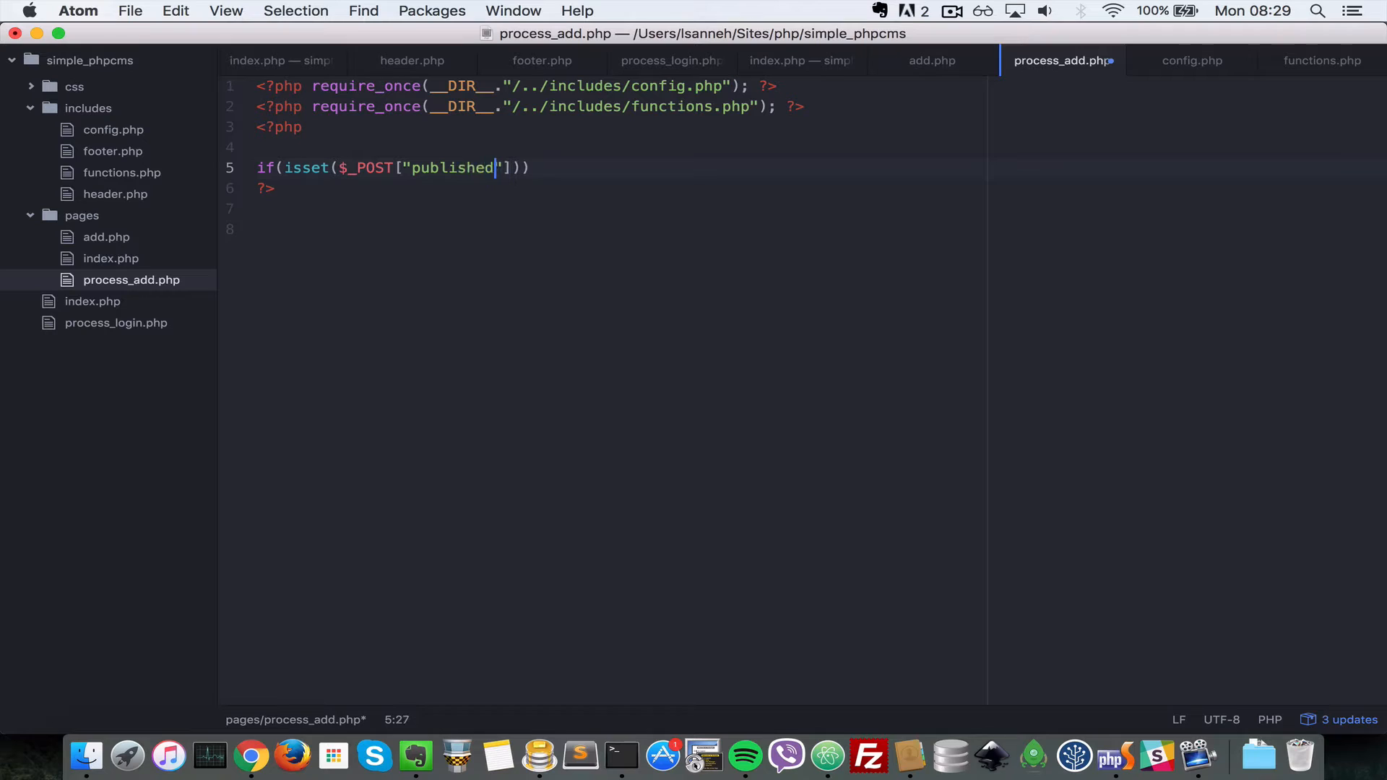
pyautogui.write('{')
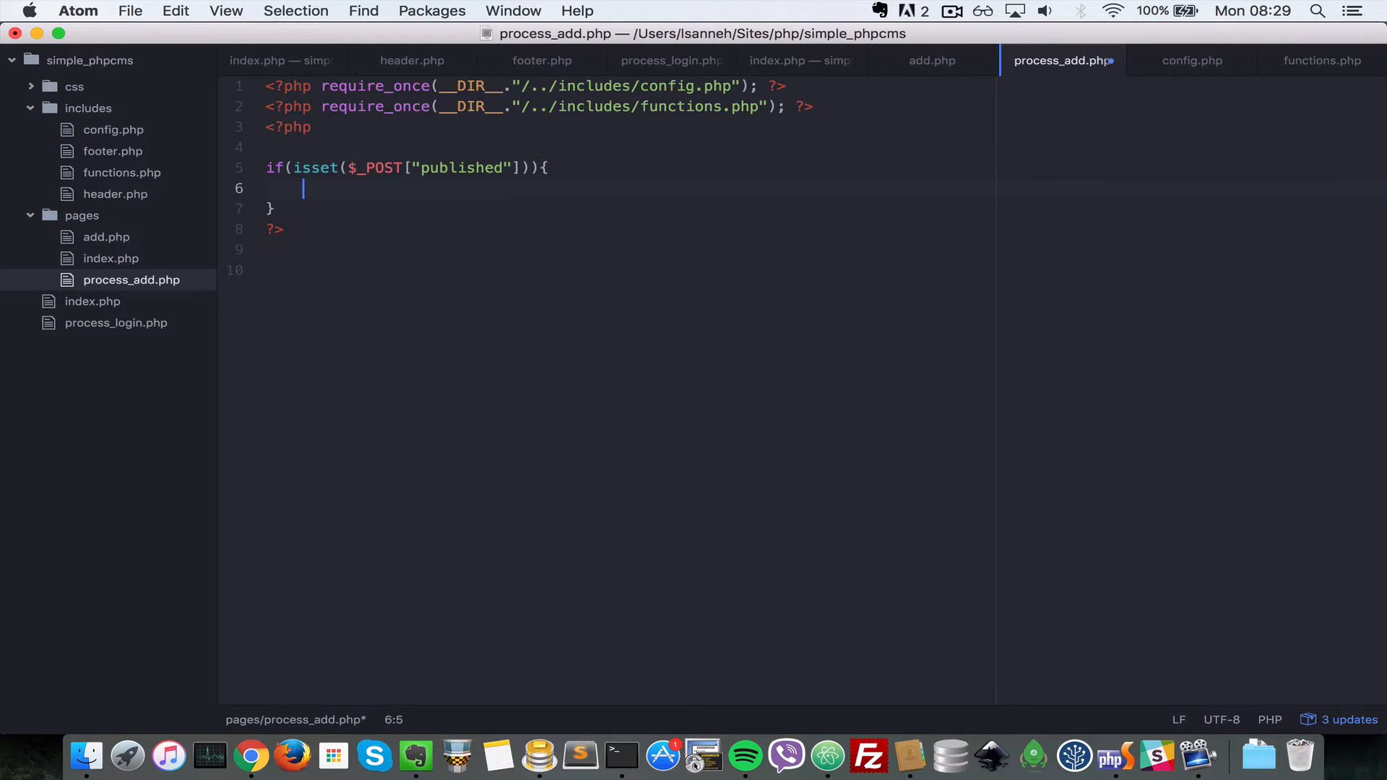
pyautogui.moveTo(446, 195)
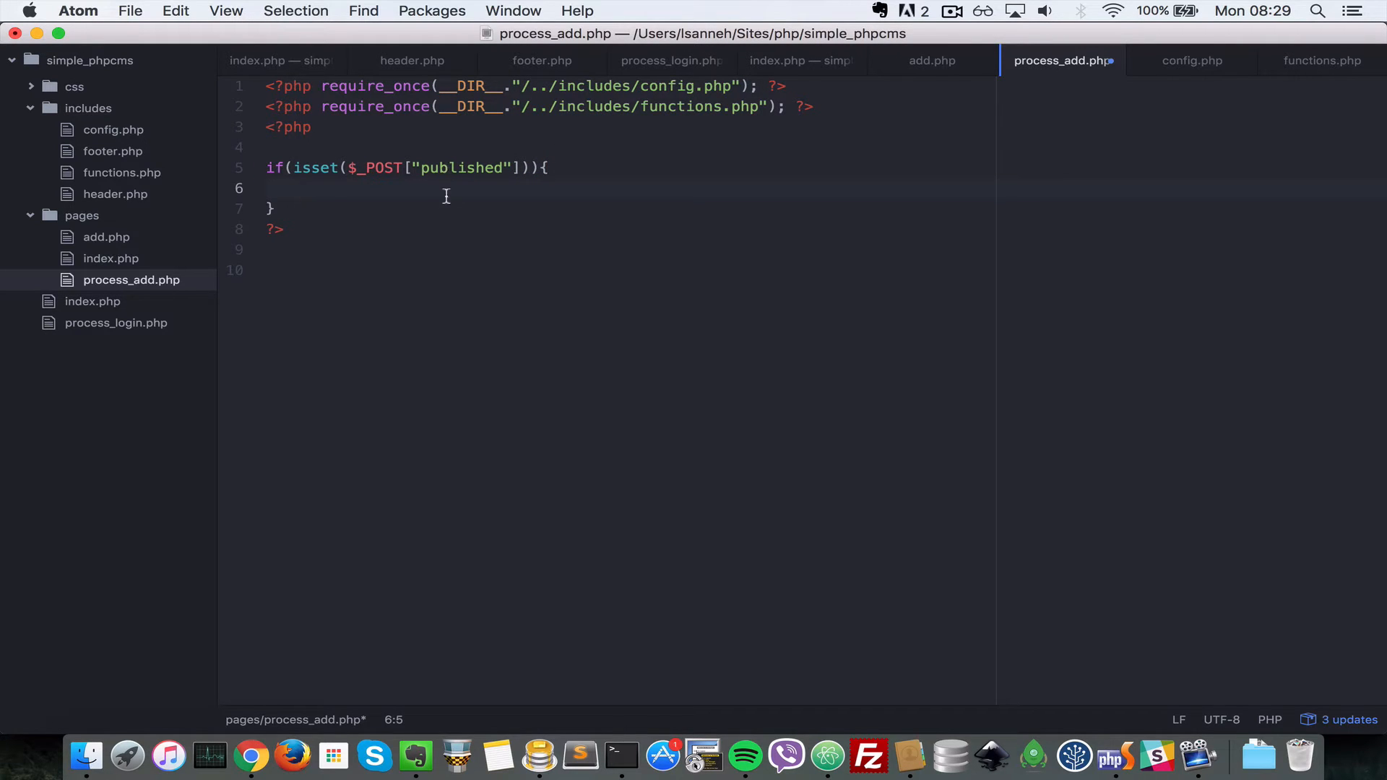
pyautogui.write('$_POST["')
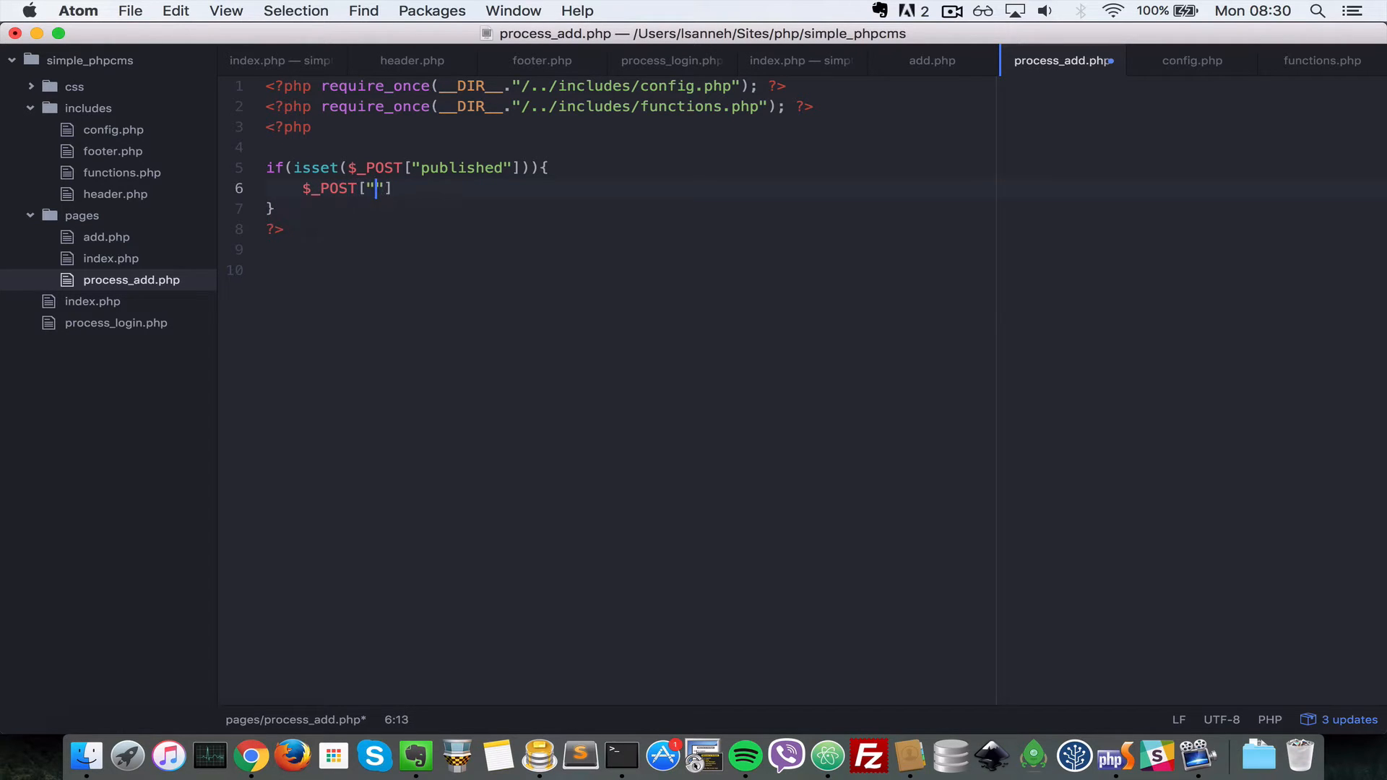
pyautogui.write('published')
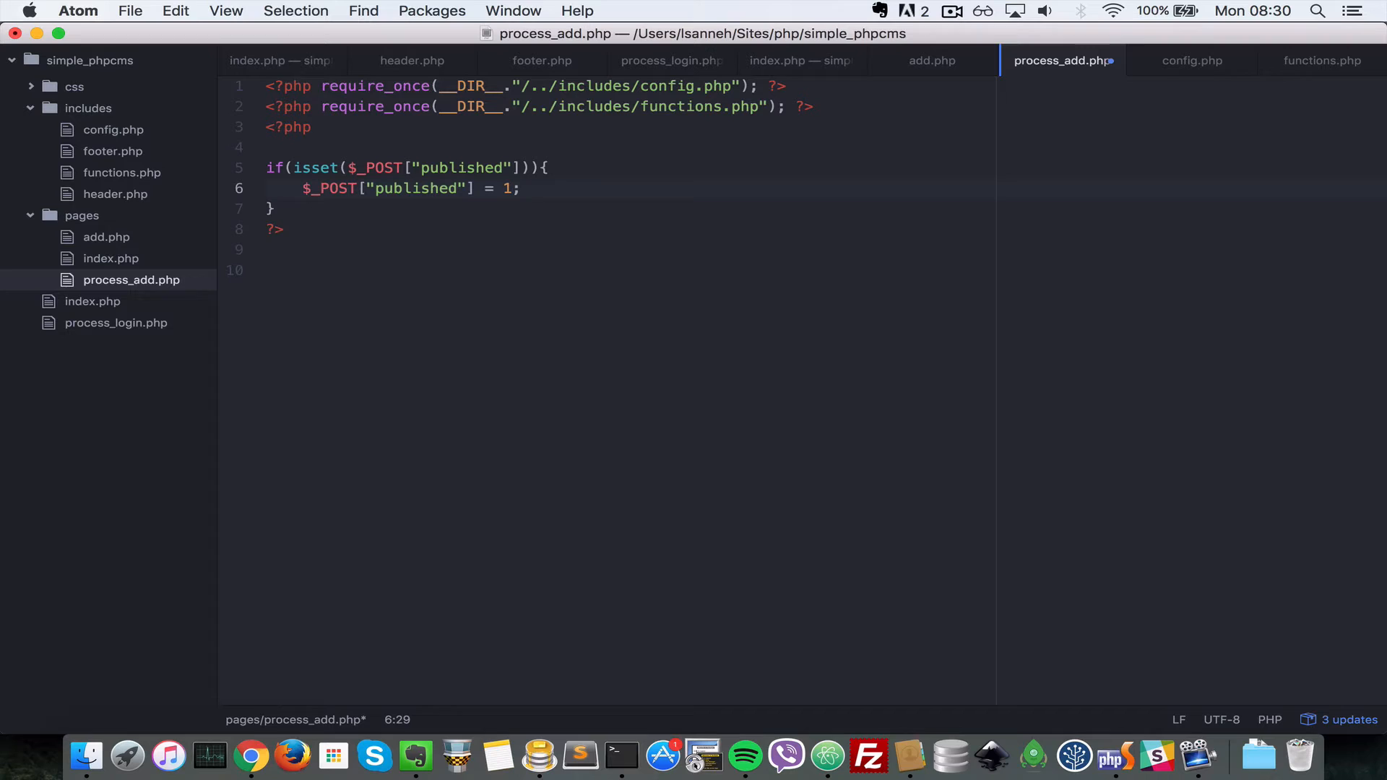
# Add the else branch setting $_POST["published"] = 0;
pyautogui.press('return')
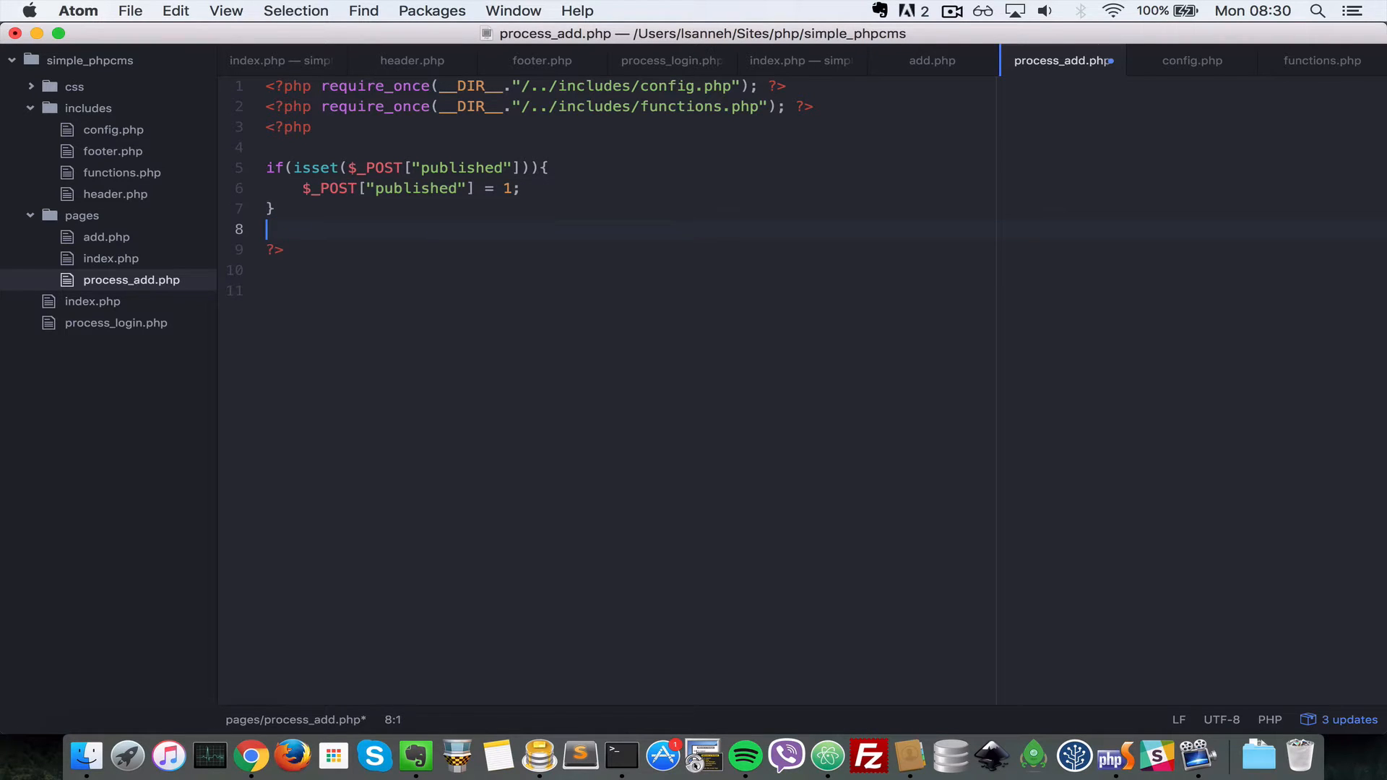
pyautogui.write('else{')
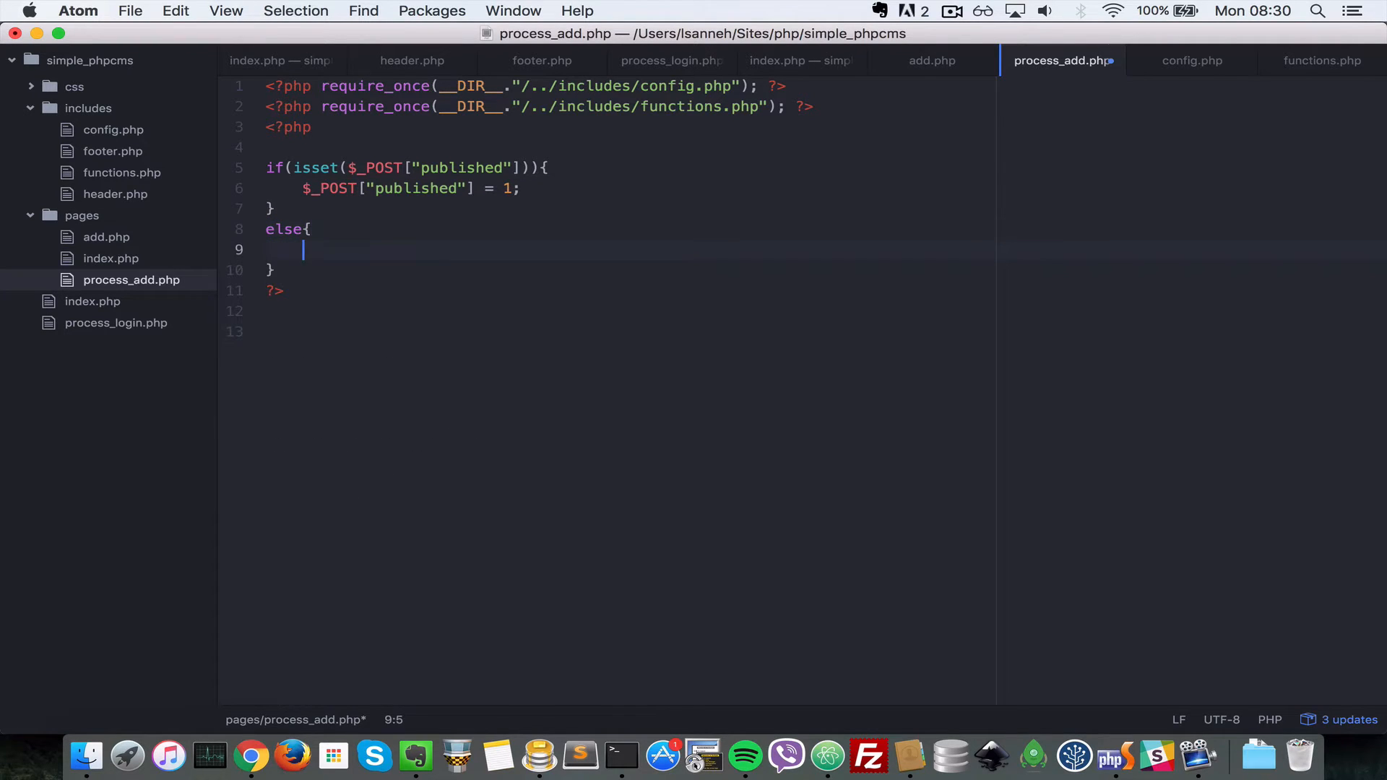
pyautogui.write('$_POST["')
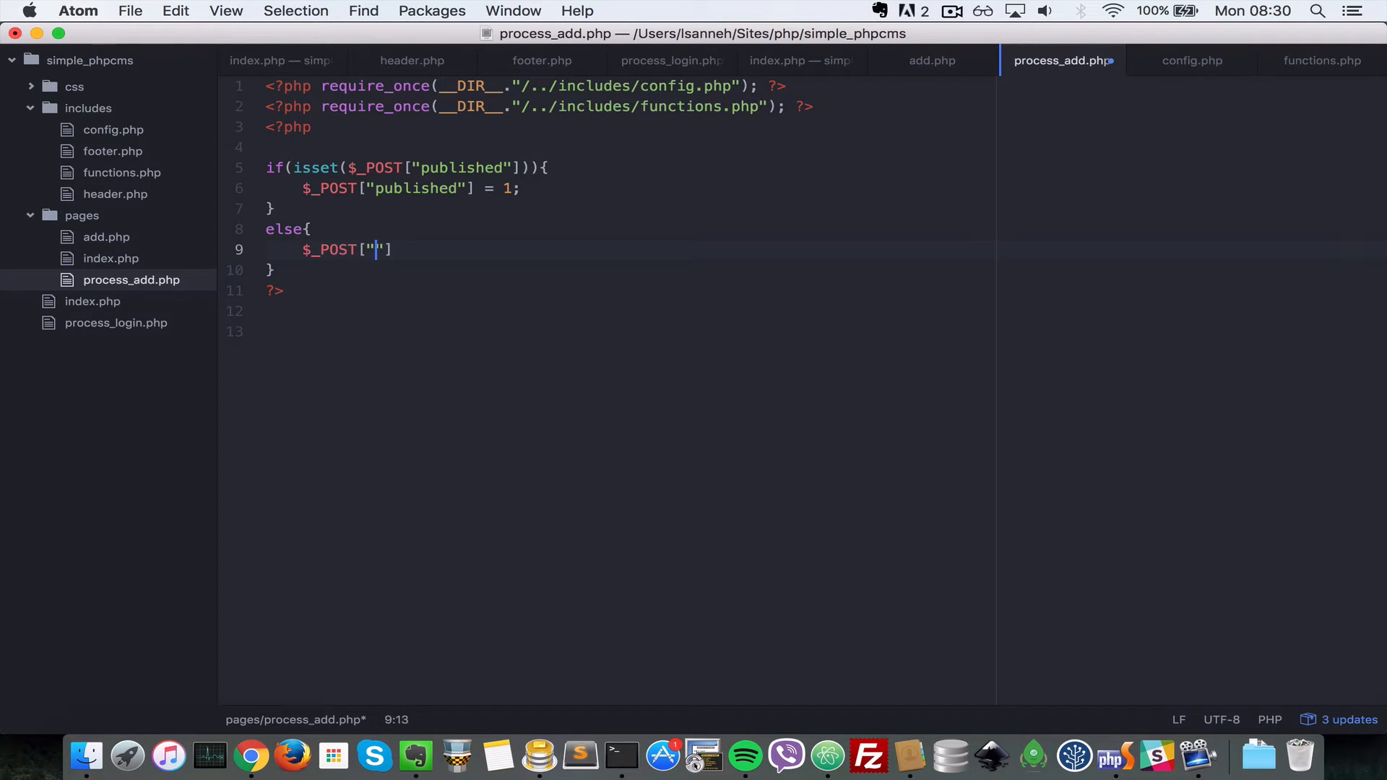
pyautogui.write('published')
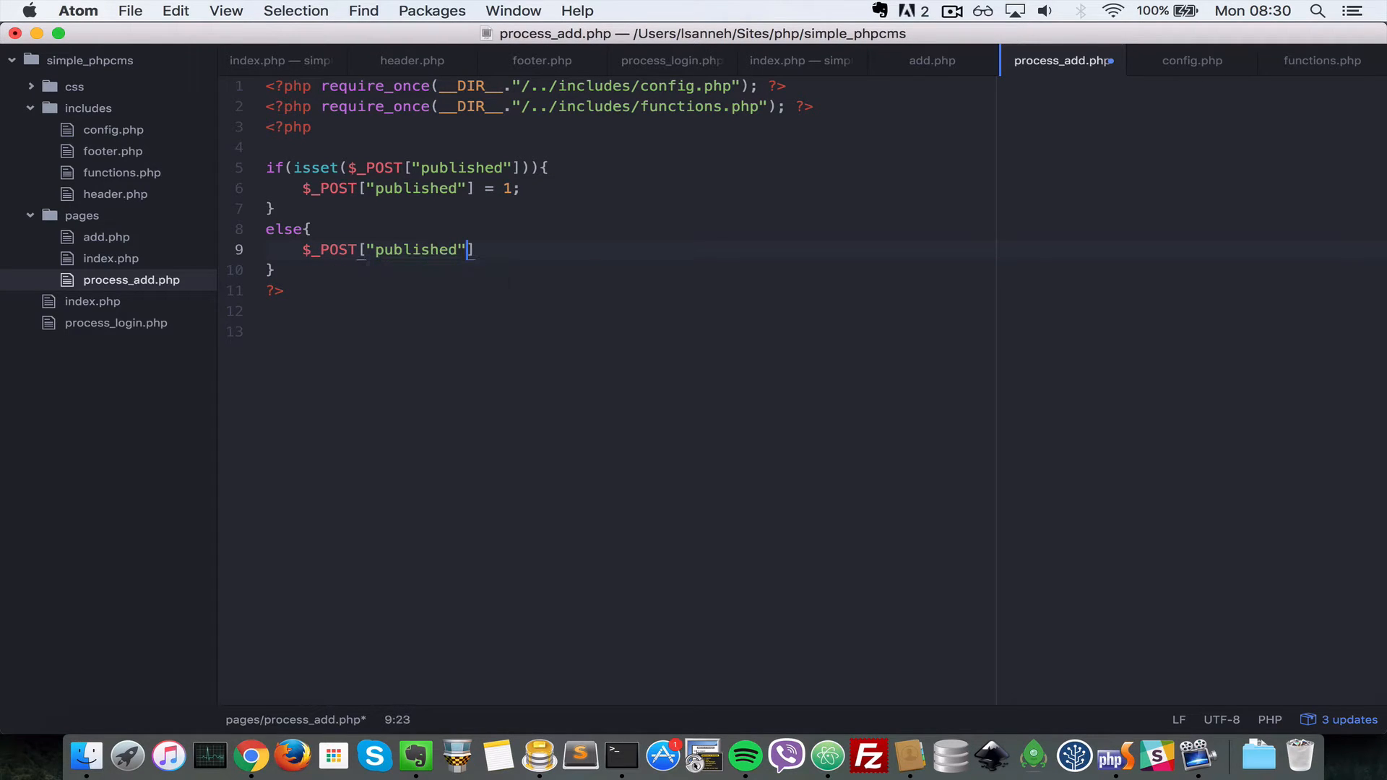
pyautogui.write('= 0;')
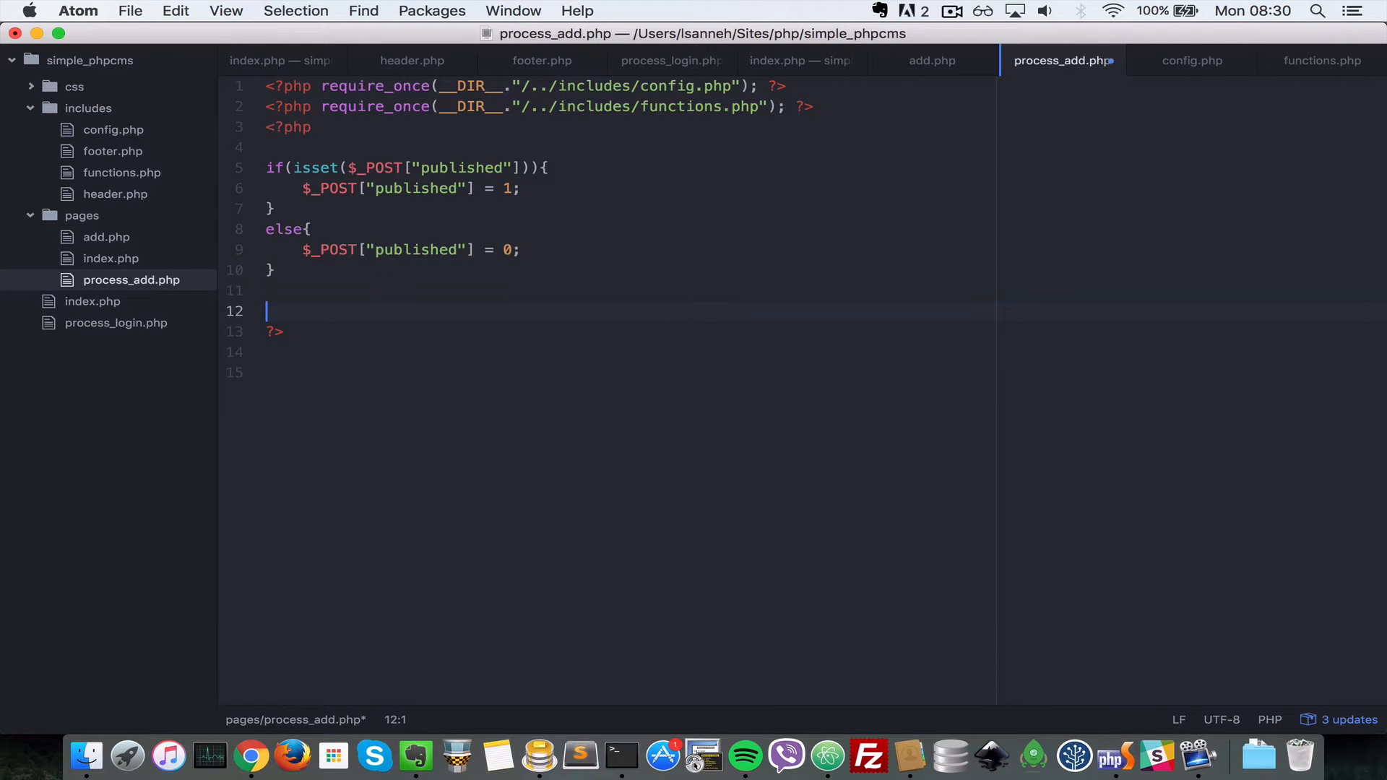
# Wrap createPage($_POST) in an if that redirects with header("Location: /pages/index.php")
pyautogui.write('if(c')
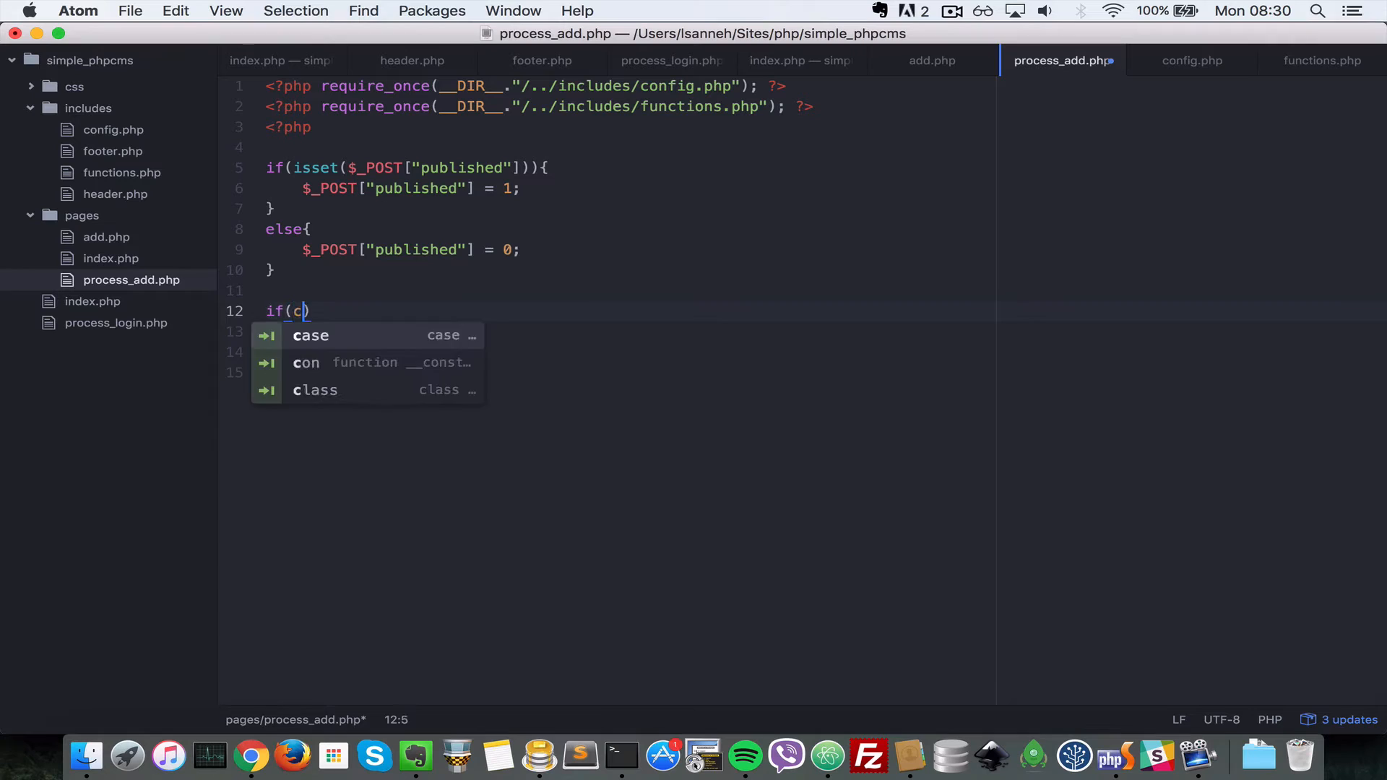
pyautogui.write('reatePa')
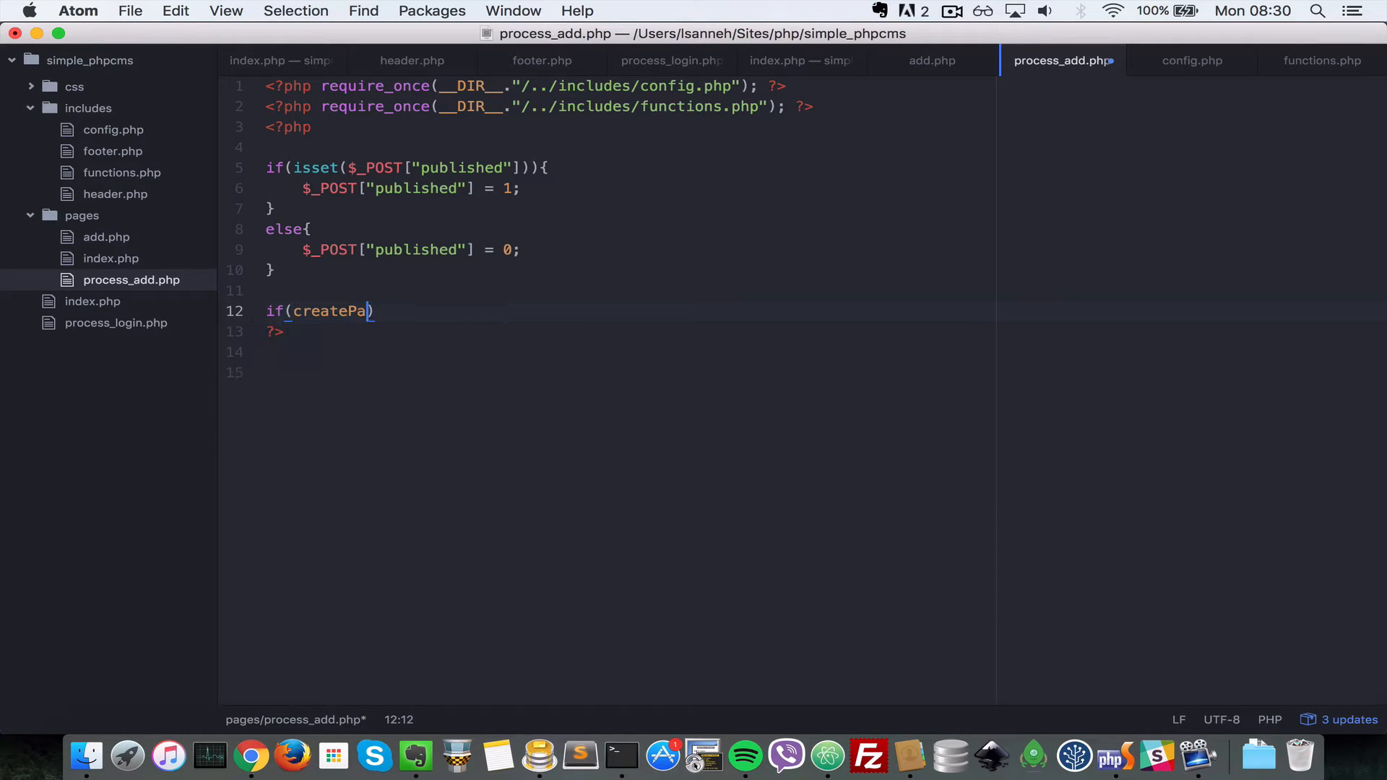
pyautogui.write('ge($_POST[')
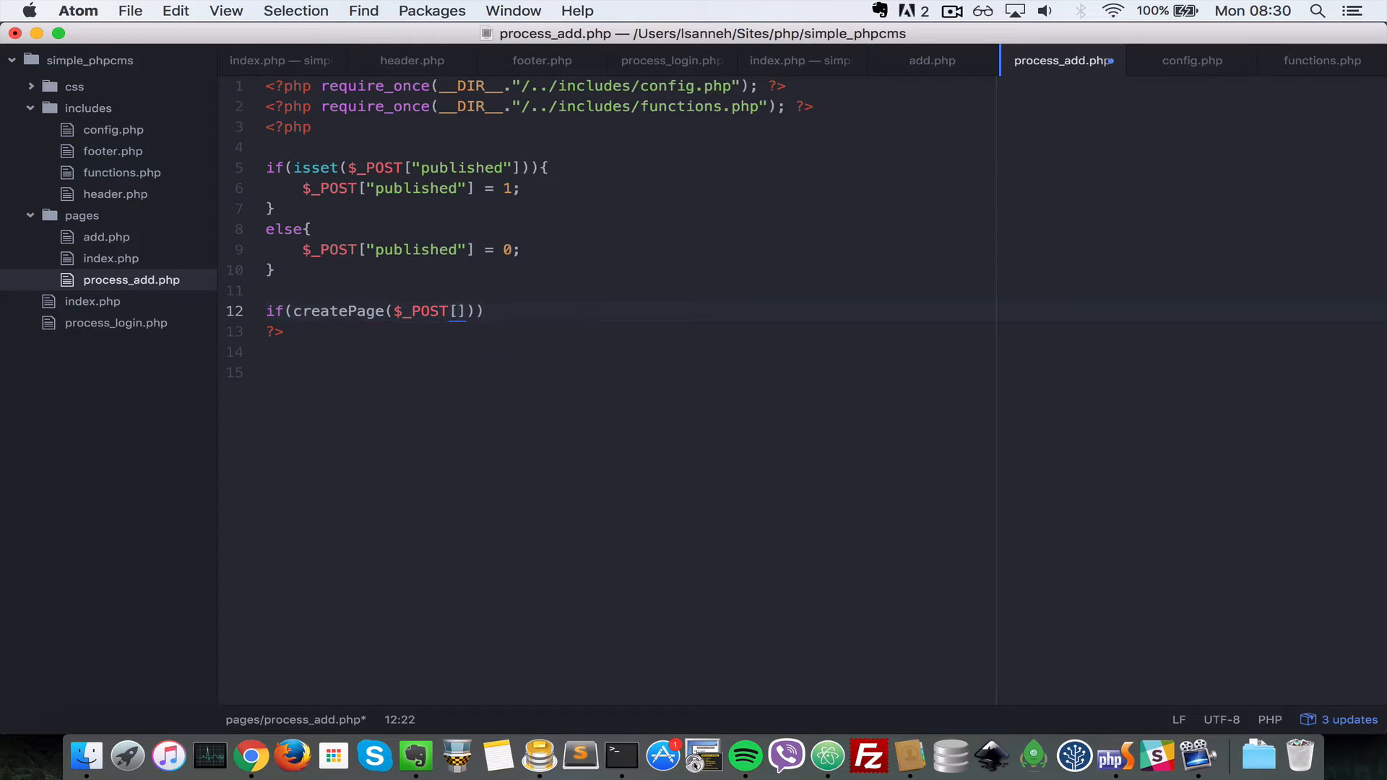
pyautogui.press('Backspace')
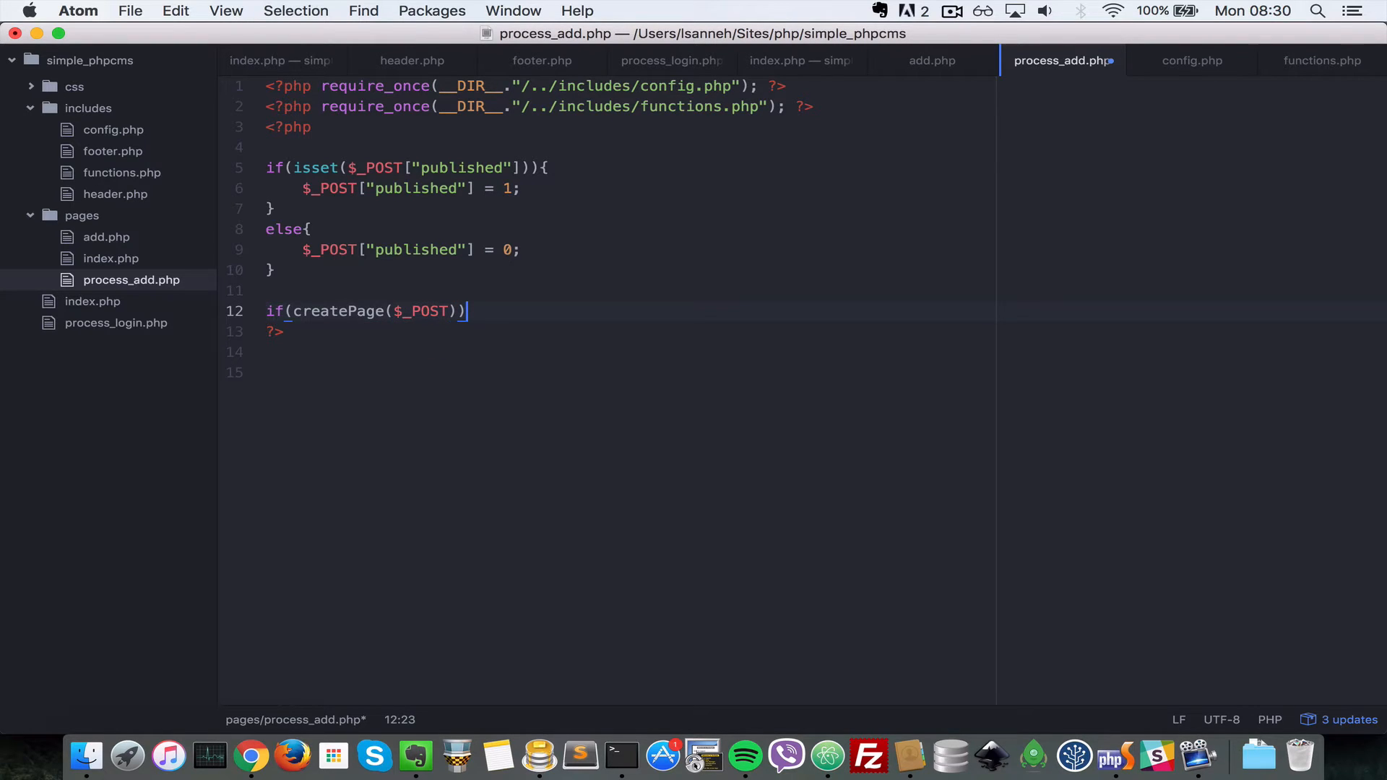
pyautogui.write('{')
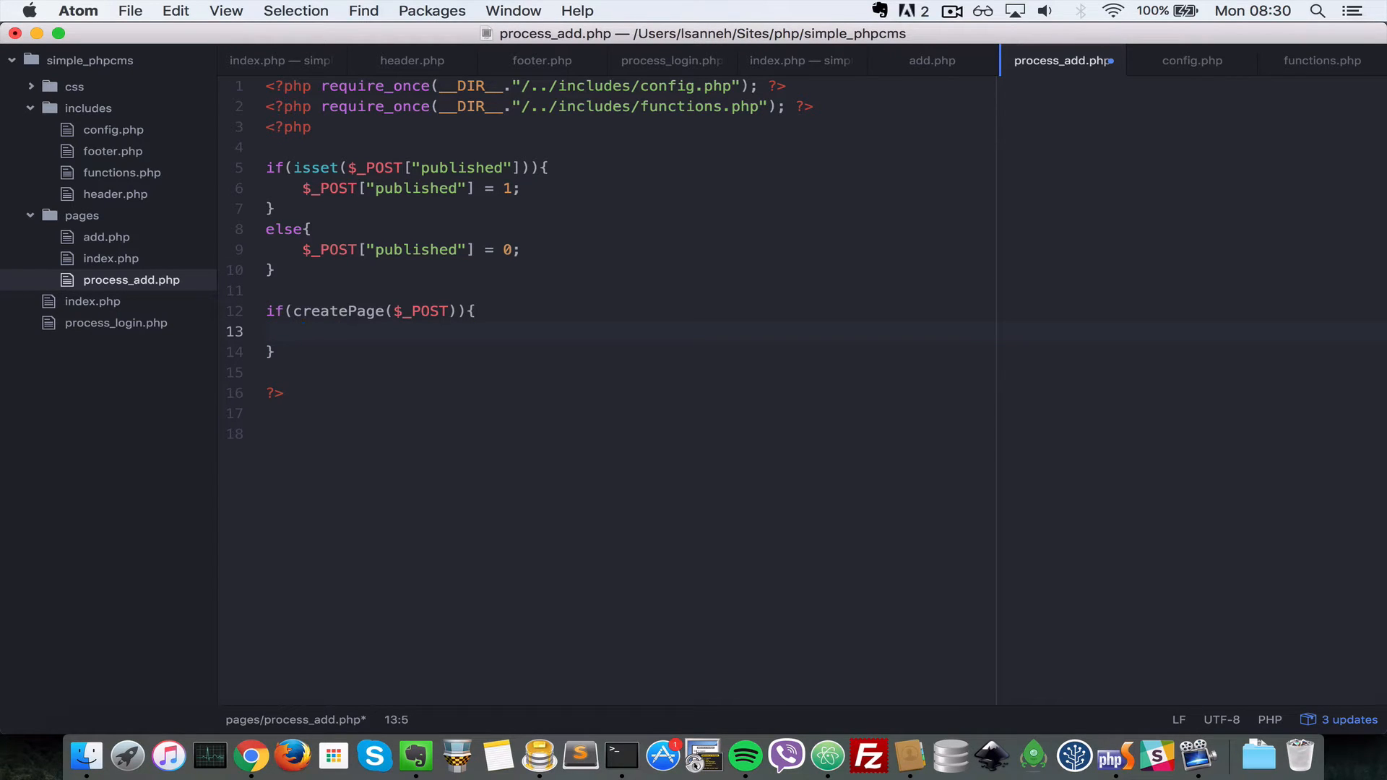
pyautogui.write('header();')
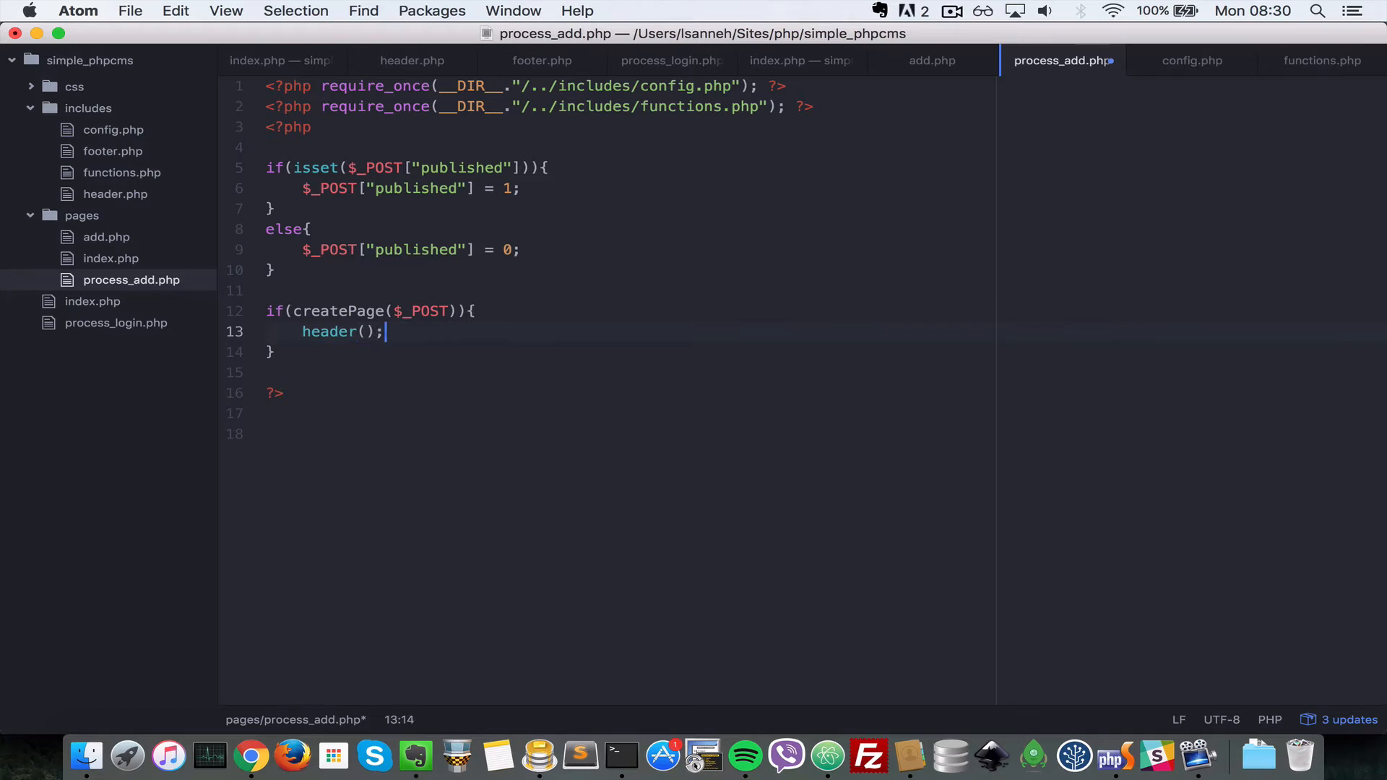
pyautogui.write('"Locati"')
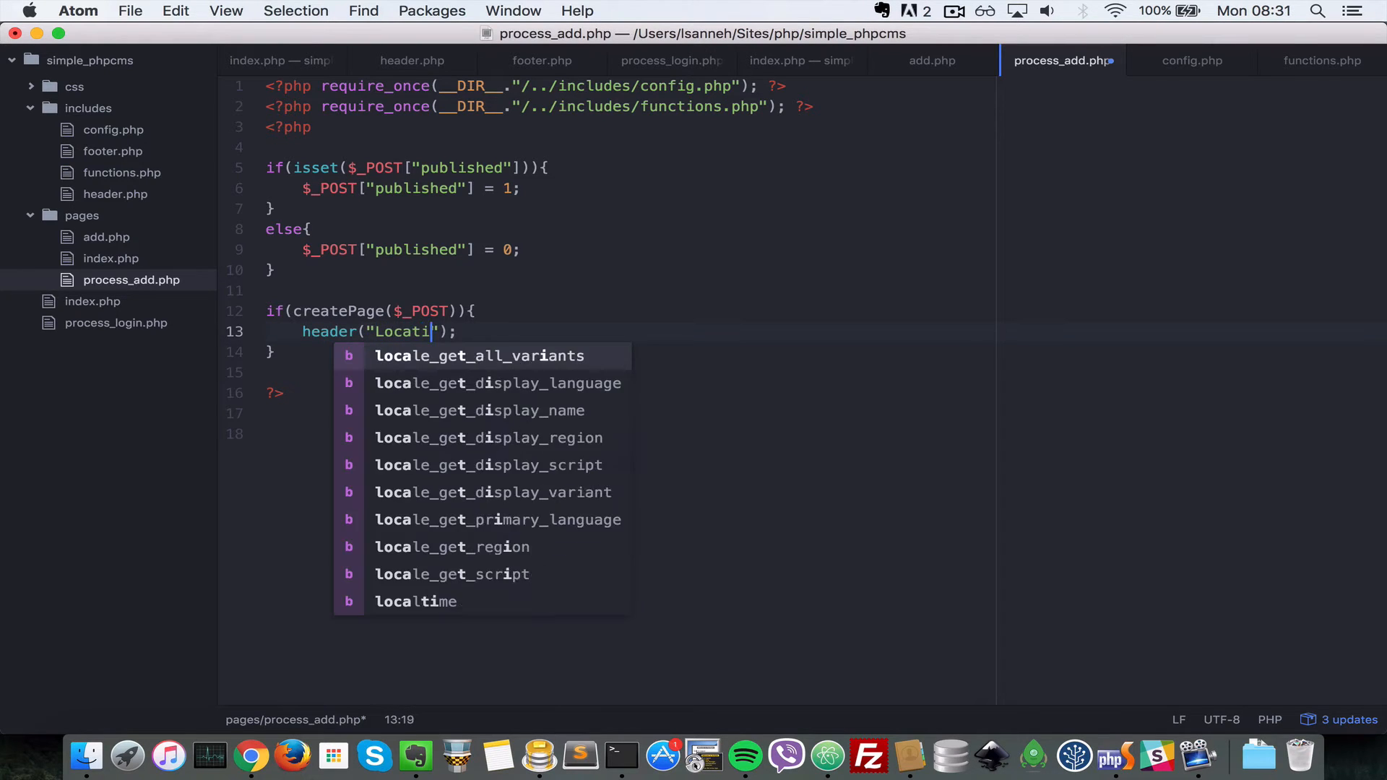
pyautogui.write('on: /')
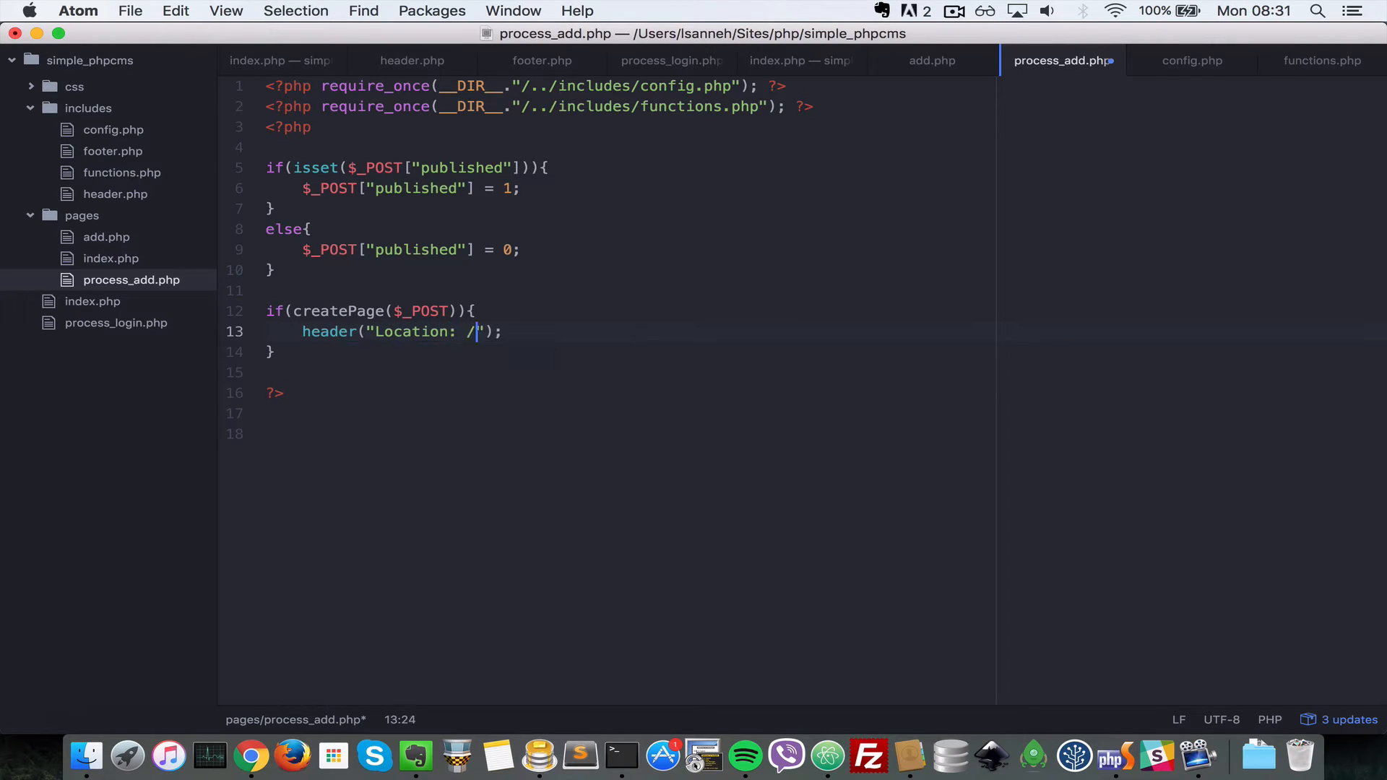
pyautogui.write('pages/ind')
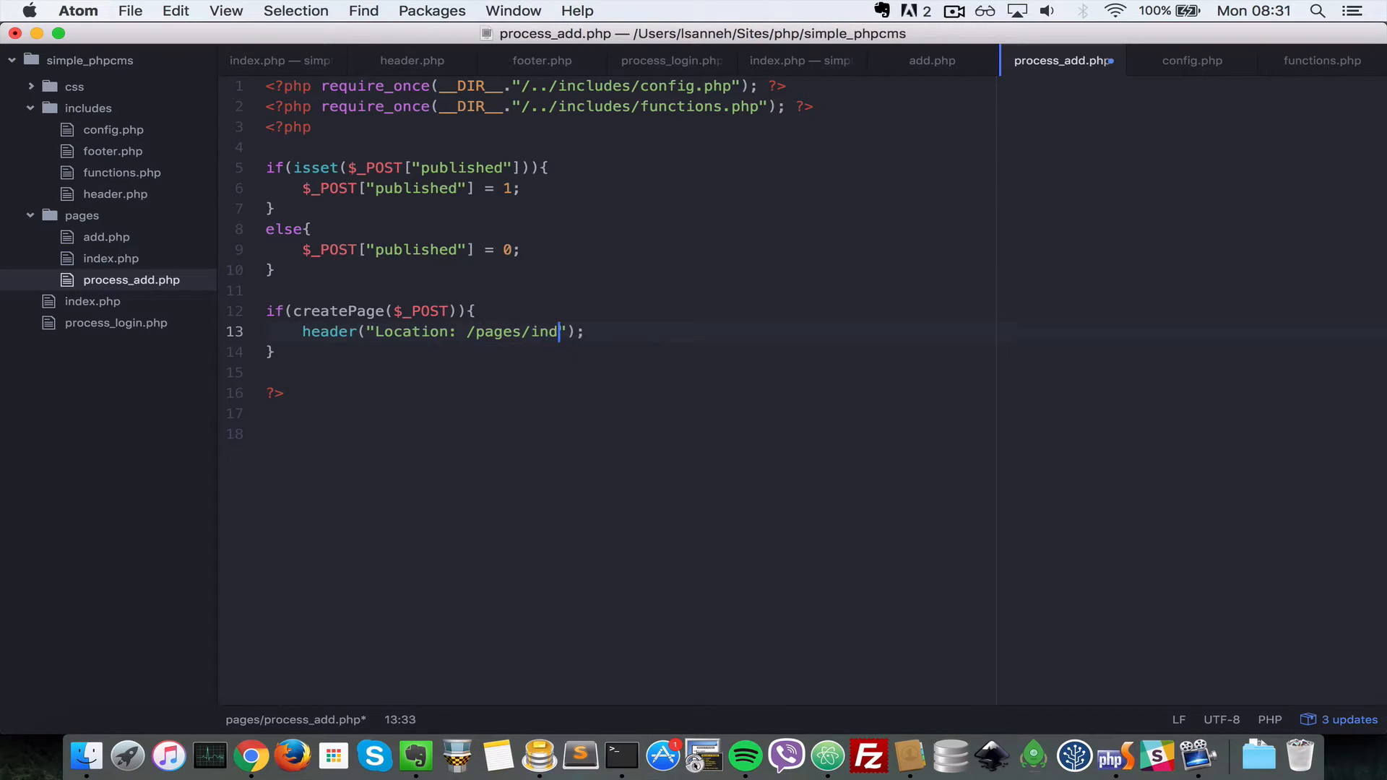
pyautogui.write('ex.php')
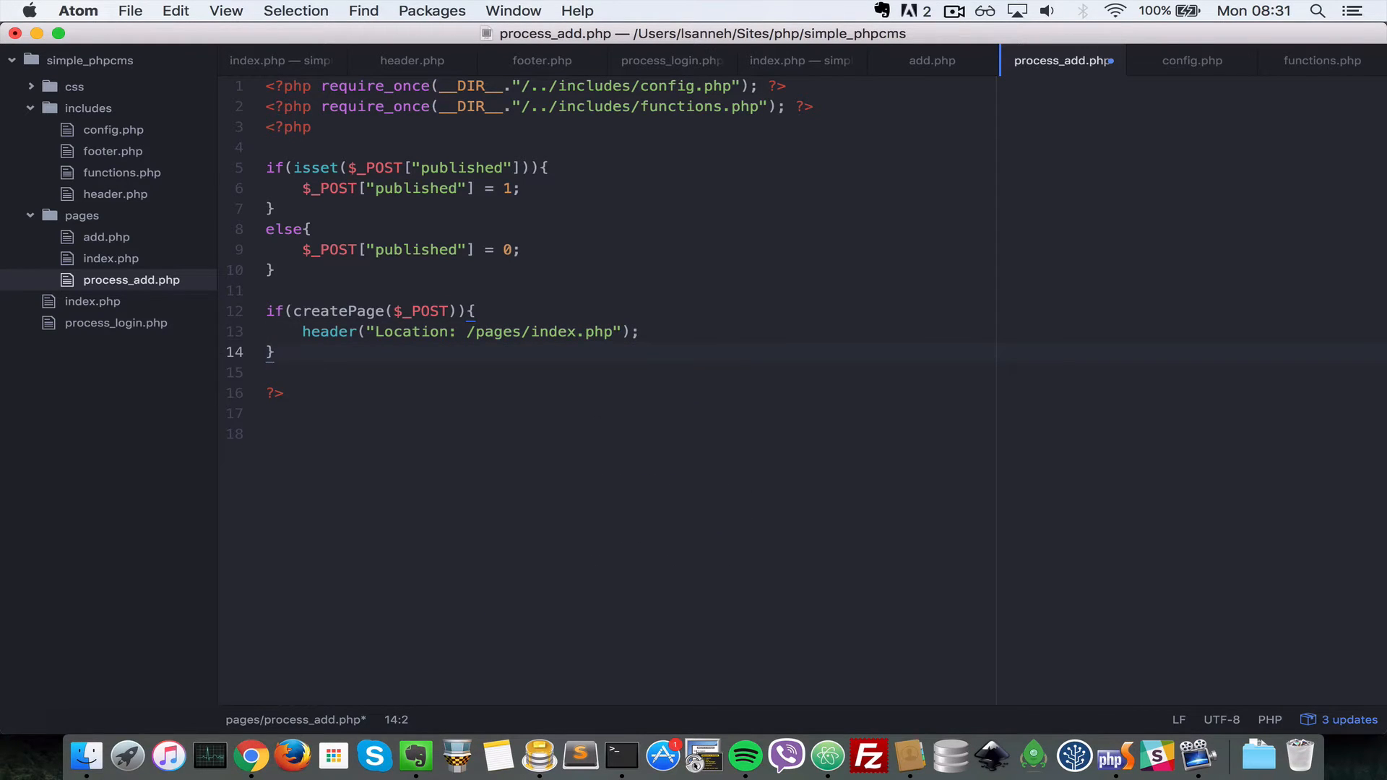
# Add an else redirecting to /pages/add.php?error= with a couldn't-create message
pyautogui.write('else{')
pyautogui.write('h')
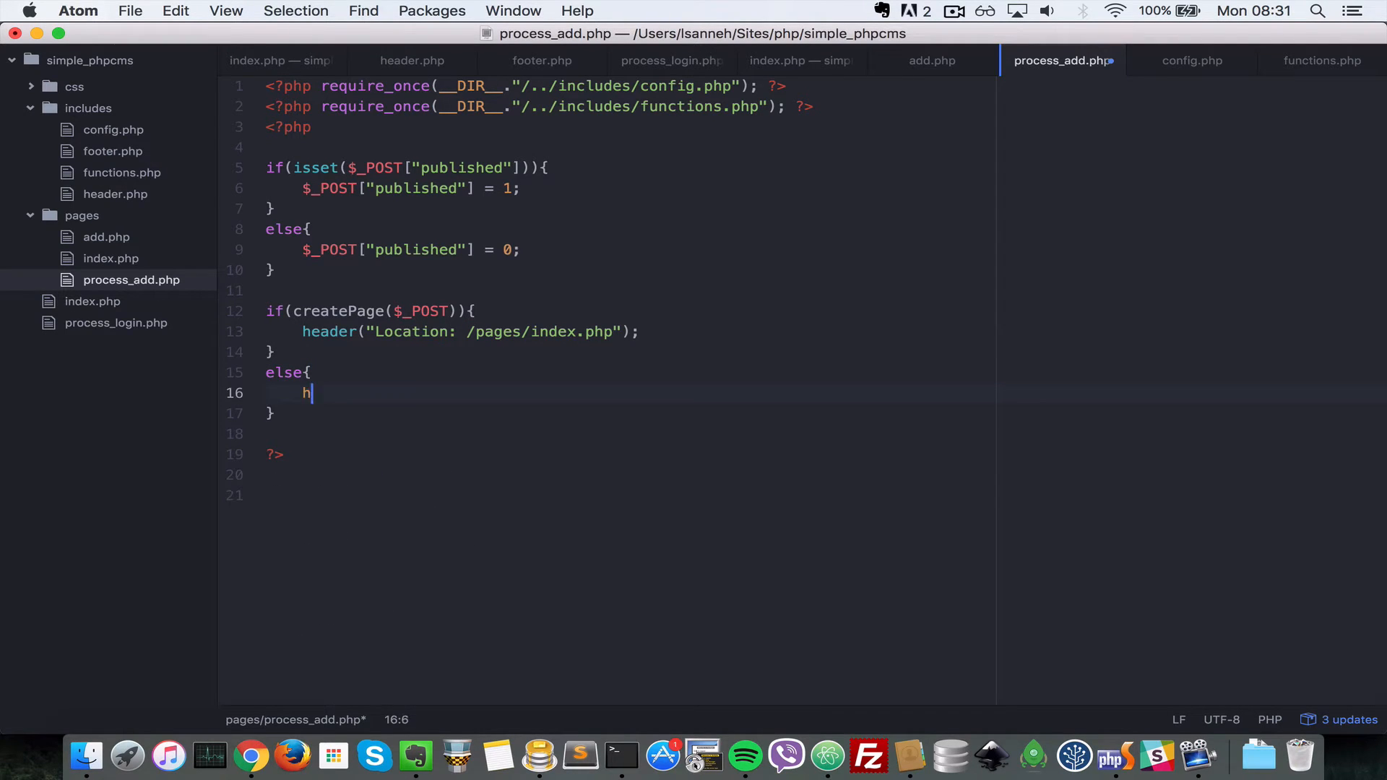
pyautogui.write('eader();')
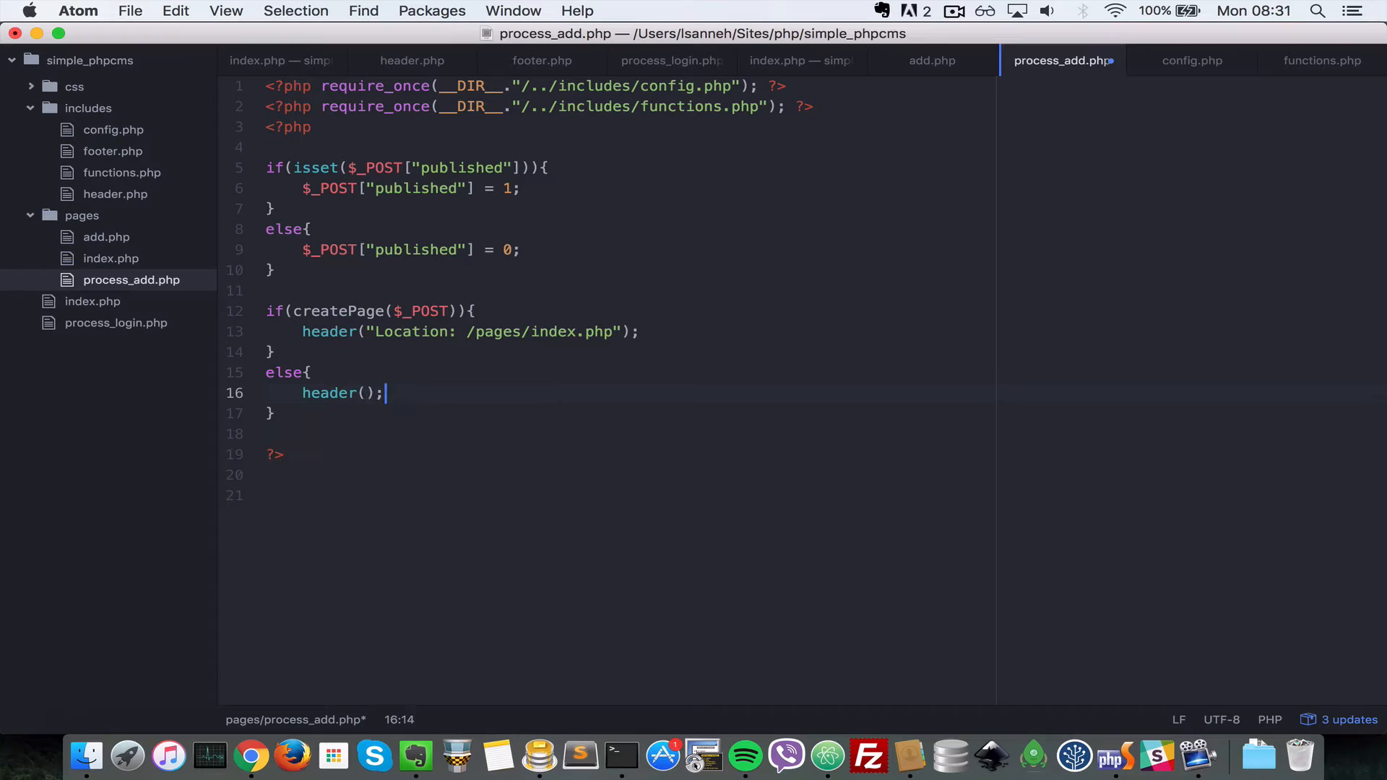
pyautogui.write('""')
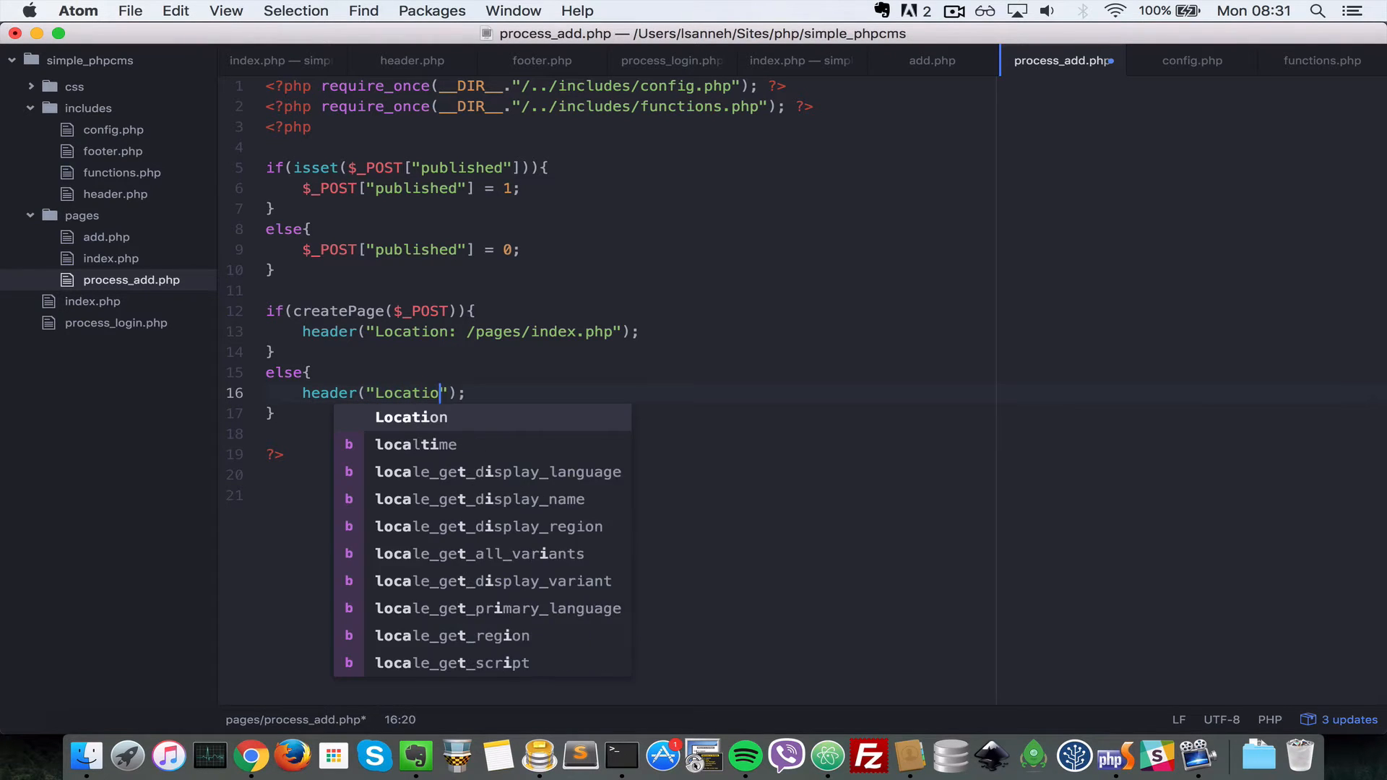
pyautogui.write('n: /p')
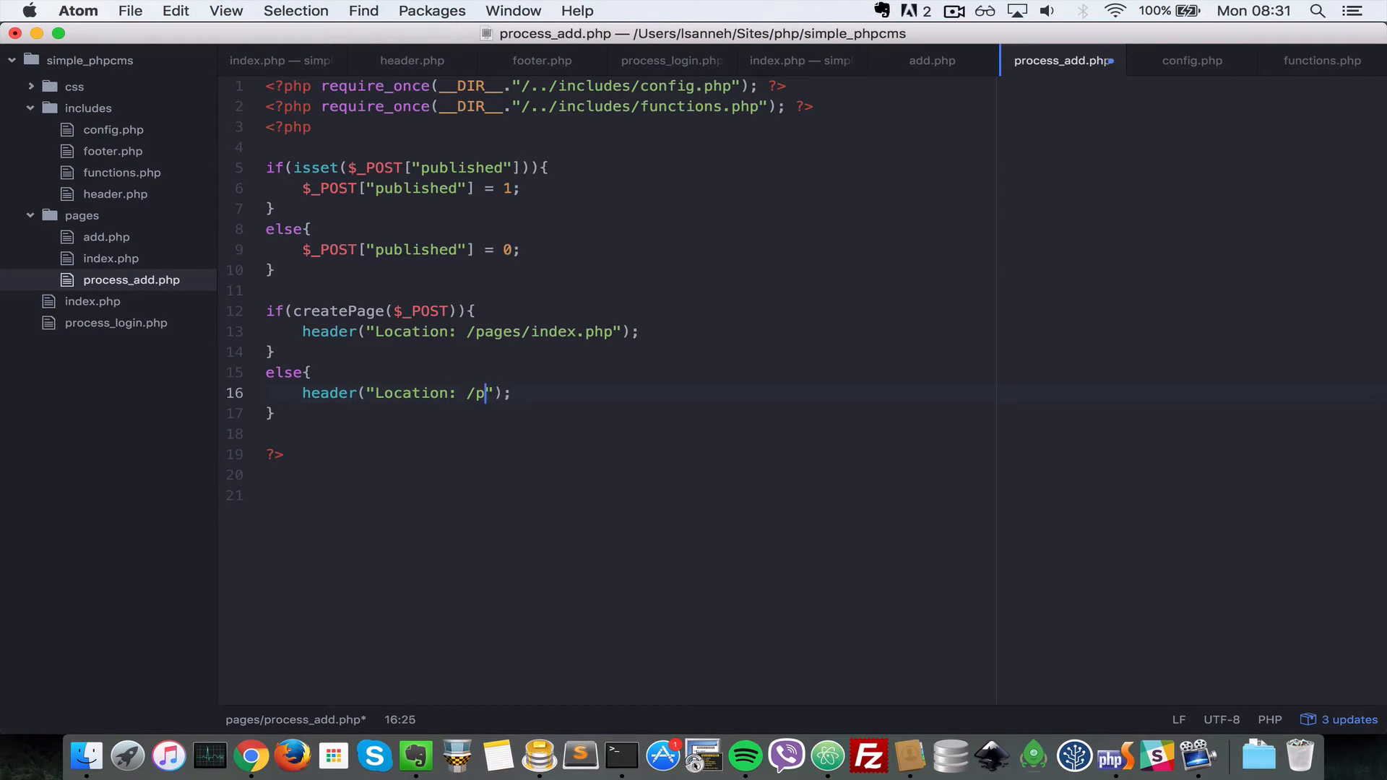
pyautogui.write('ages/add.php?')
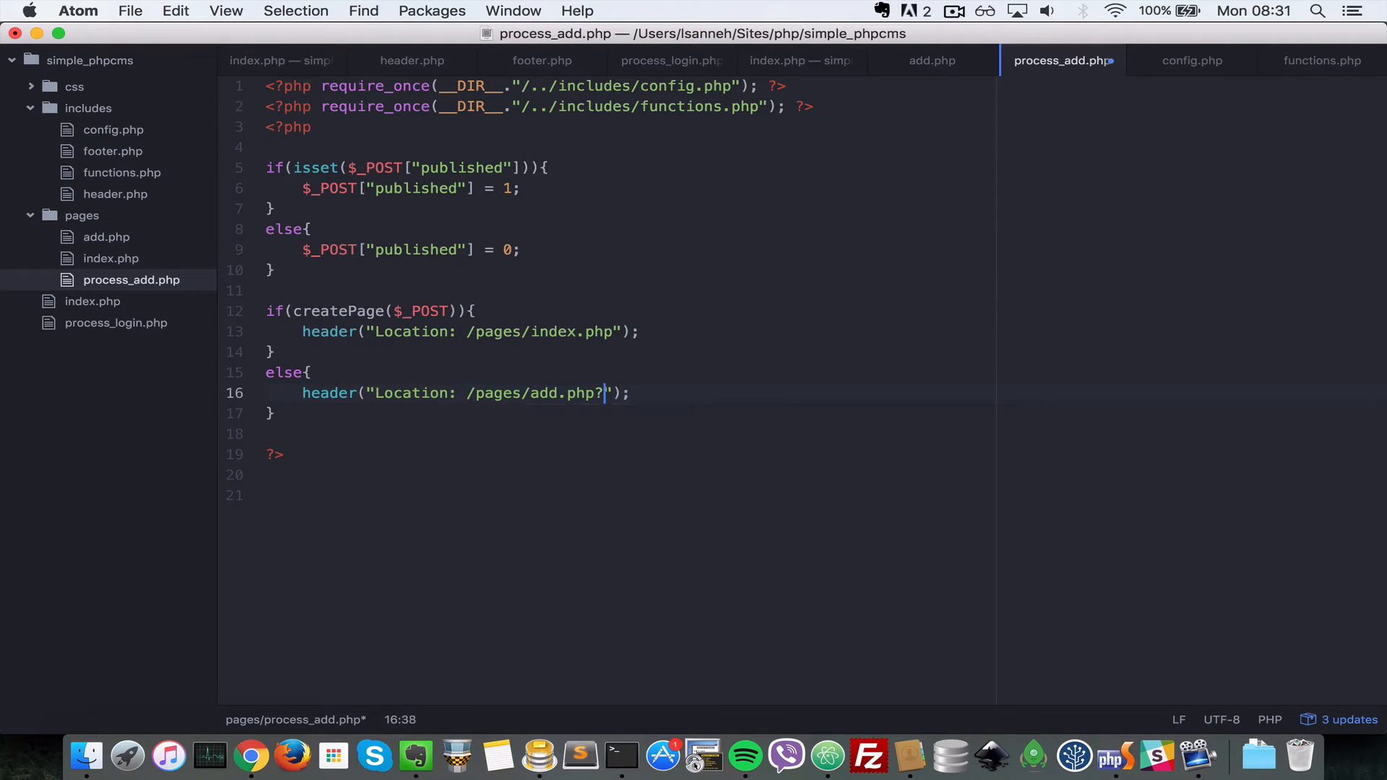
pyautogui.write('error=C')
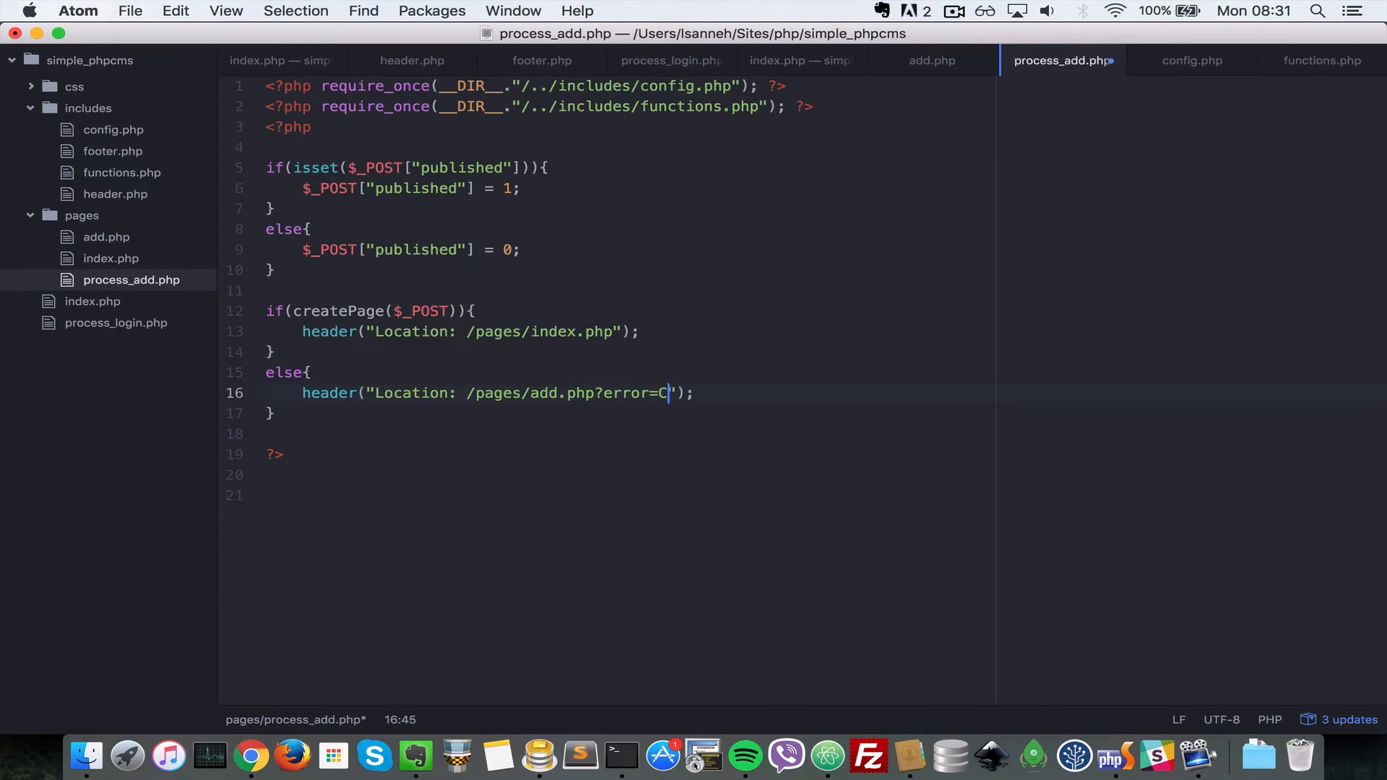
pyautogui.write("Ouldn't create page")
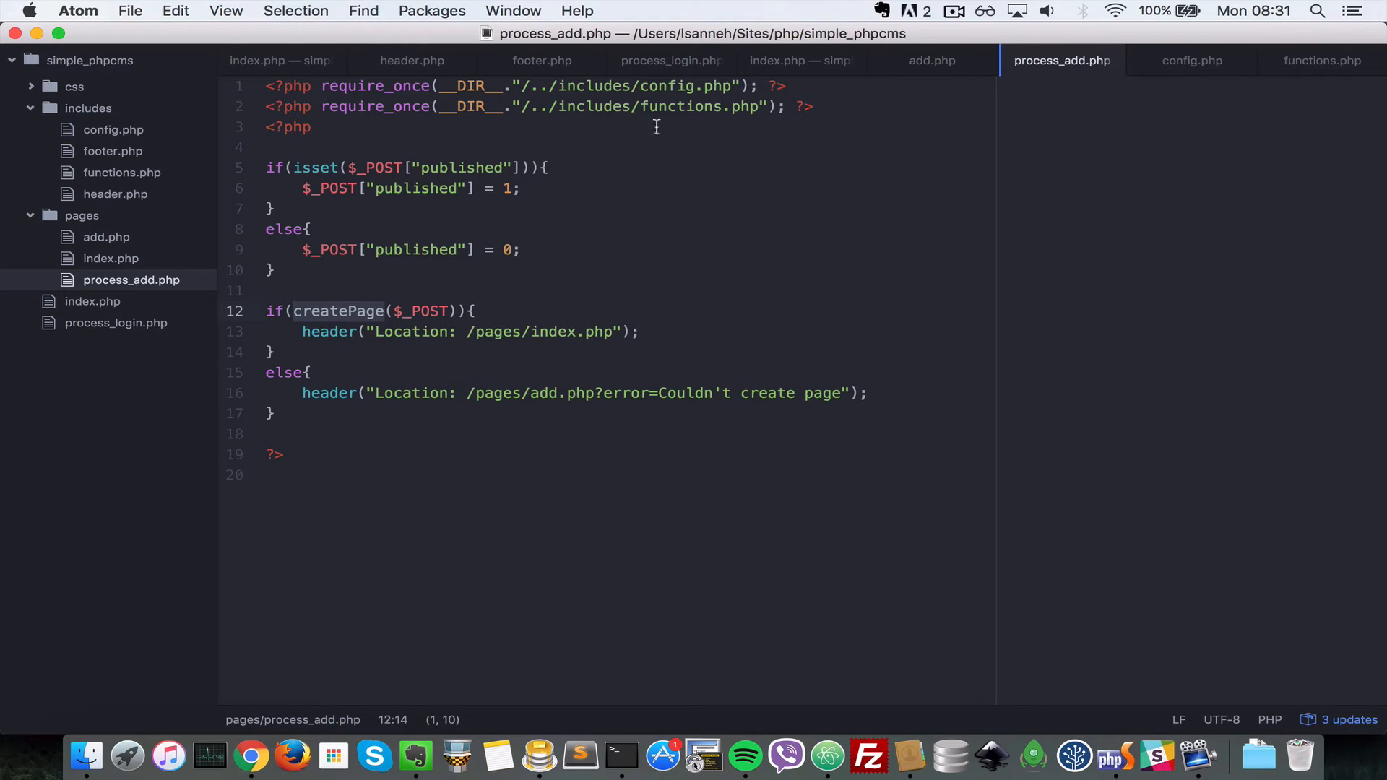
# Define an empty function createPage($data){ } at the bottom of functions.php
pyautogui.click(1322, 61)
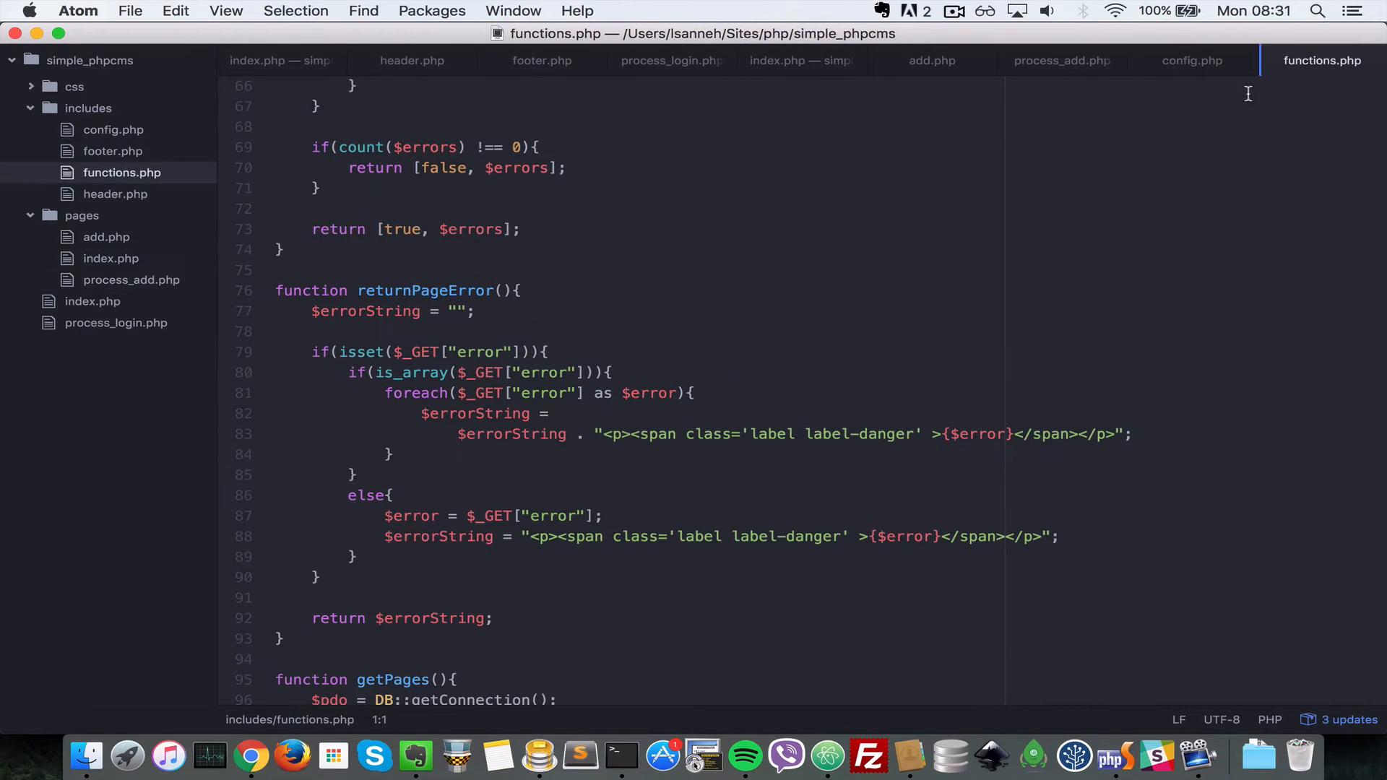
pyautogui.scroll(-3)
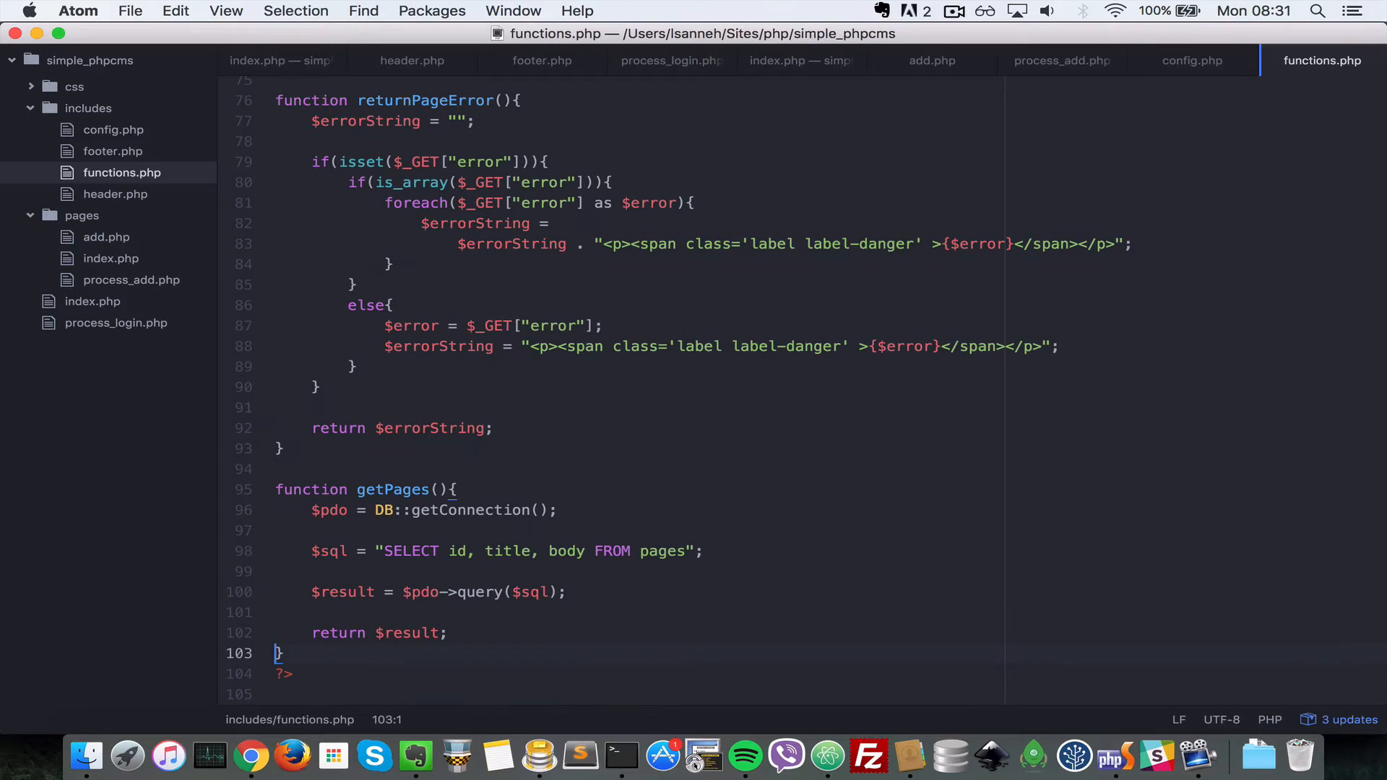
pyautogui.write('functi')
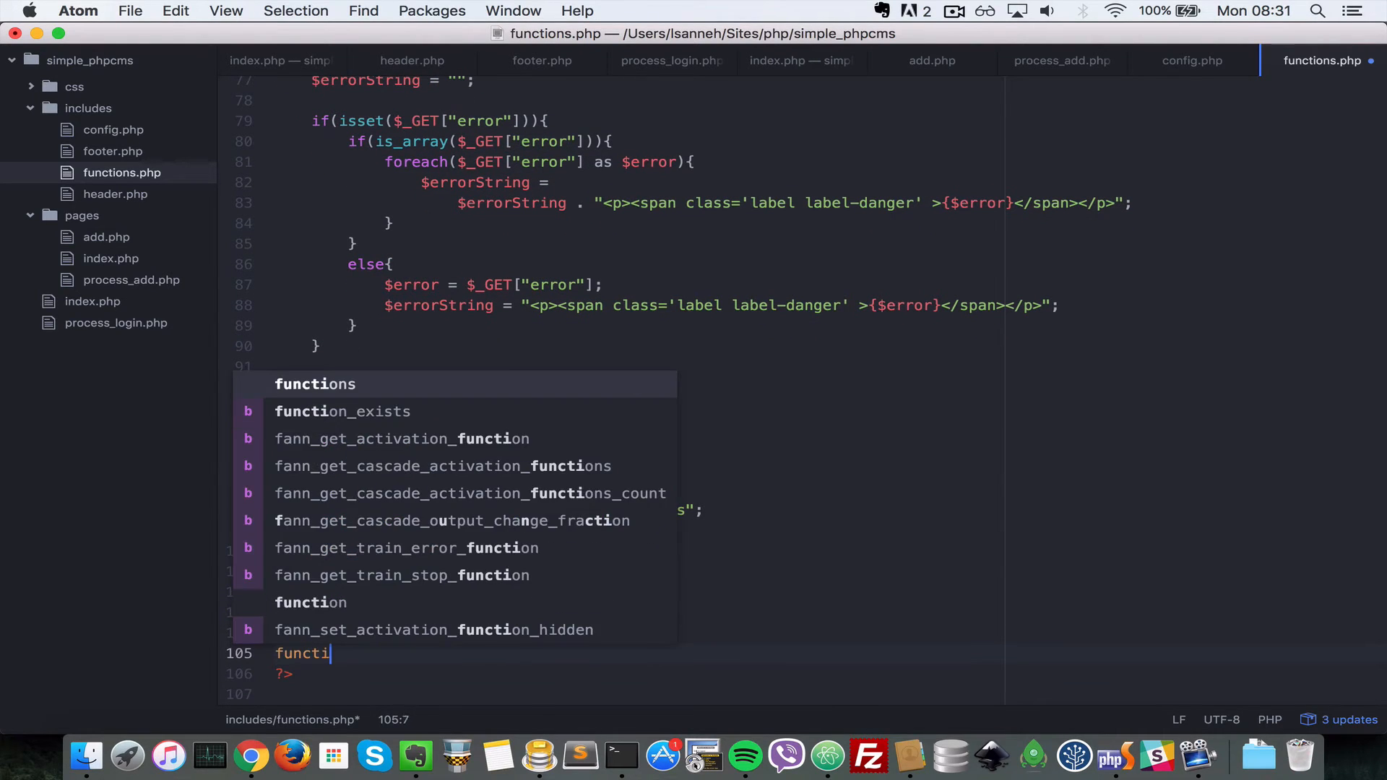
pyautogui.write('on createPag')
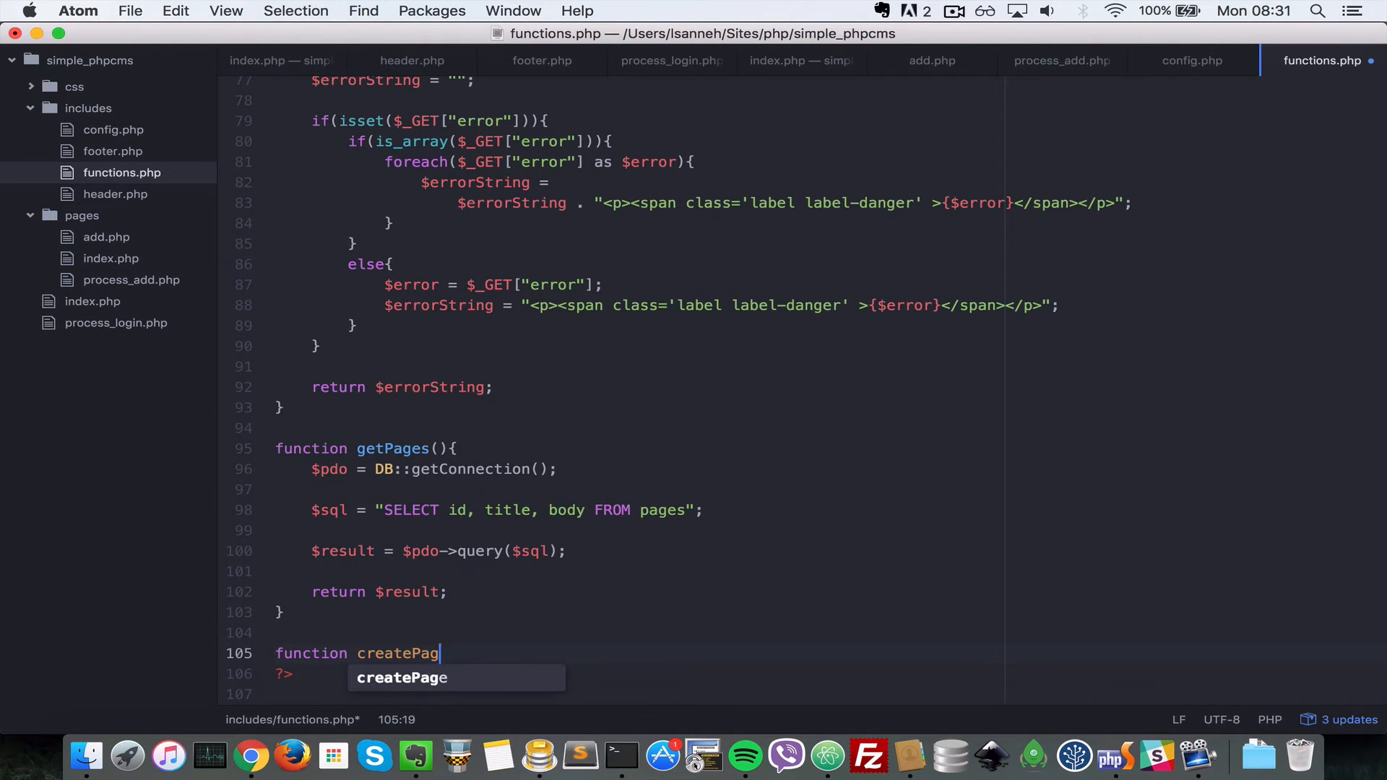
pyautogui.write('e($data)')
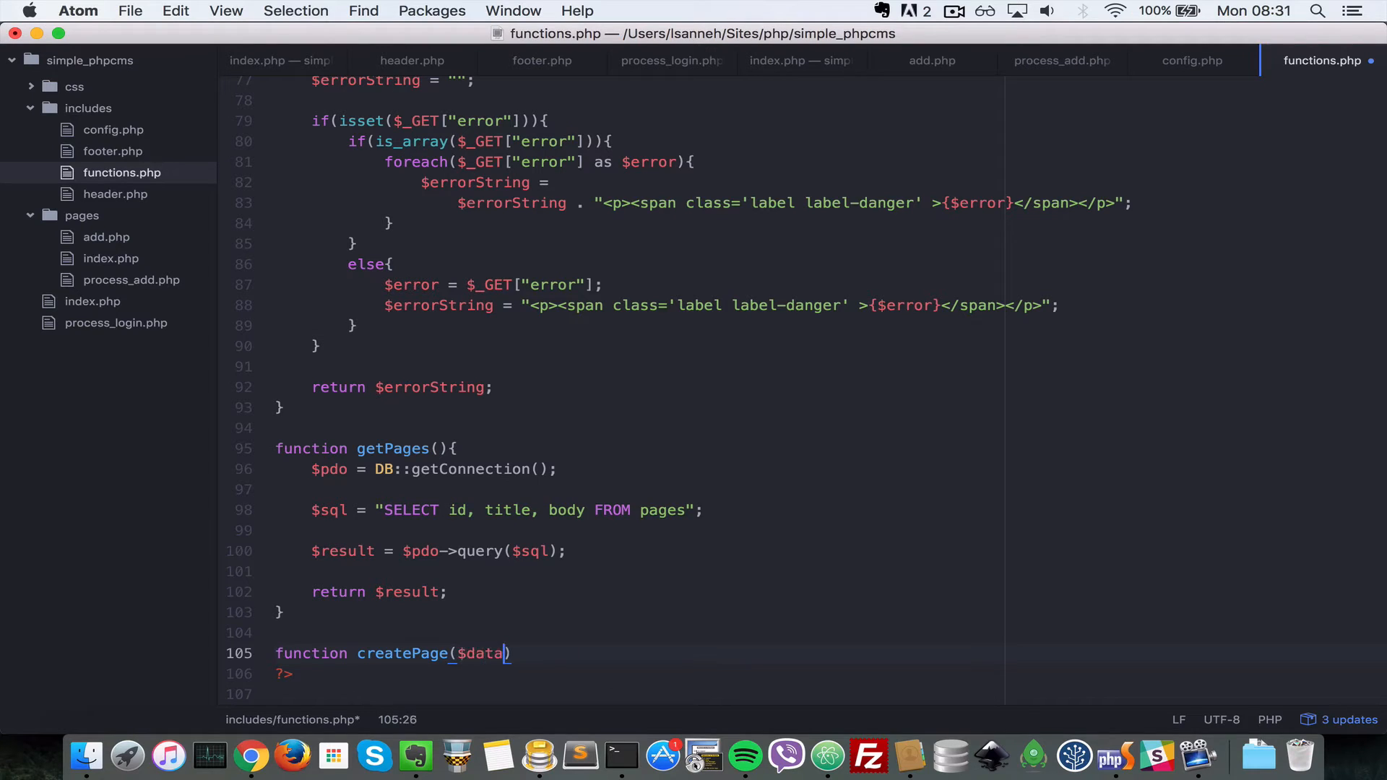
pyautogui.write('){')
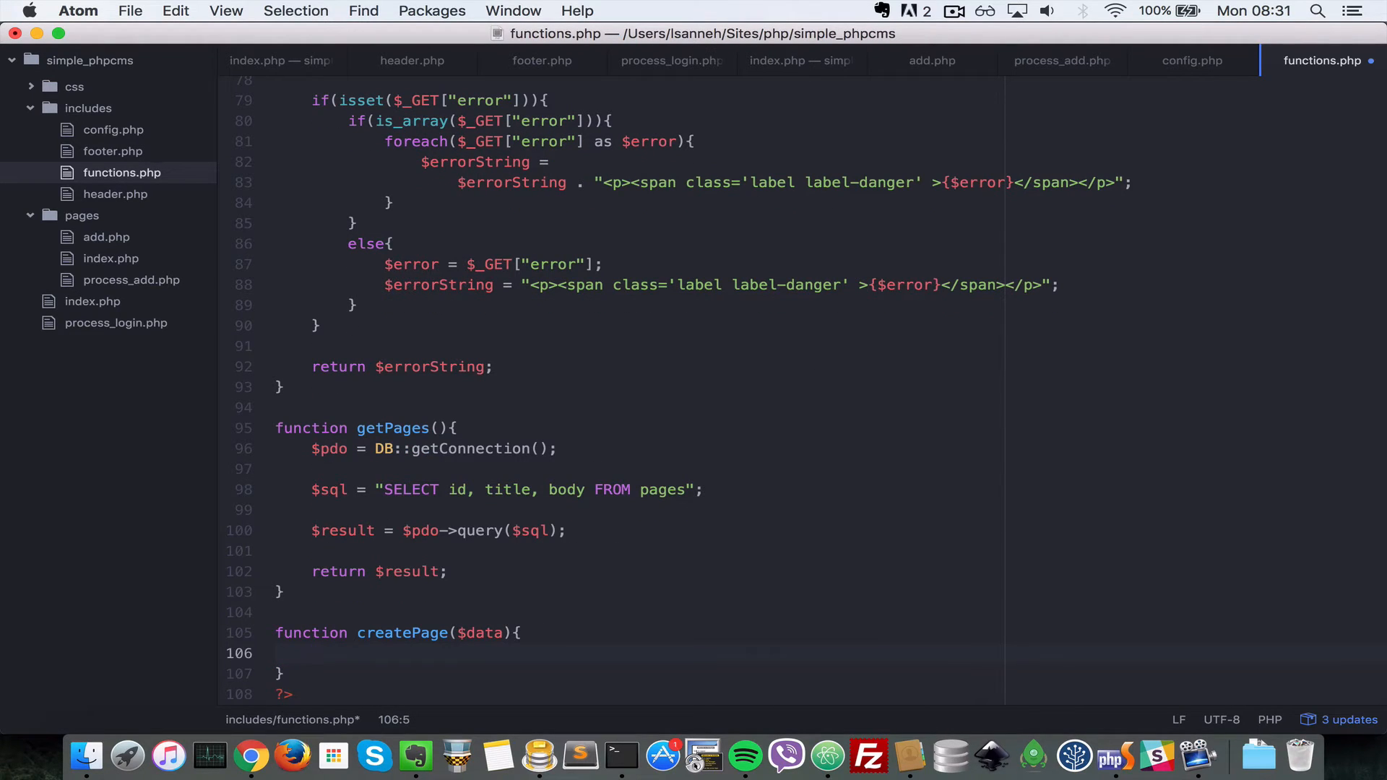
pyautogui.click(312, 653)
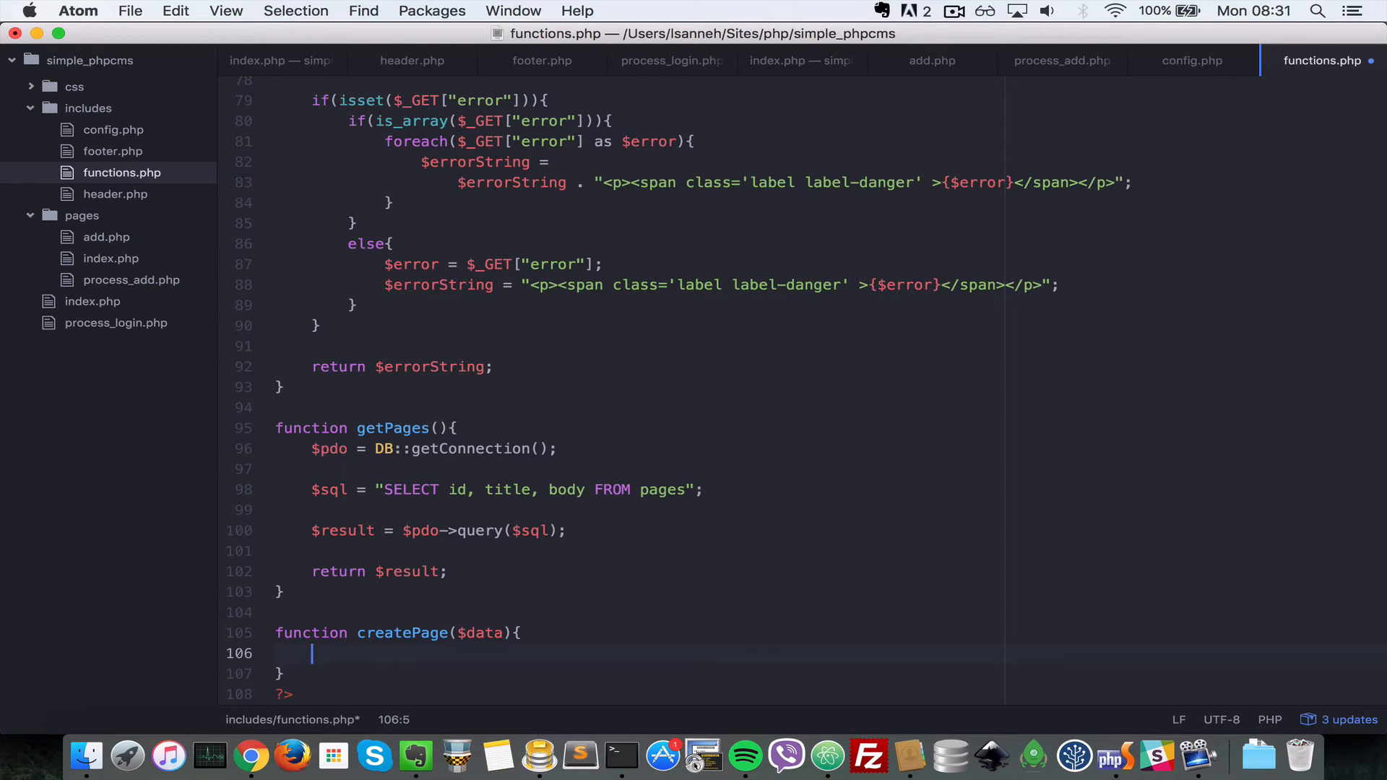
# Get the connection with $pdo = DB::getConnection() inside createPage
pyautogui.write('$pdo')
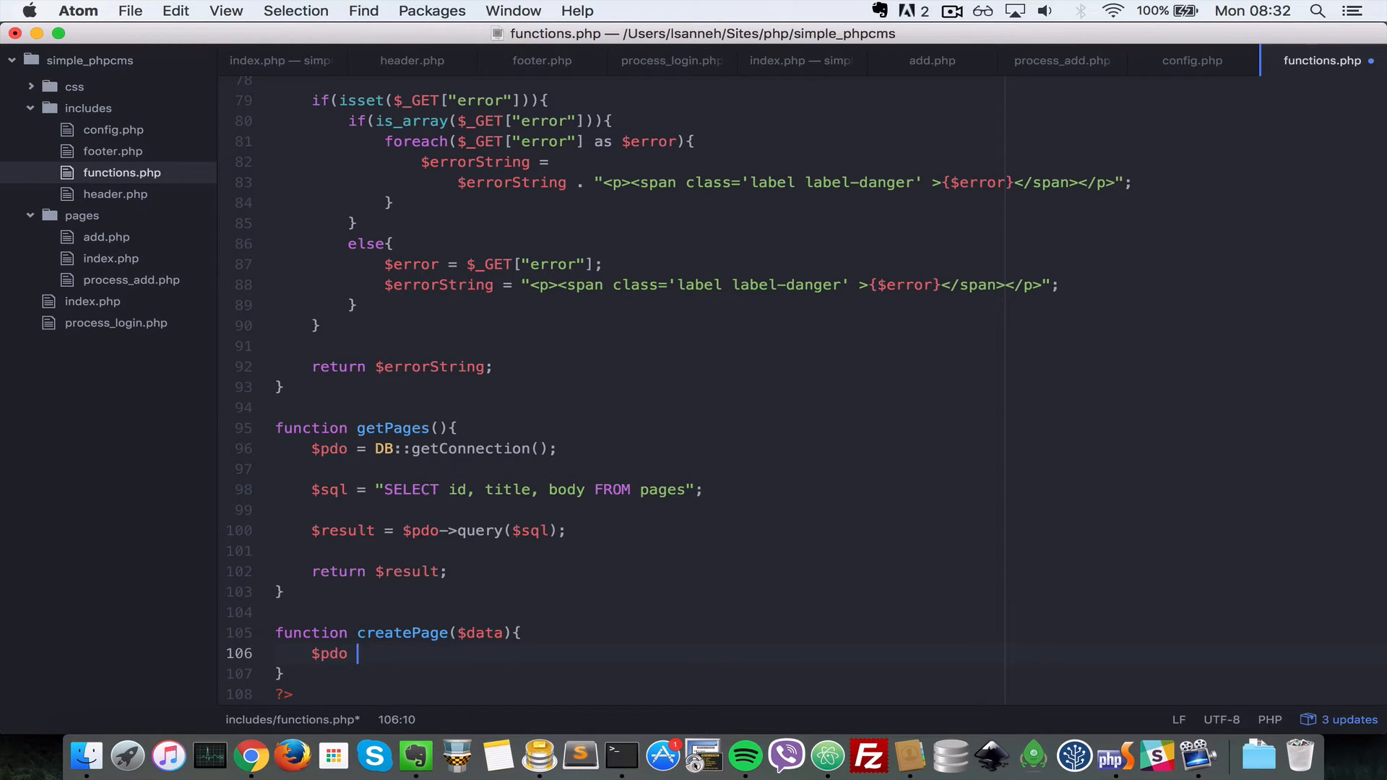
pyautogui.write('=')
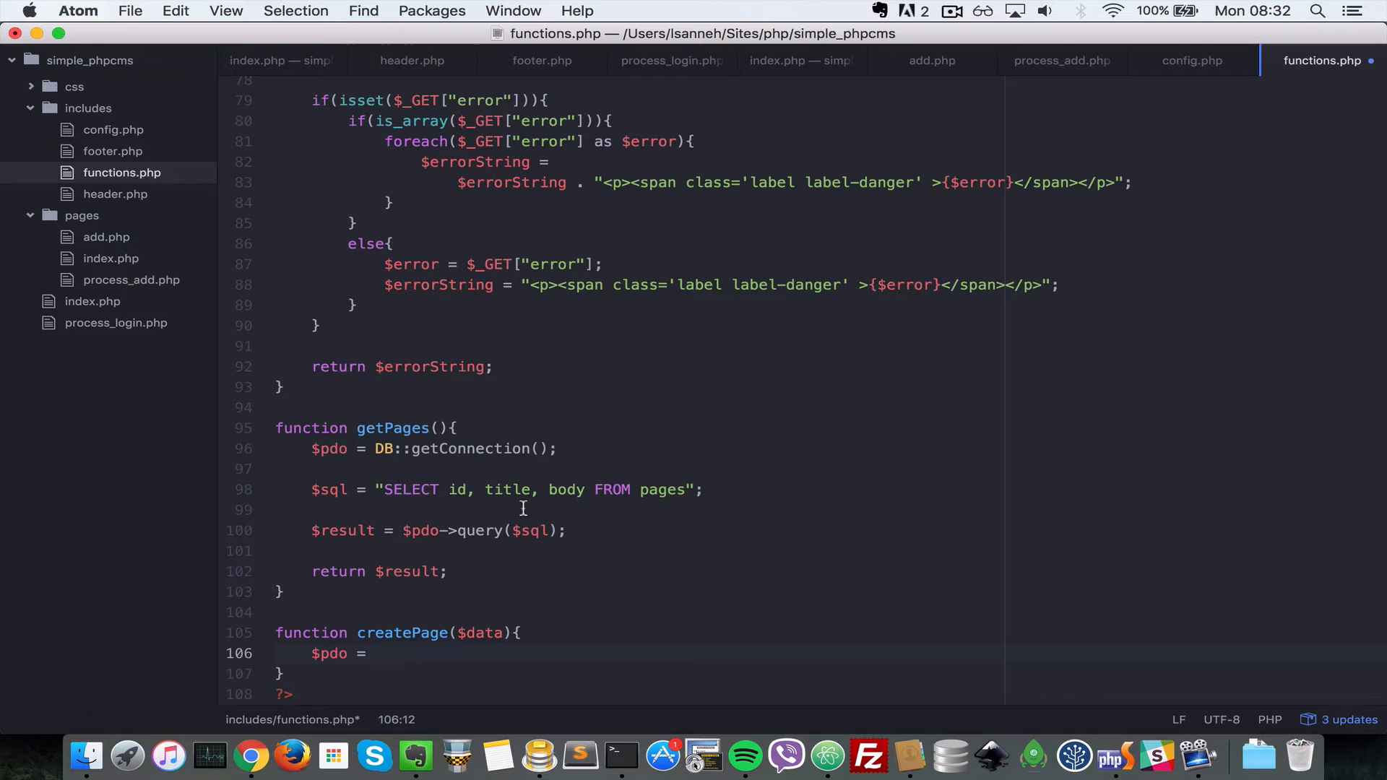
pyautogui.write('DB')
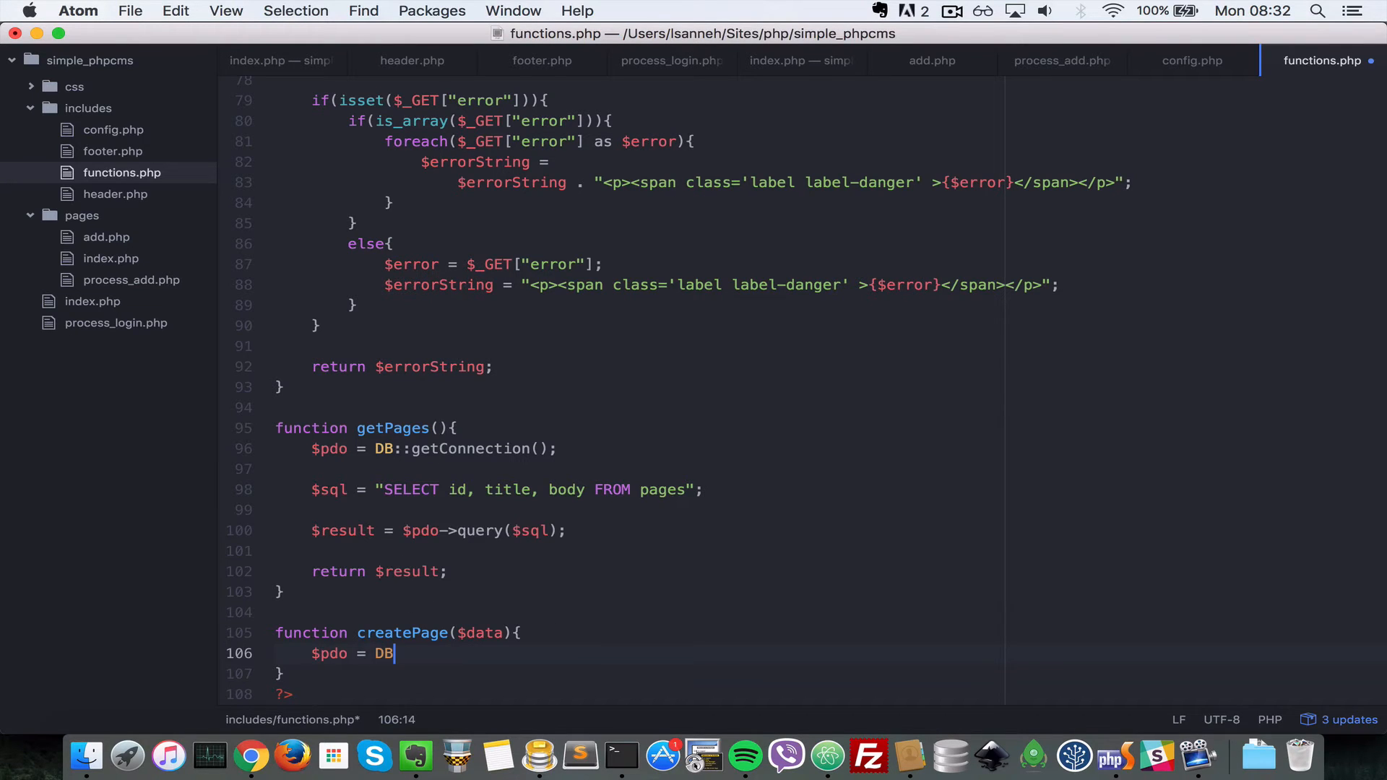
pyautogui.write('::getConnection();')
pyautogui.write('$sql')
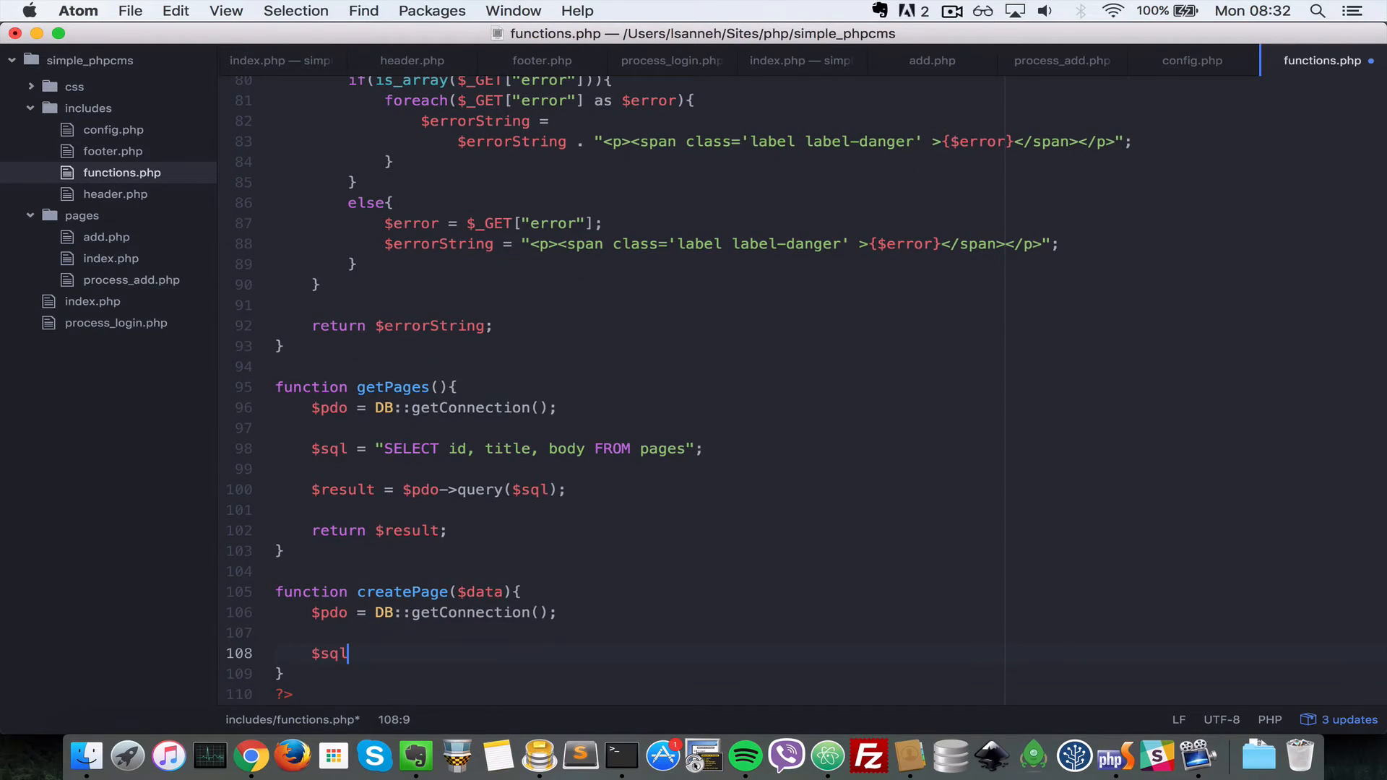
# Build $sql INSERT INTO pages (title, body, published) VALUES(:title, :body, :published) and start $statement
pyautogui.write('= "I"')
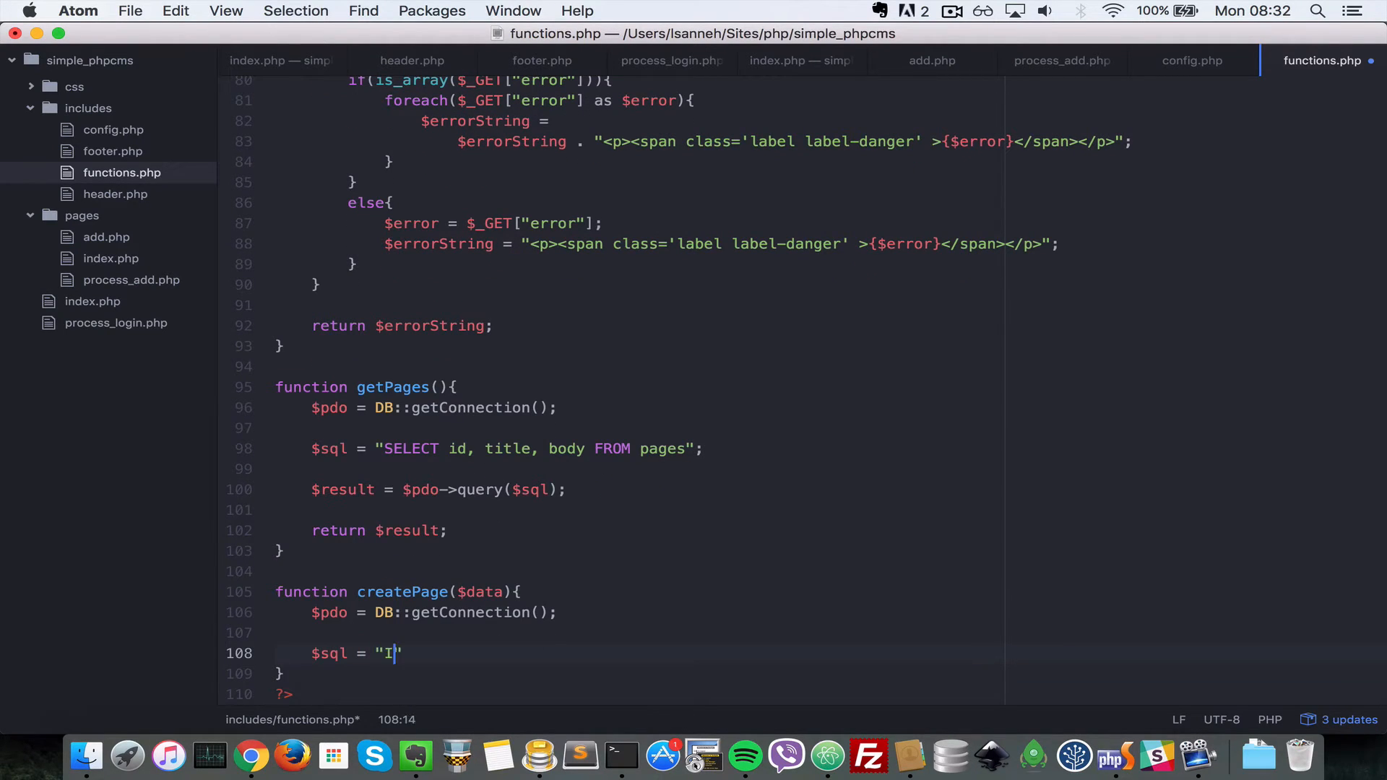
pyautogui.write('NSERT')
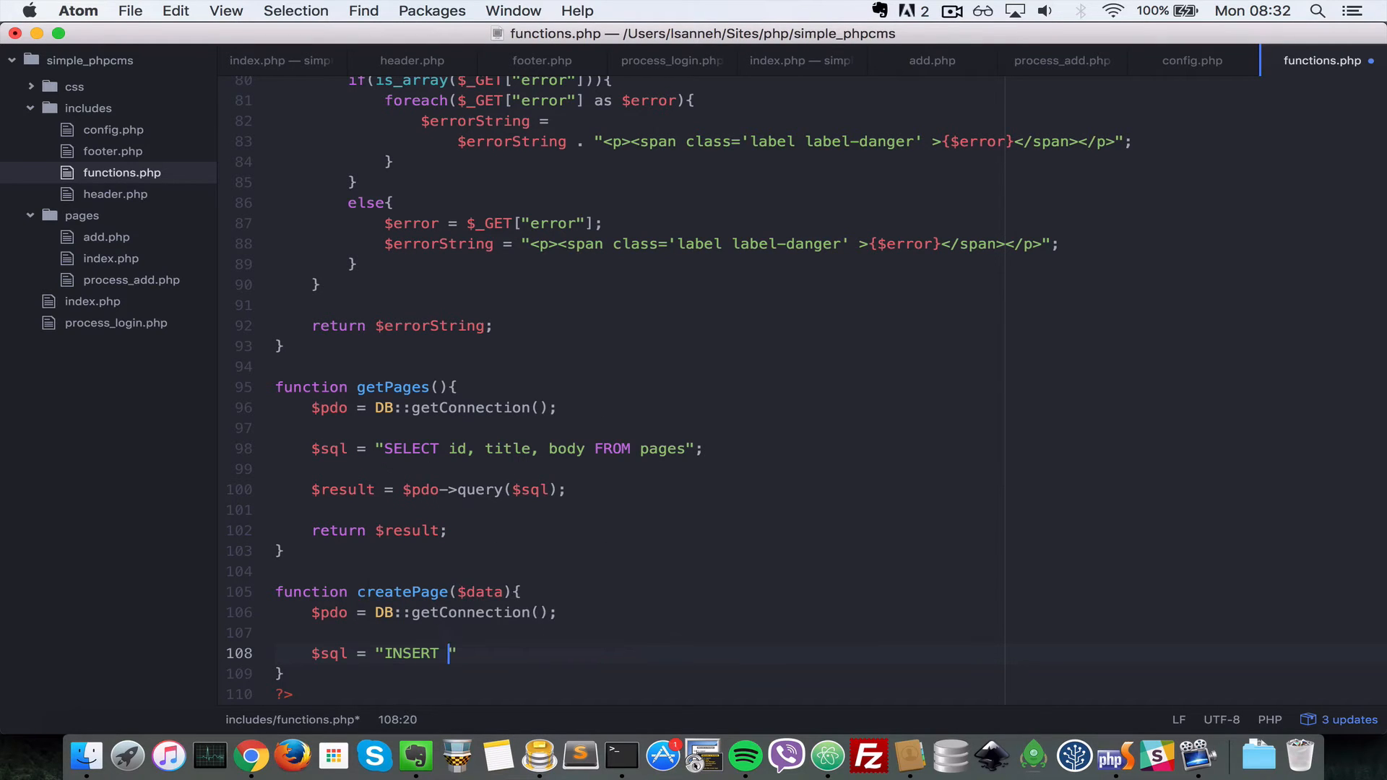
pyautogui.write('INTO pa')
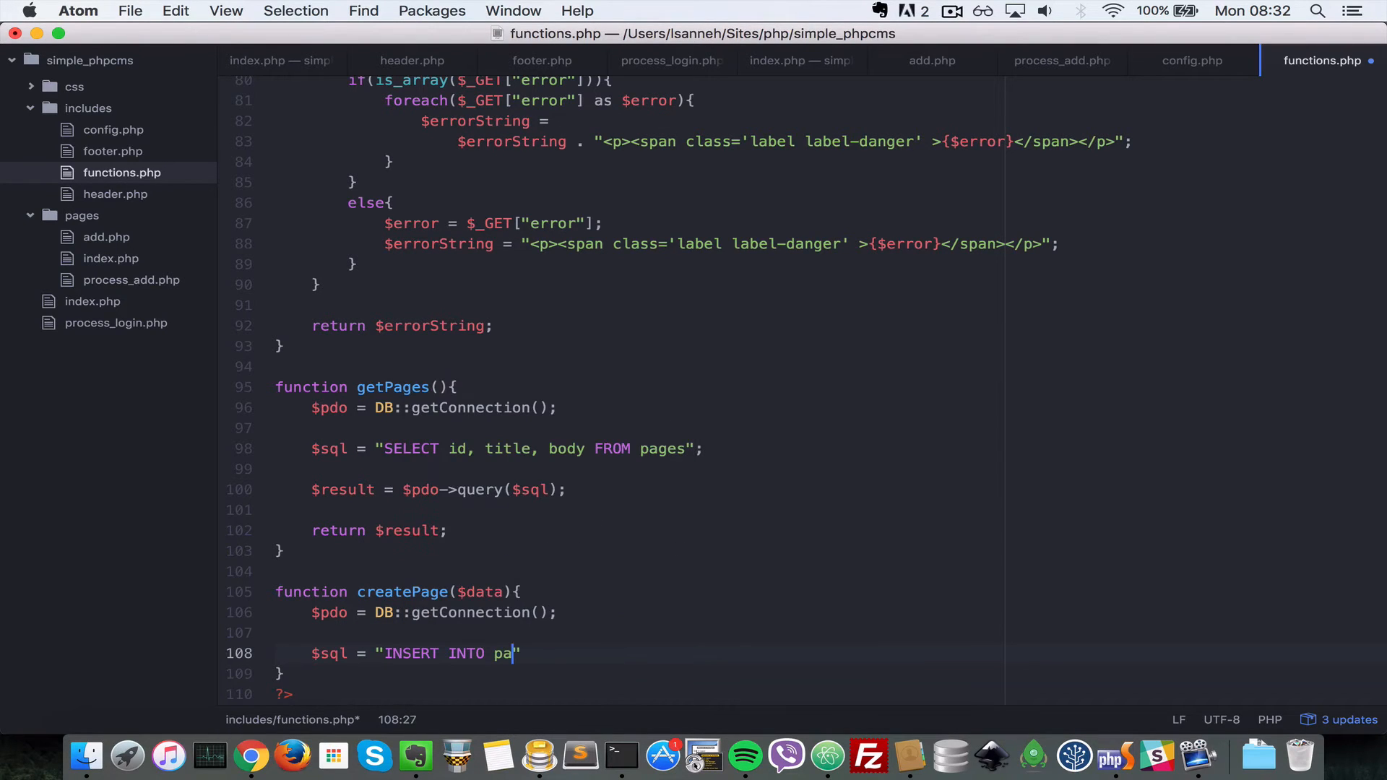
pyautogui.write('ges ()')
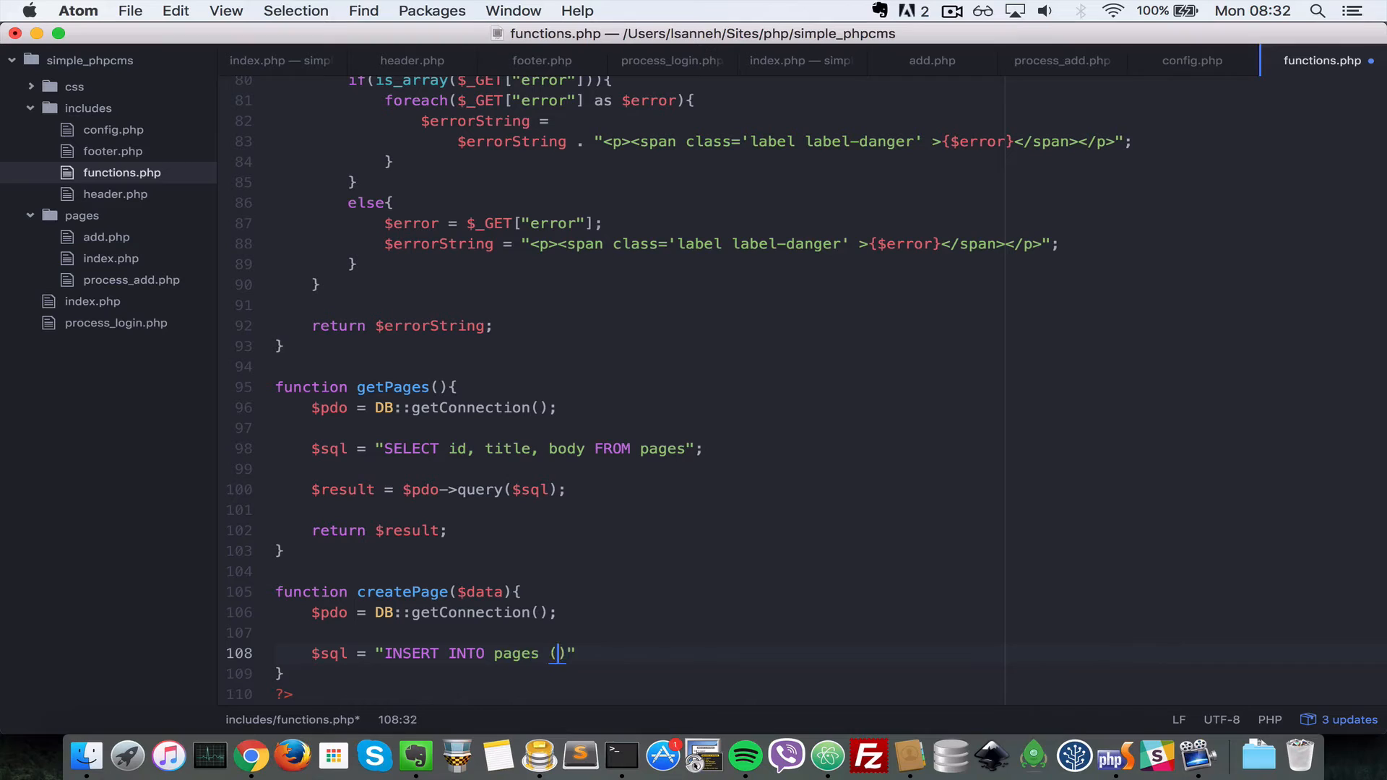
pyautogui.write('title, body, p')
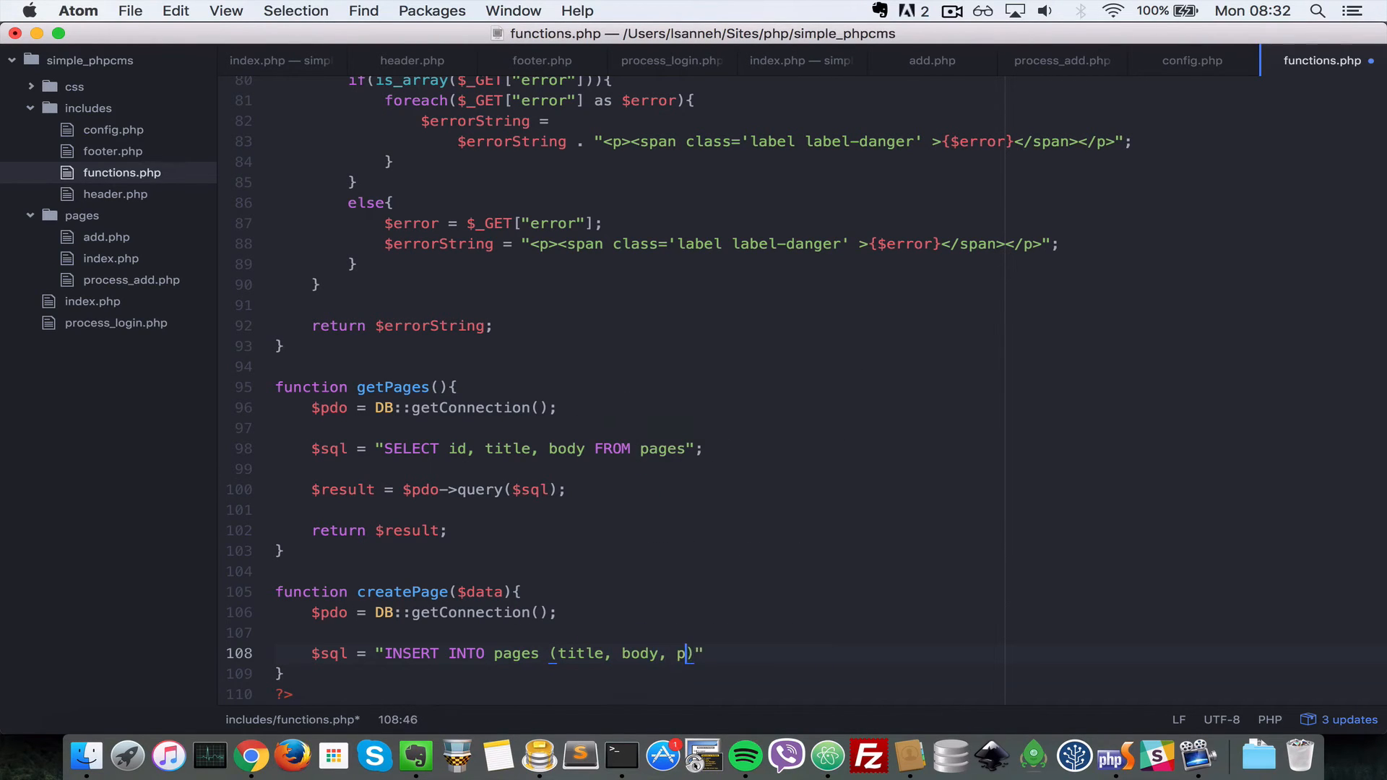
pyautogui.write('ublished')
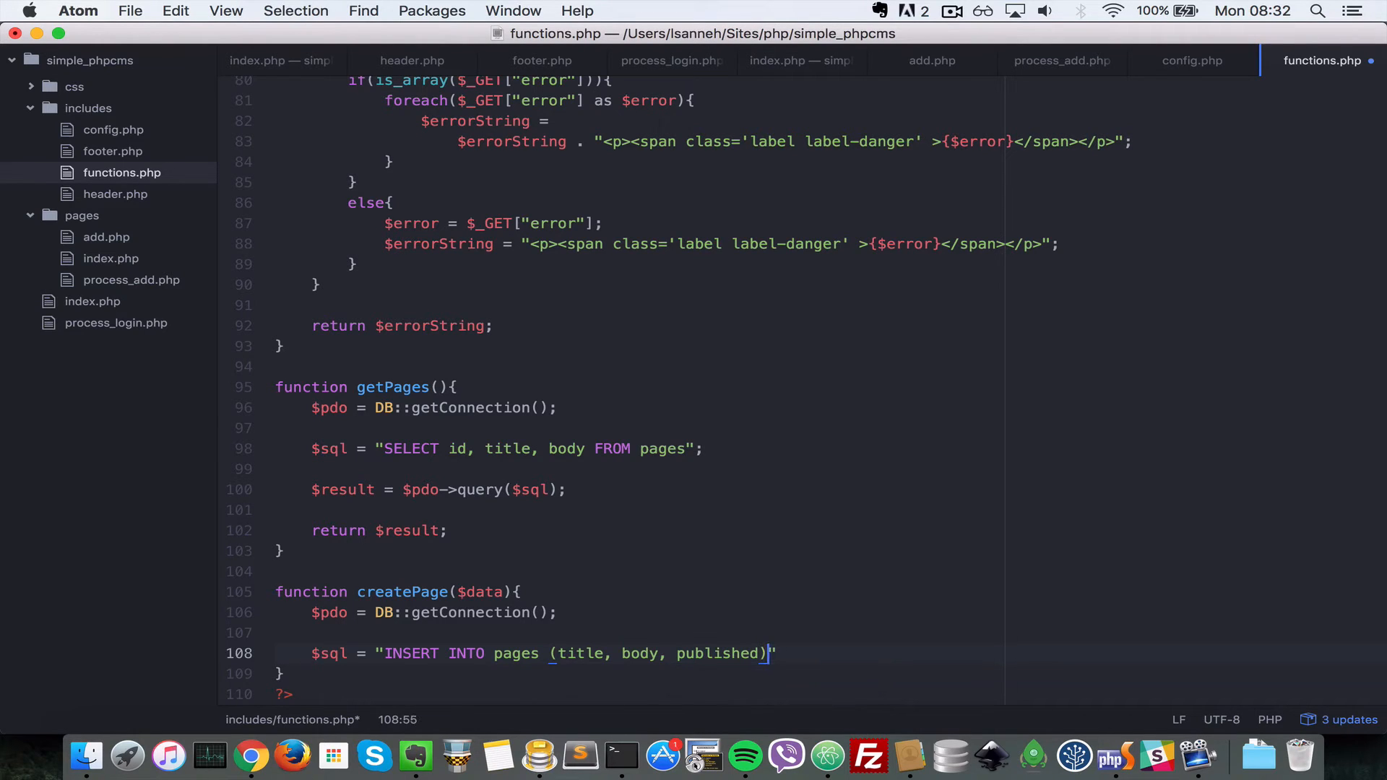
pyautogui.write('VALUES')
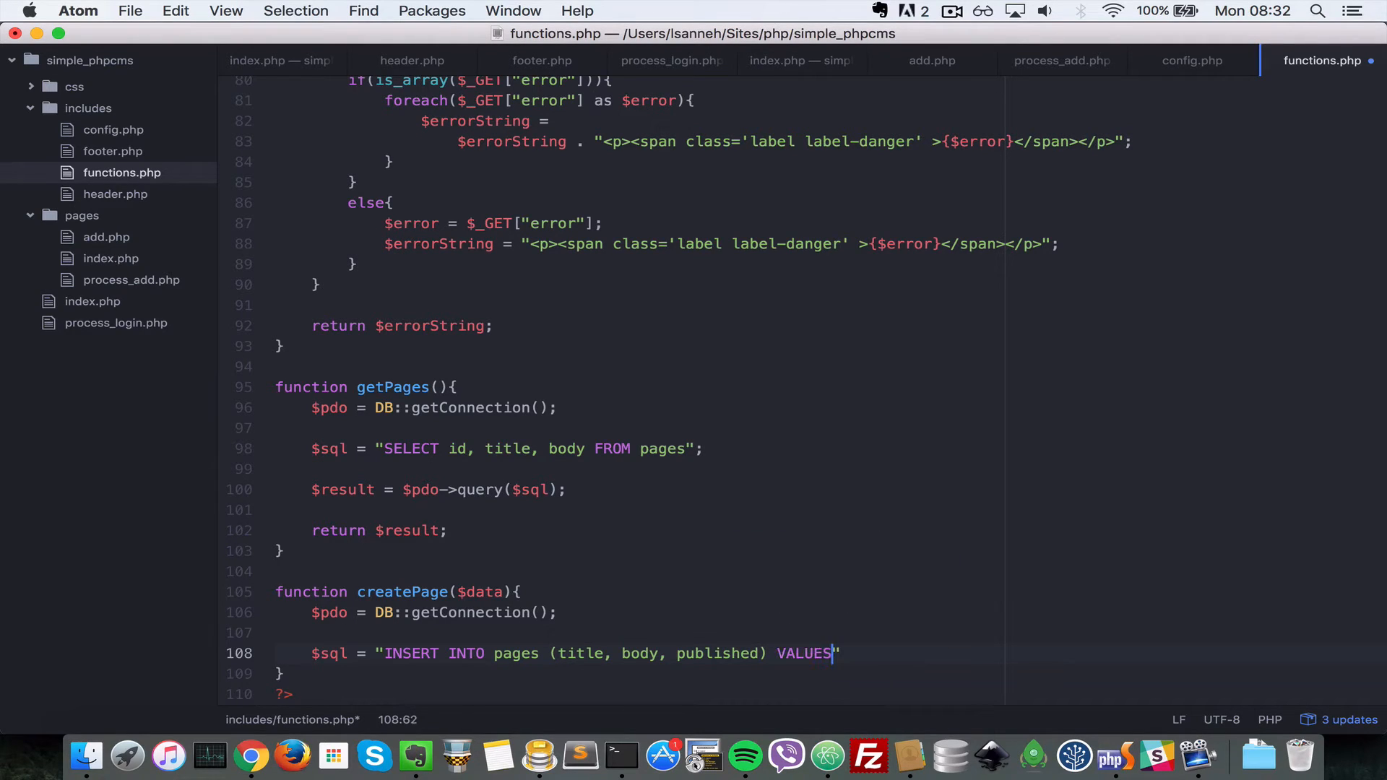
pyautogui.write('()')
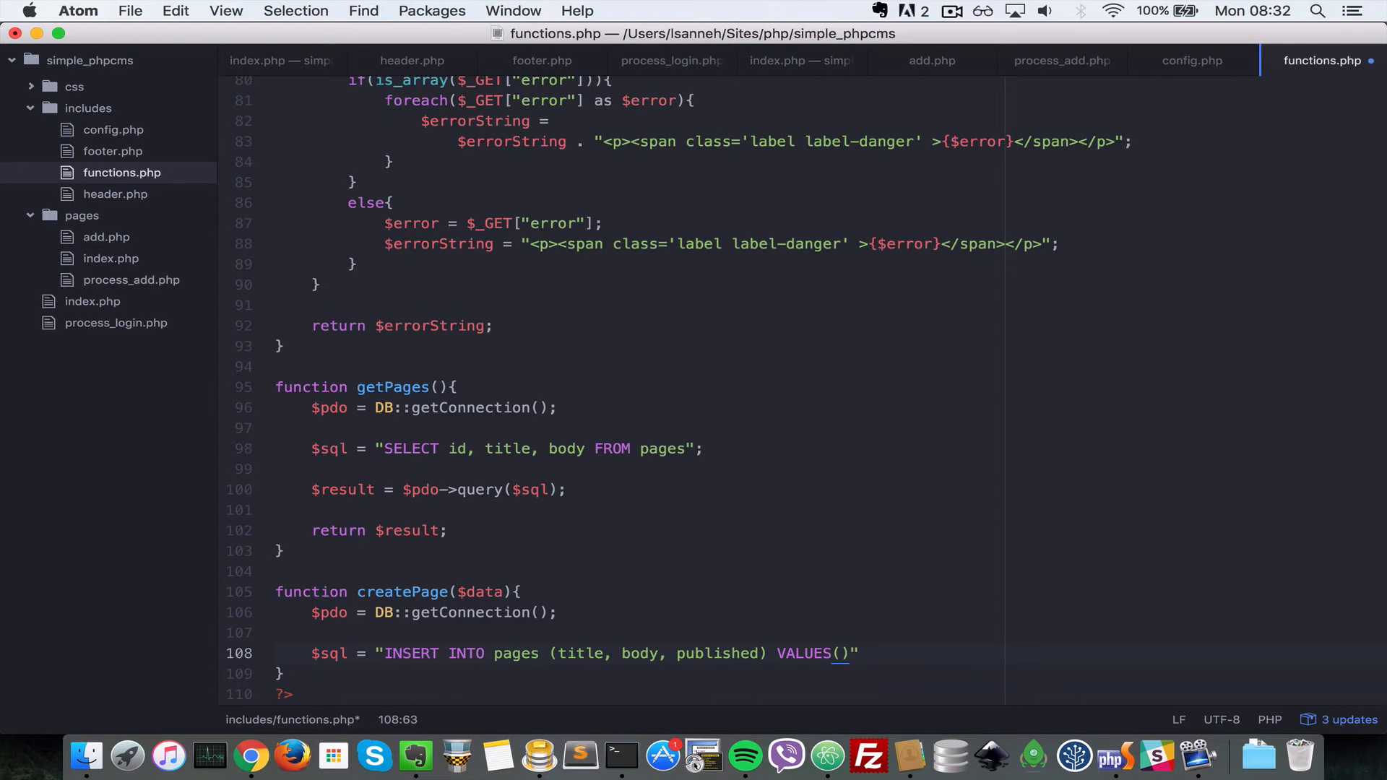
pyautogui.write(':')
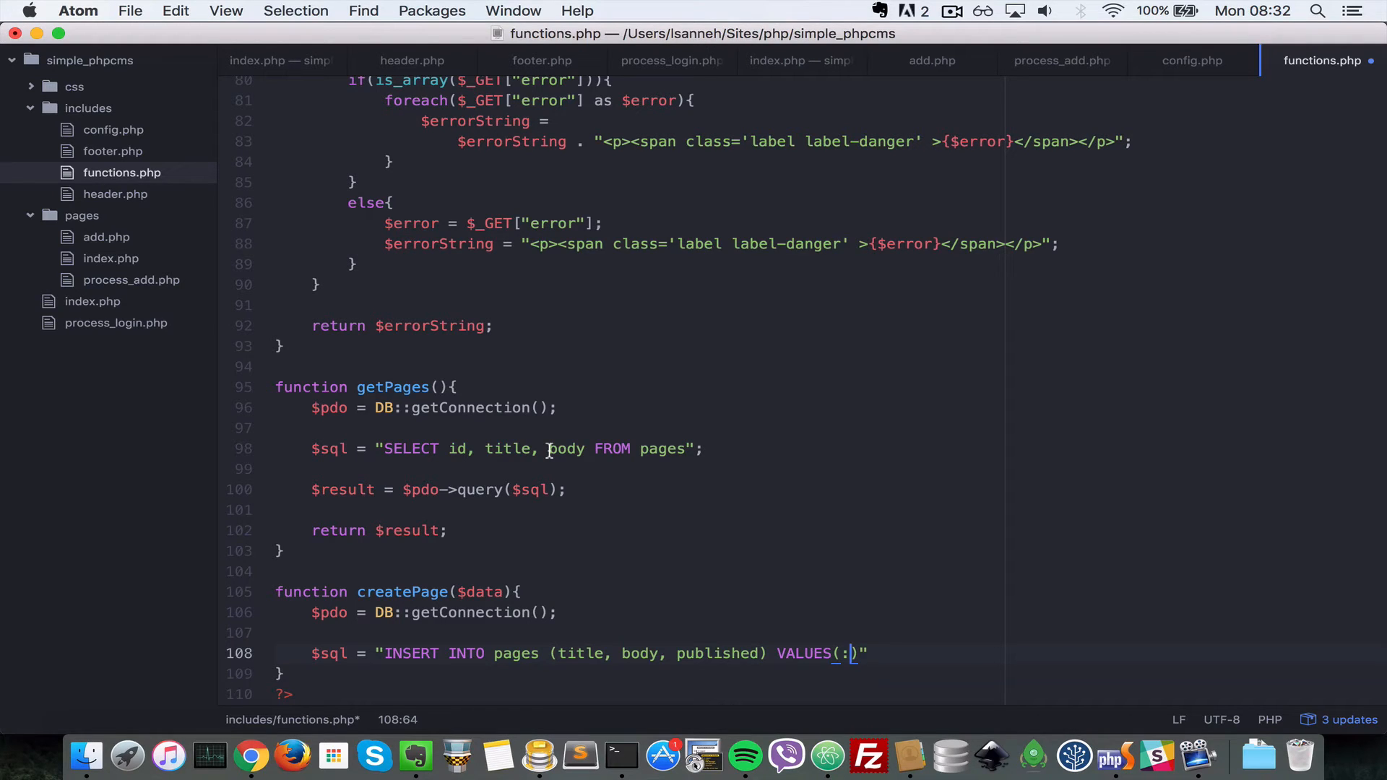
pyautogui.write('title,')
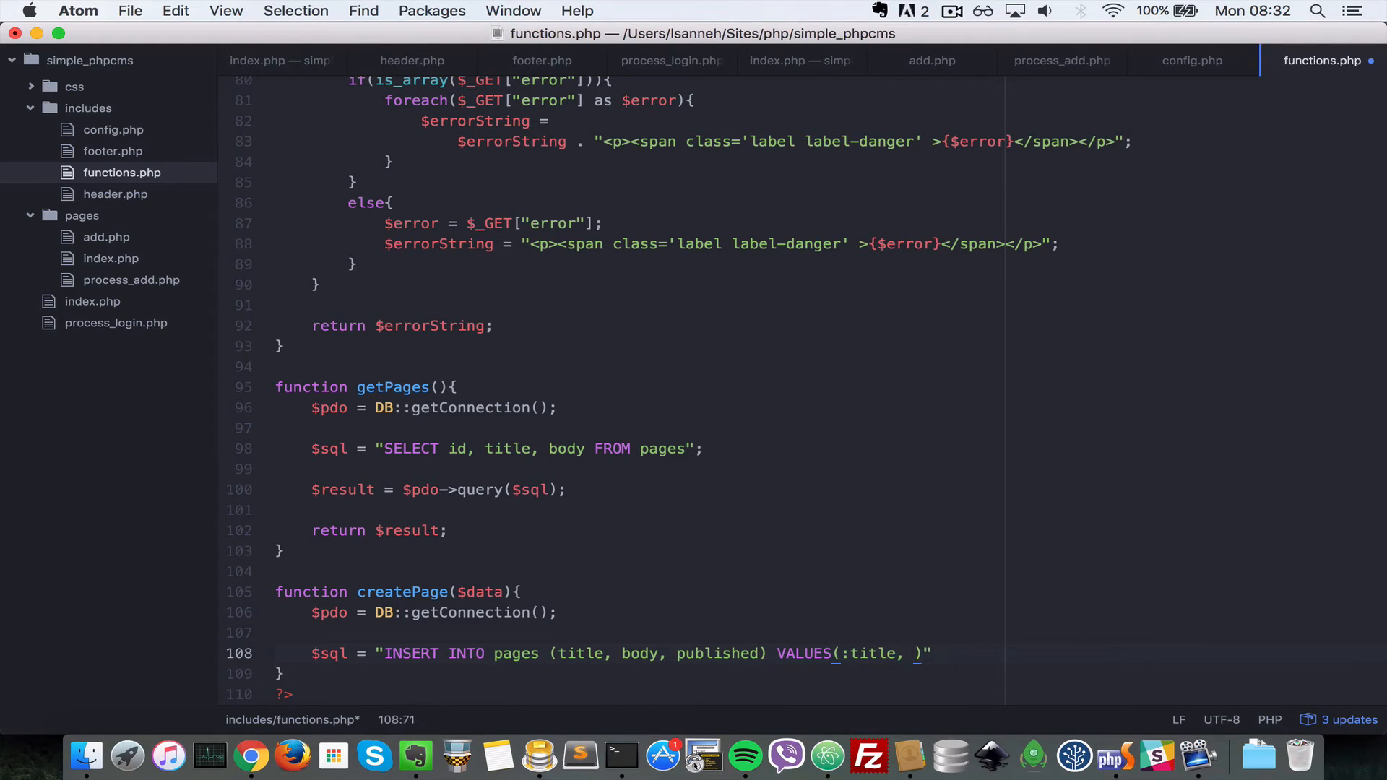
pyautogui.write(':body,')
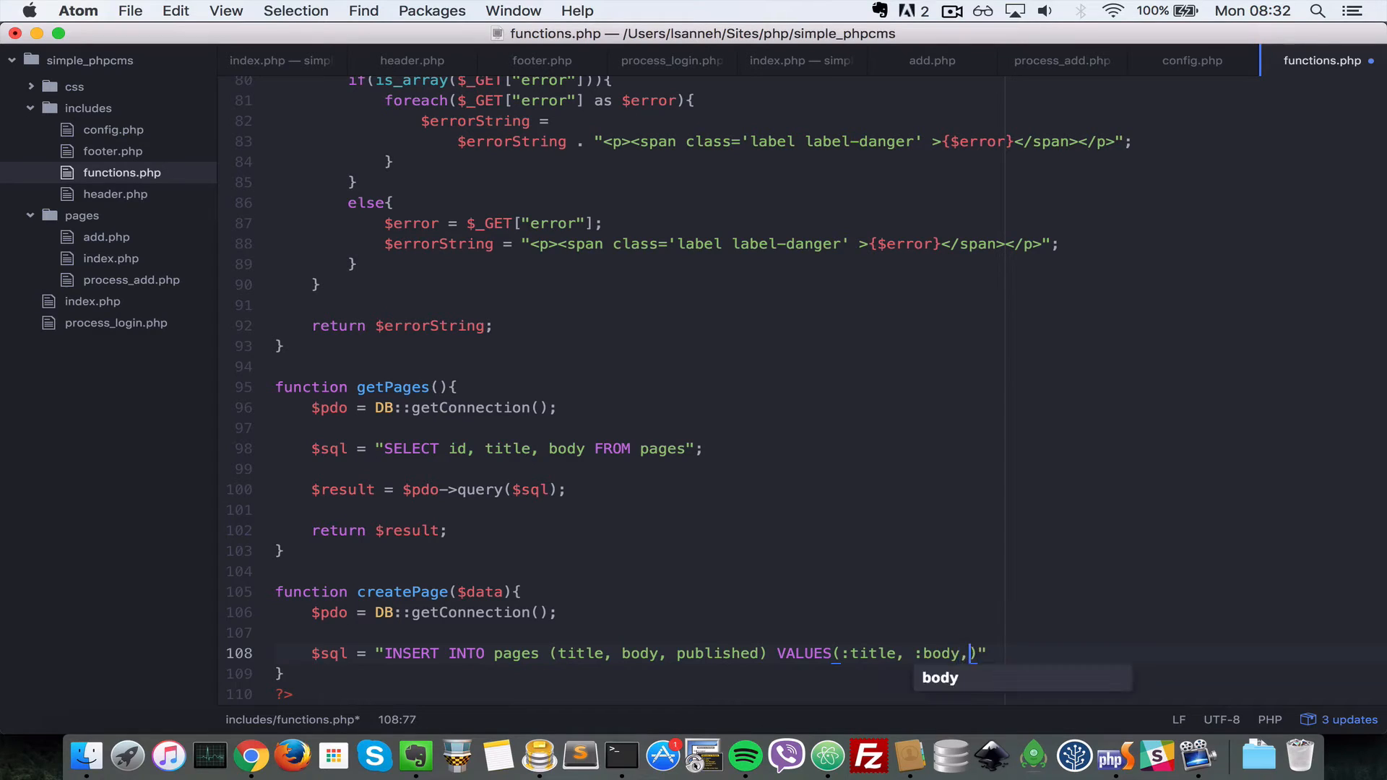
pyautogui.write(':pu')
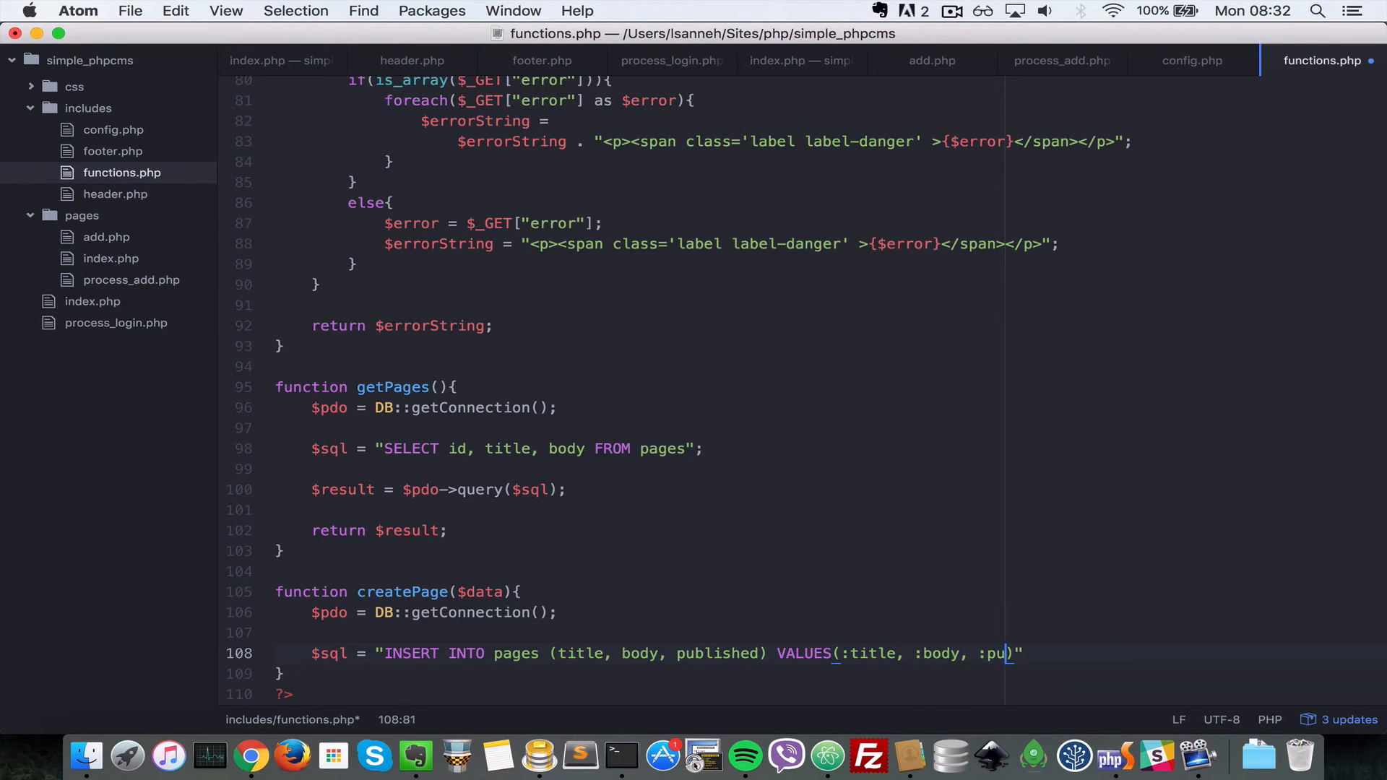
pyautogui.write('blished')
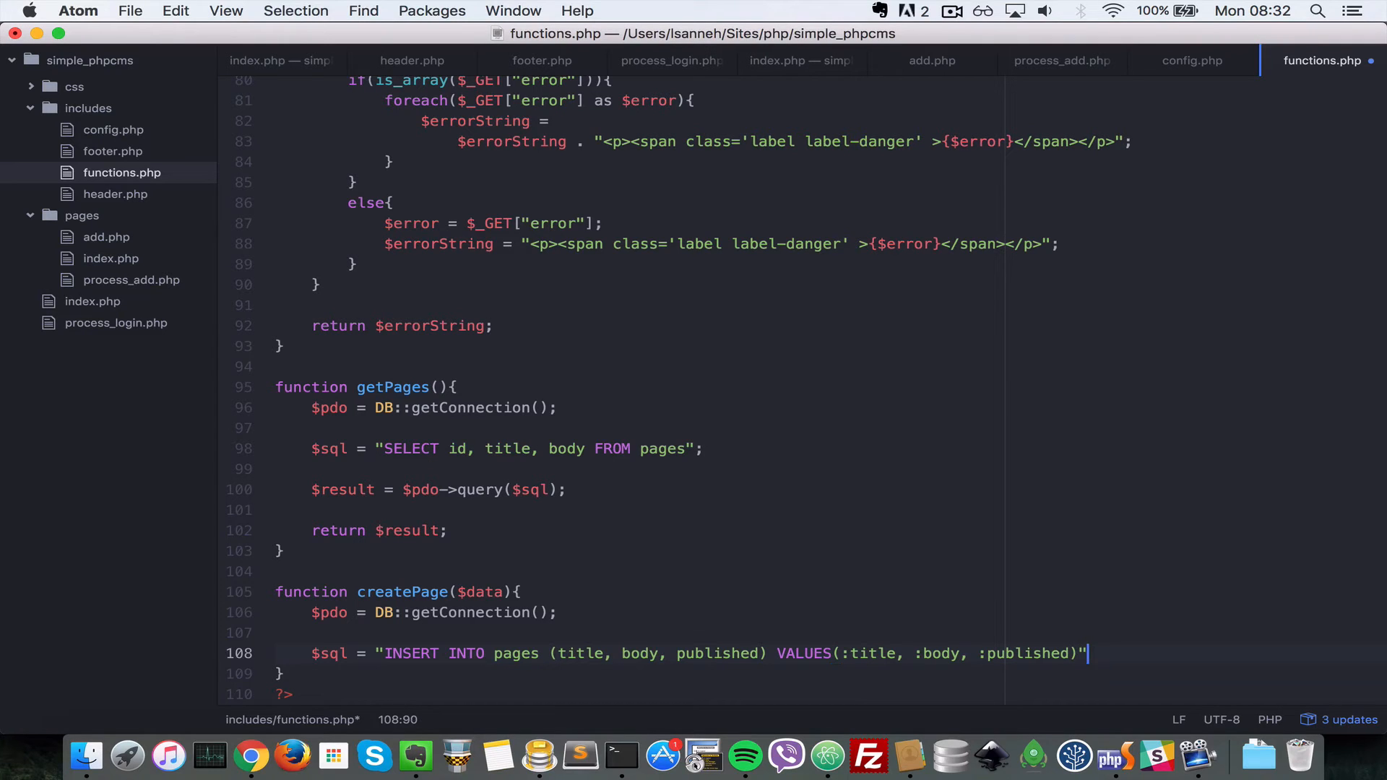
pyautogui.write('$statement =')
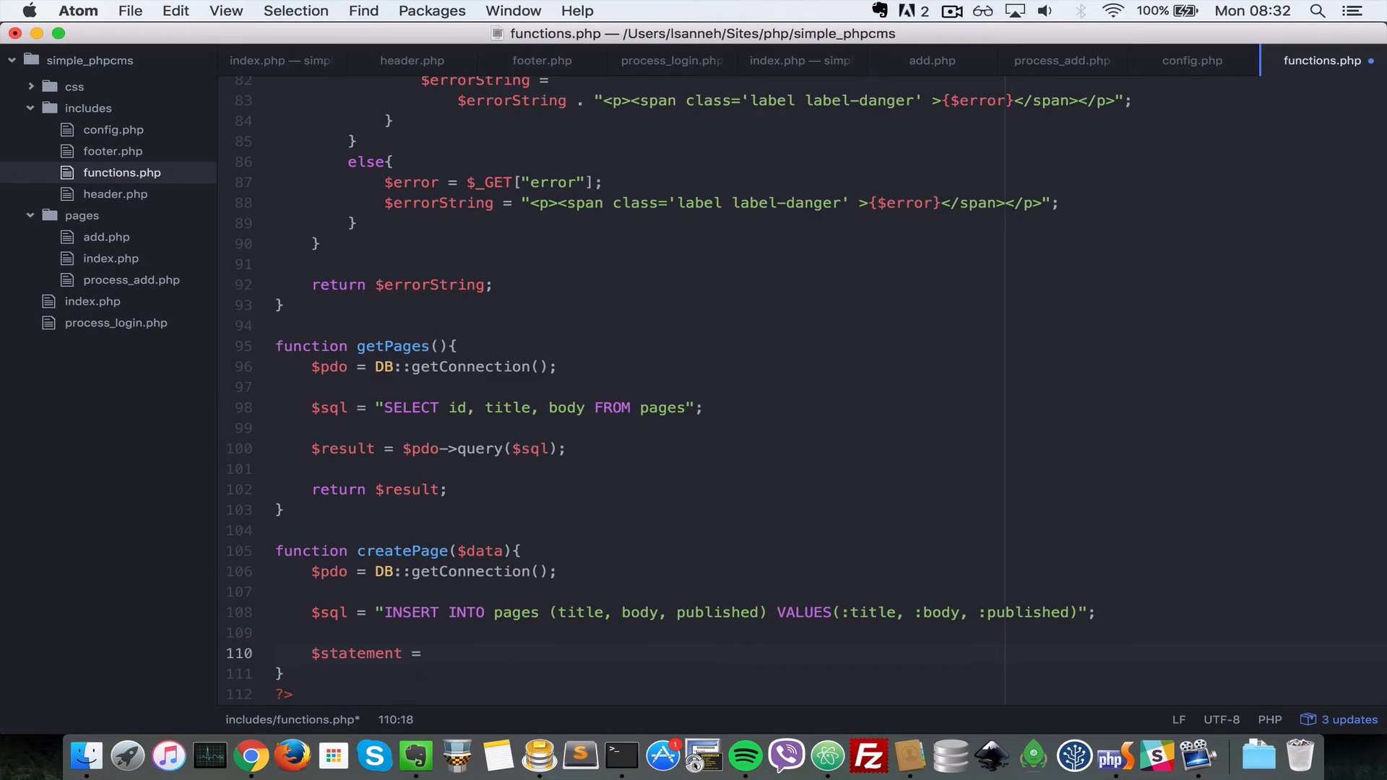
# Prepare the statement with $pdo->prepare($sql)
pyautogui.write('$p')
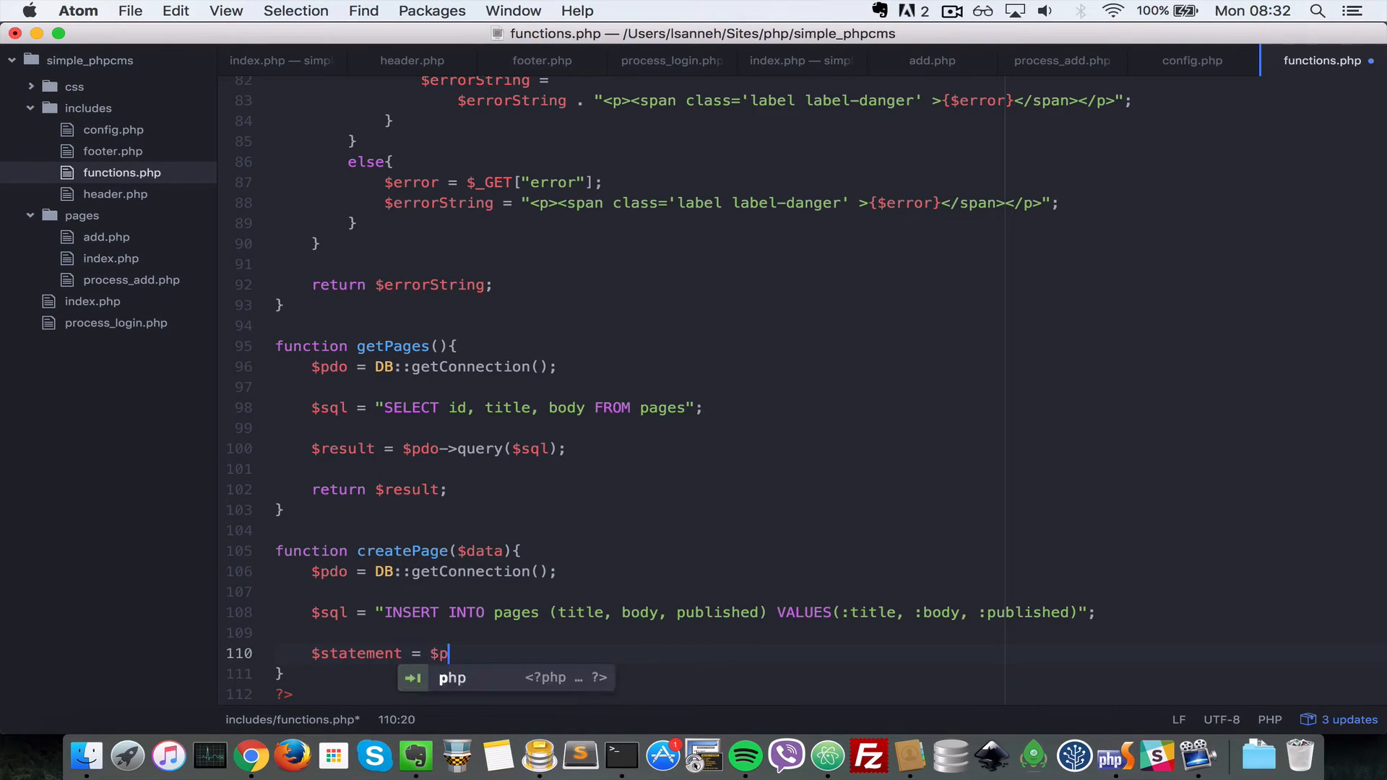
pyautogui.write('do->p')
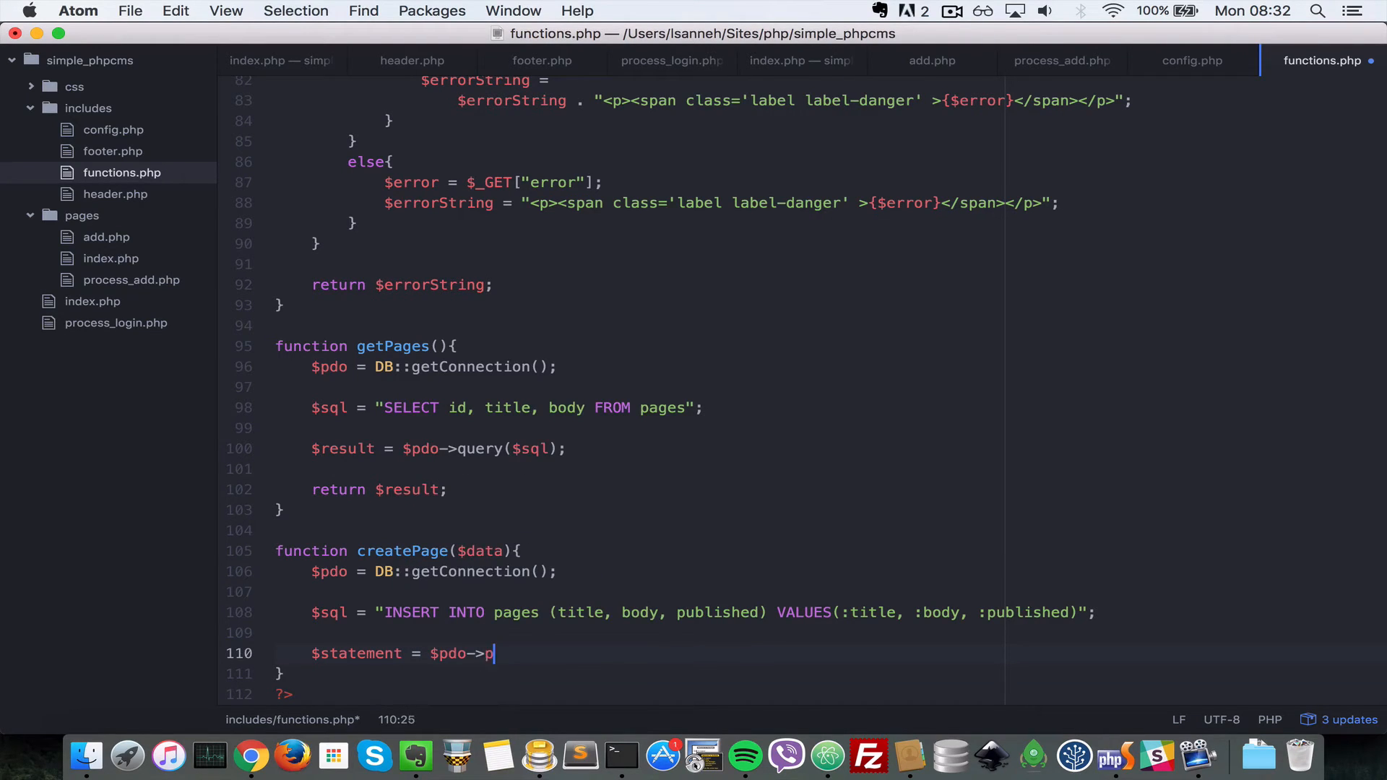
pyautogui.write('repare();')
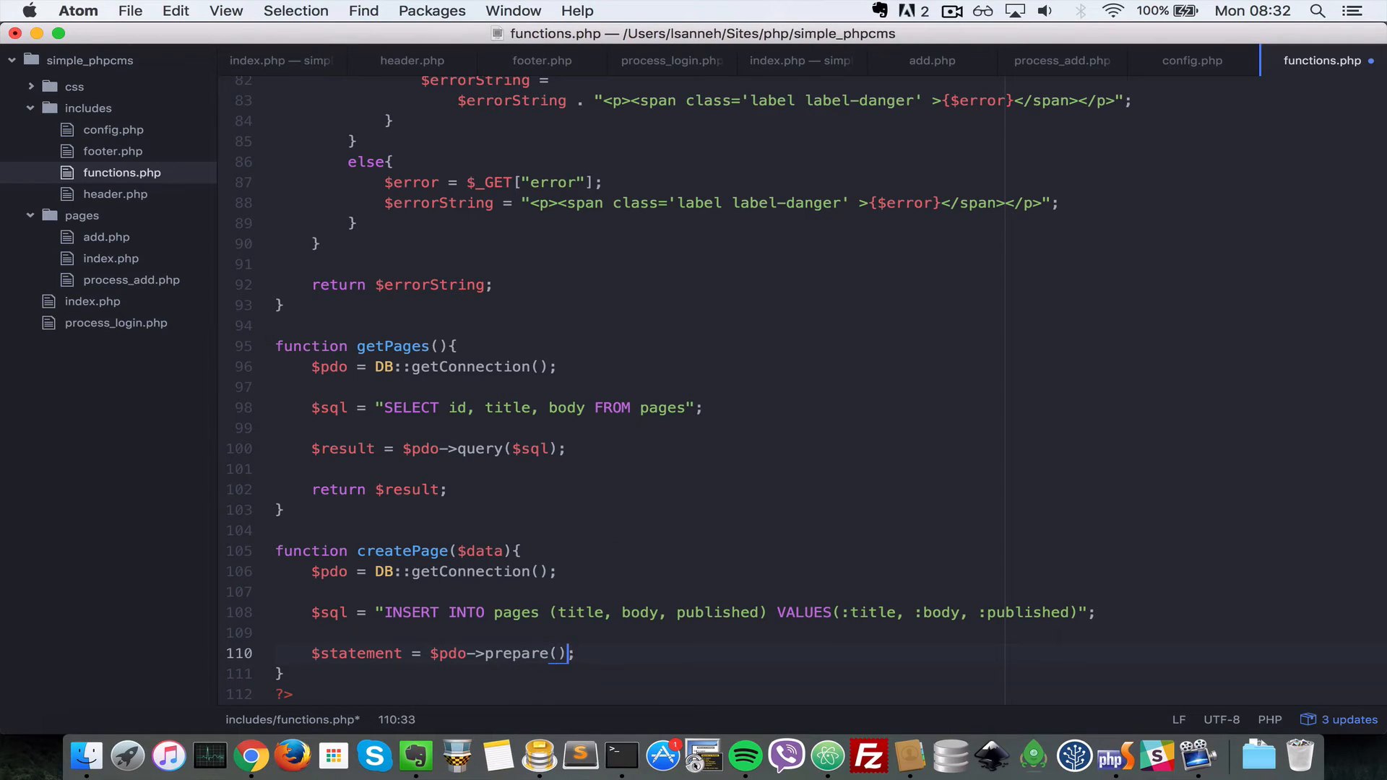
pyautogui.write('$sql')
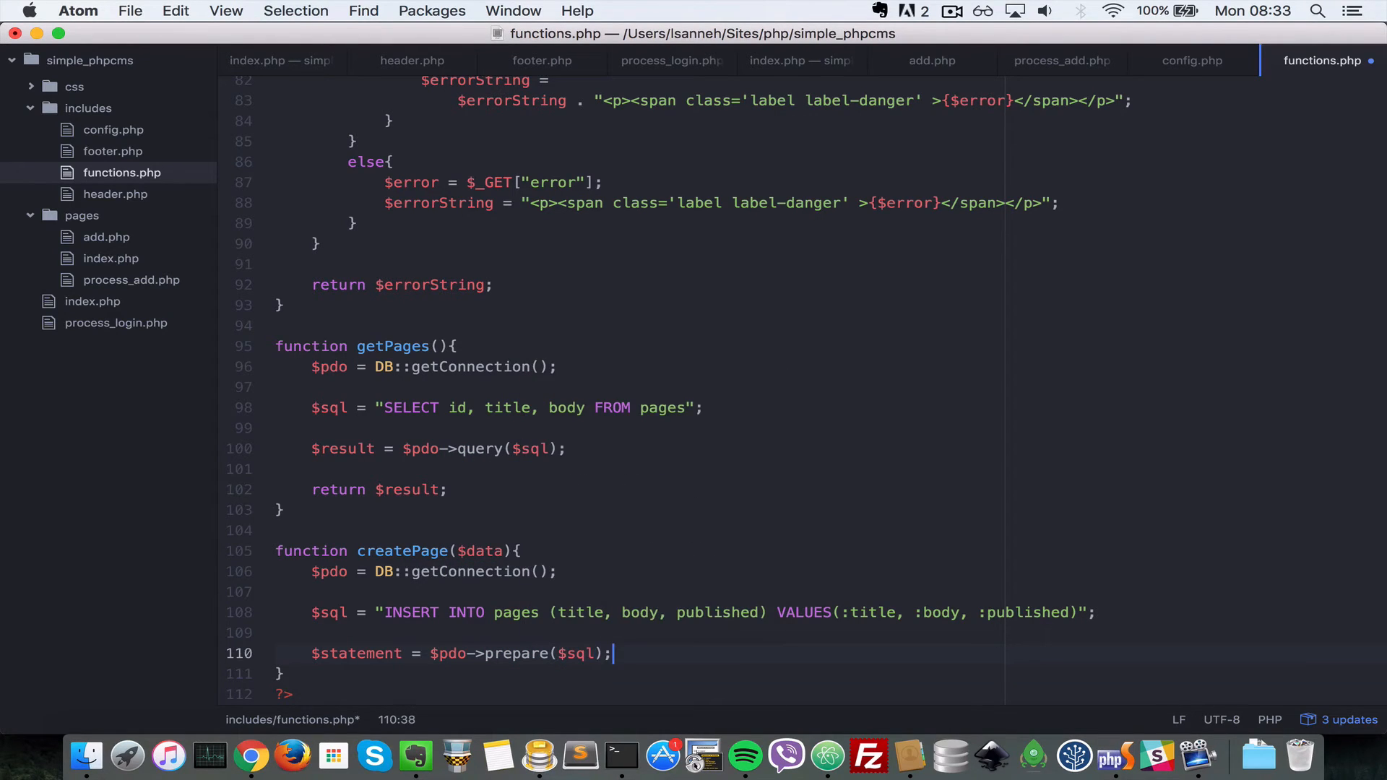
# Assign $inserted = $statement->execute([ ]), fixing the misspelled execute
pyautogui.write('$')
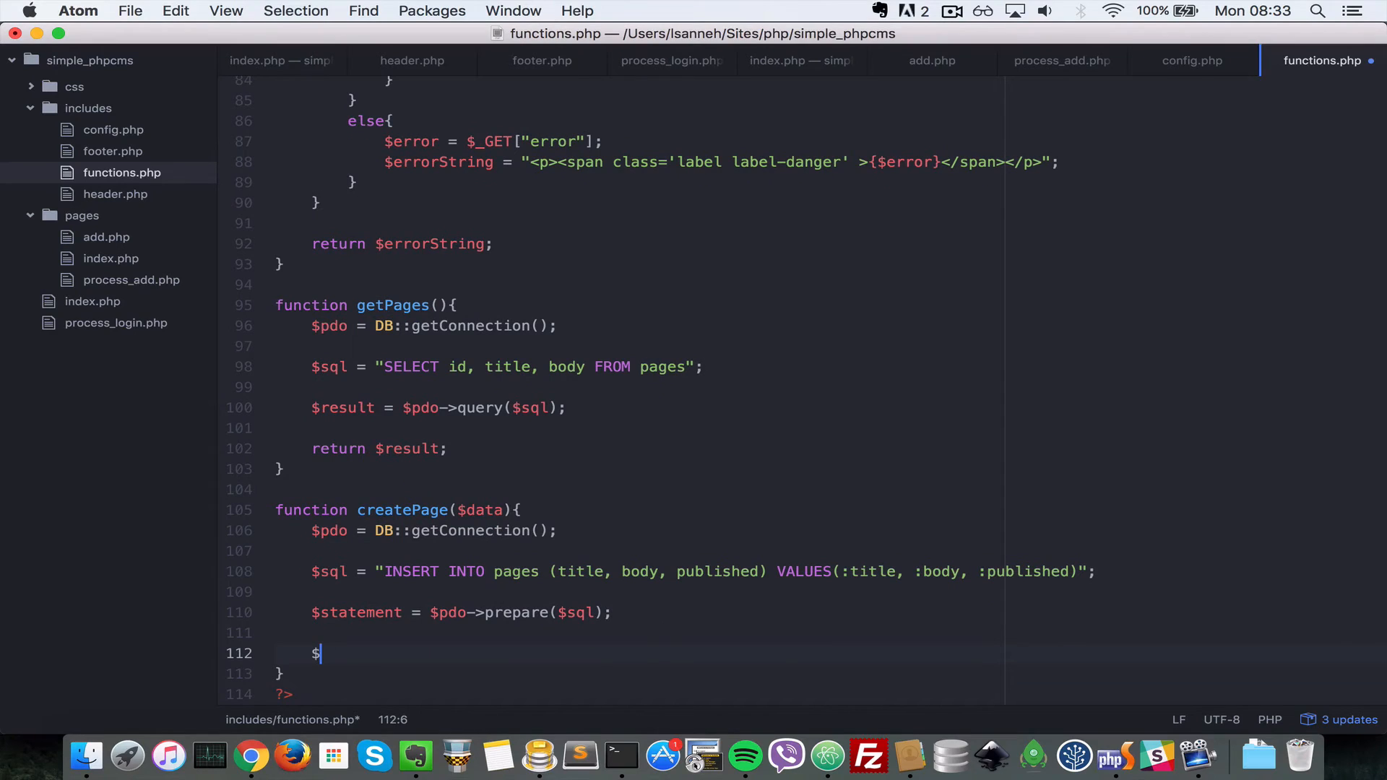
pyautogui.write('inse')
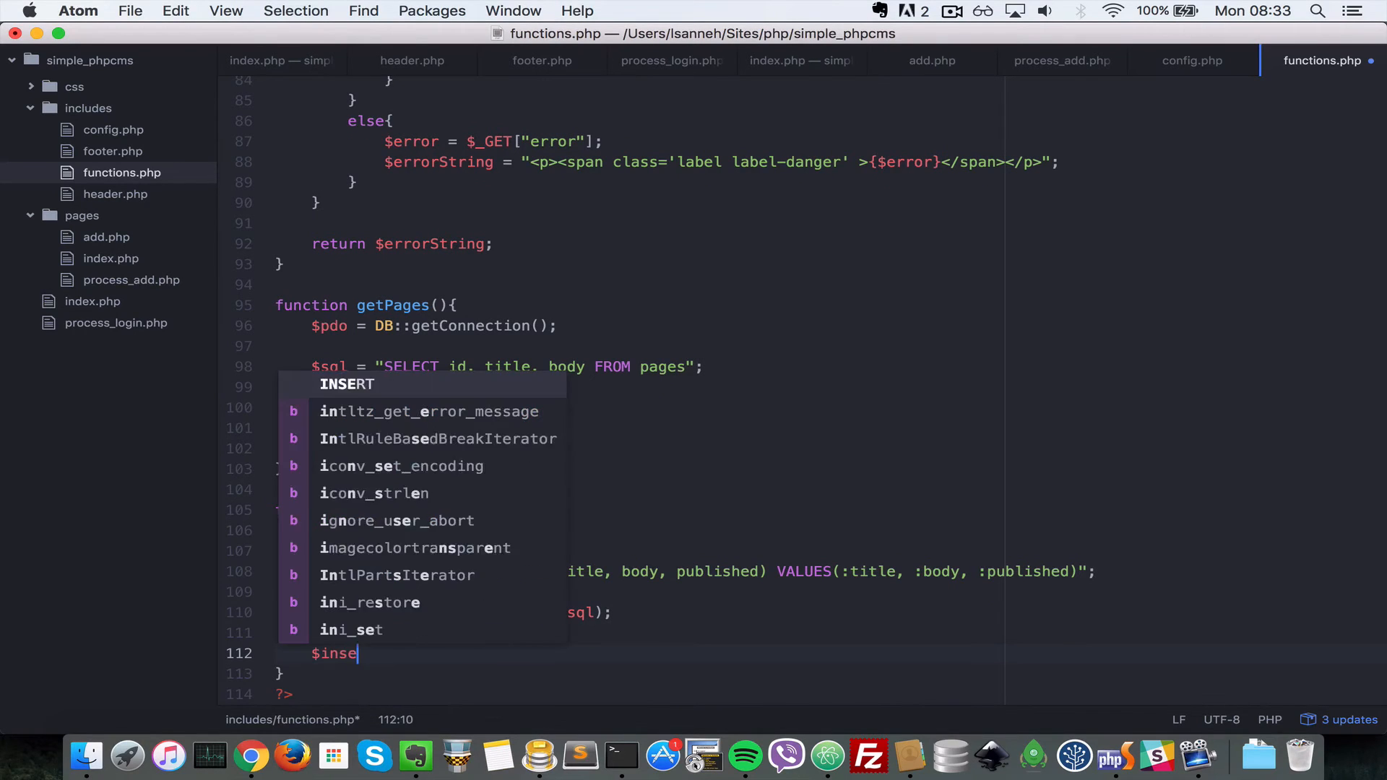
pyautogui.write('r')
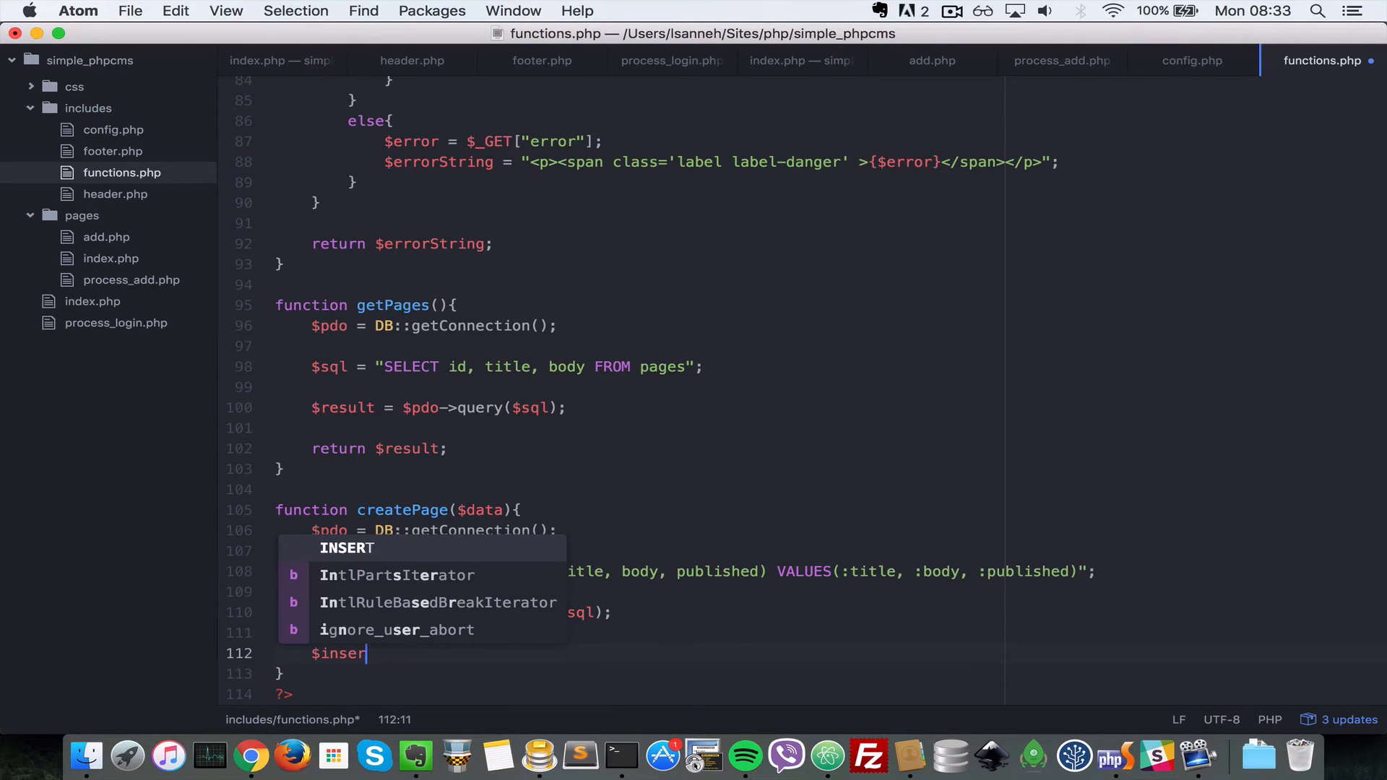
pyautogui.write('t')
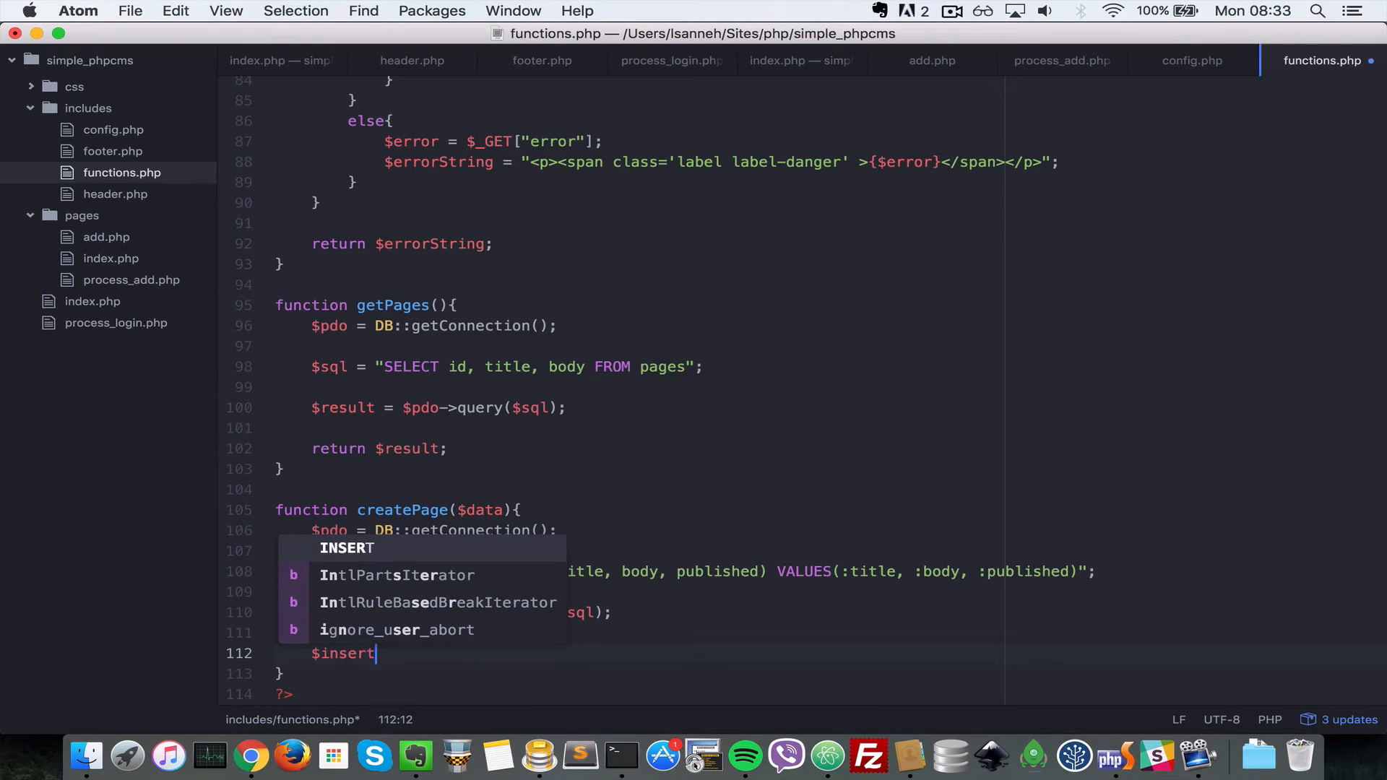
pyautogui.write('ed = $s')
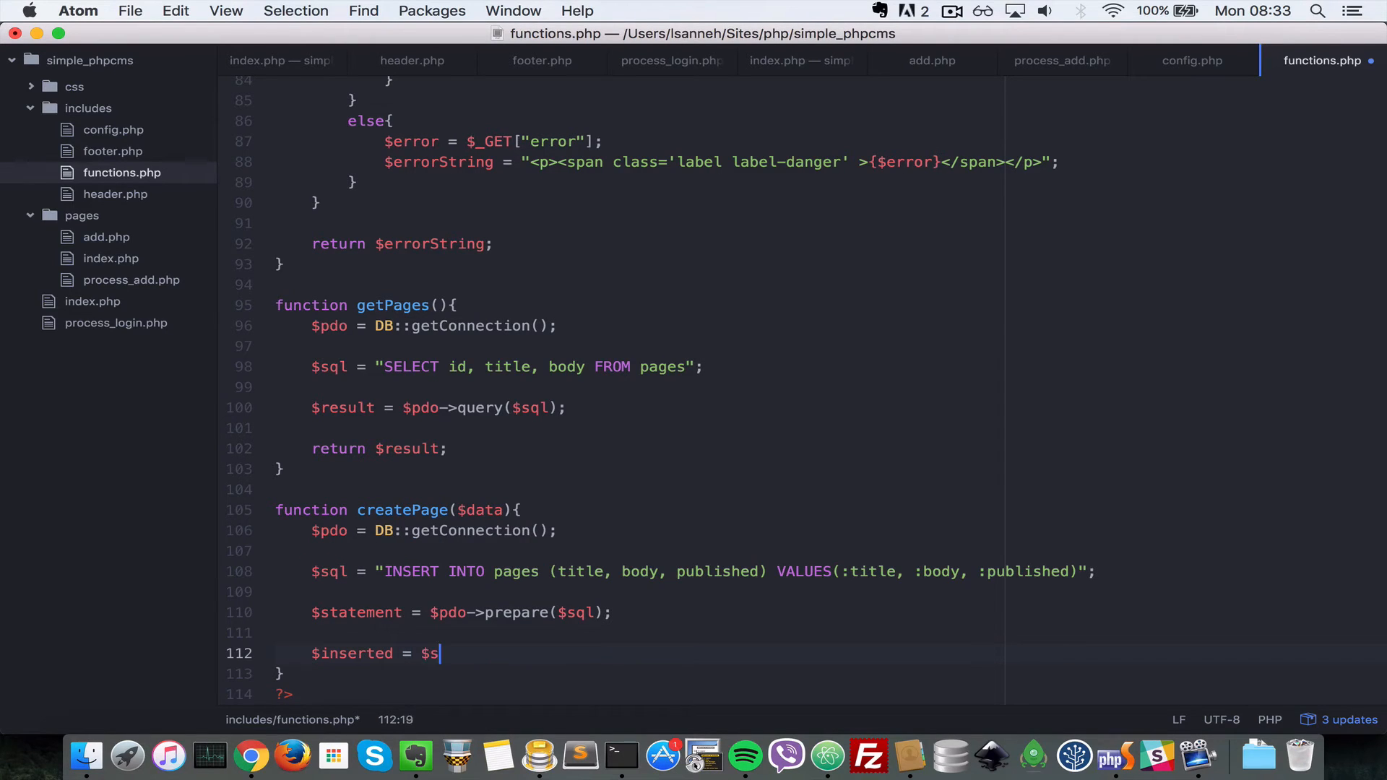
pyautogui.write('tatement')
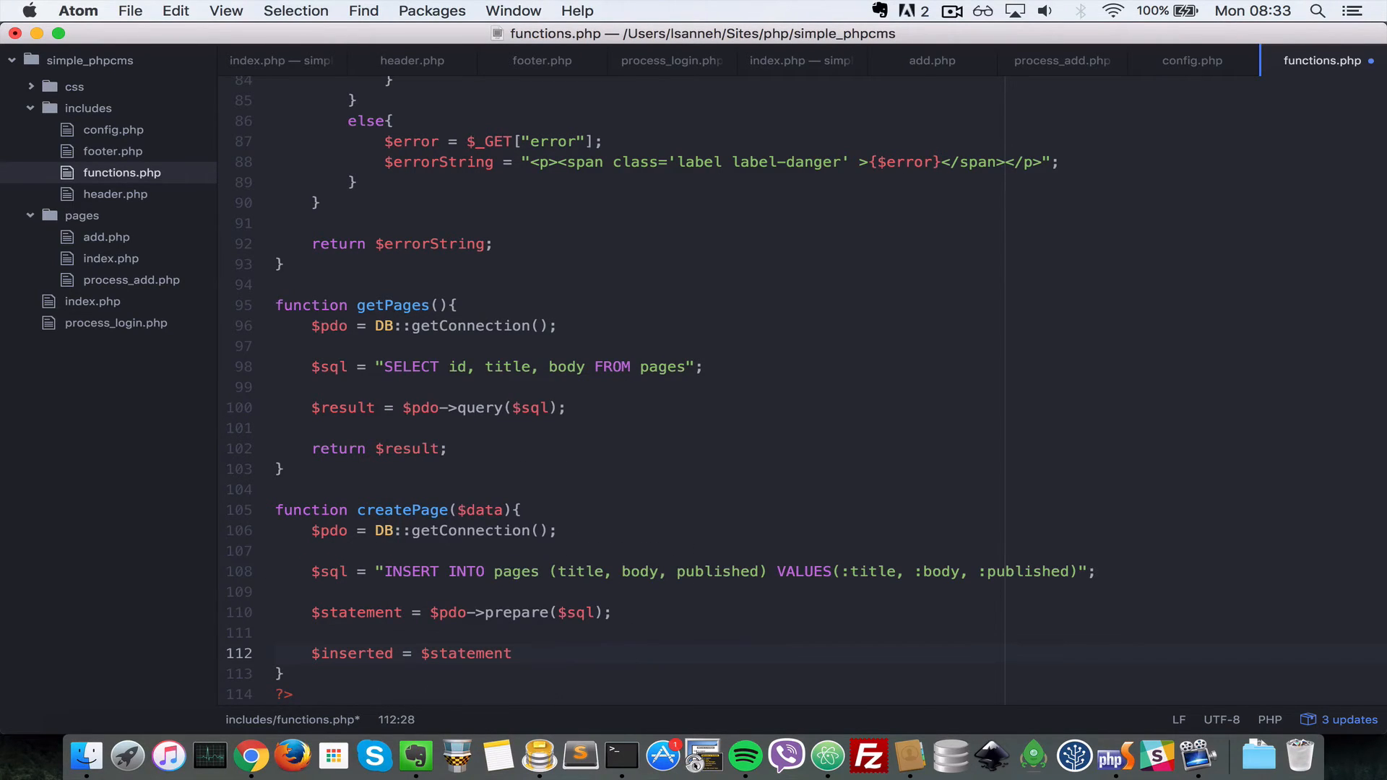
pyautogui.write('->')
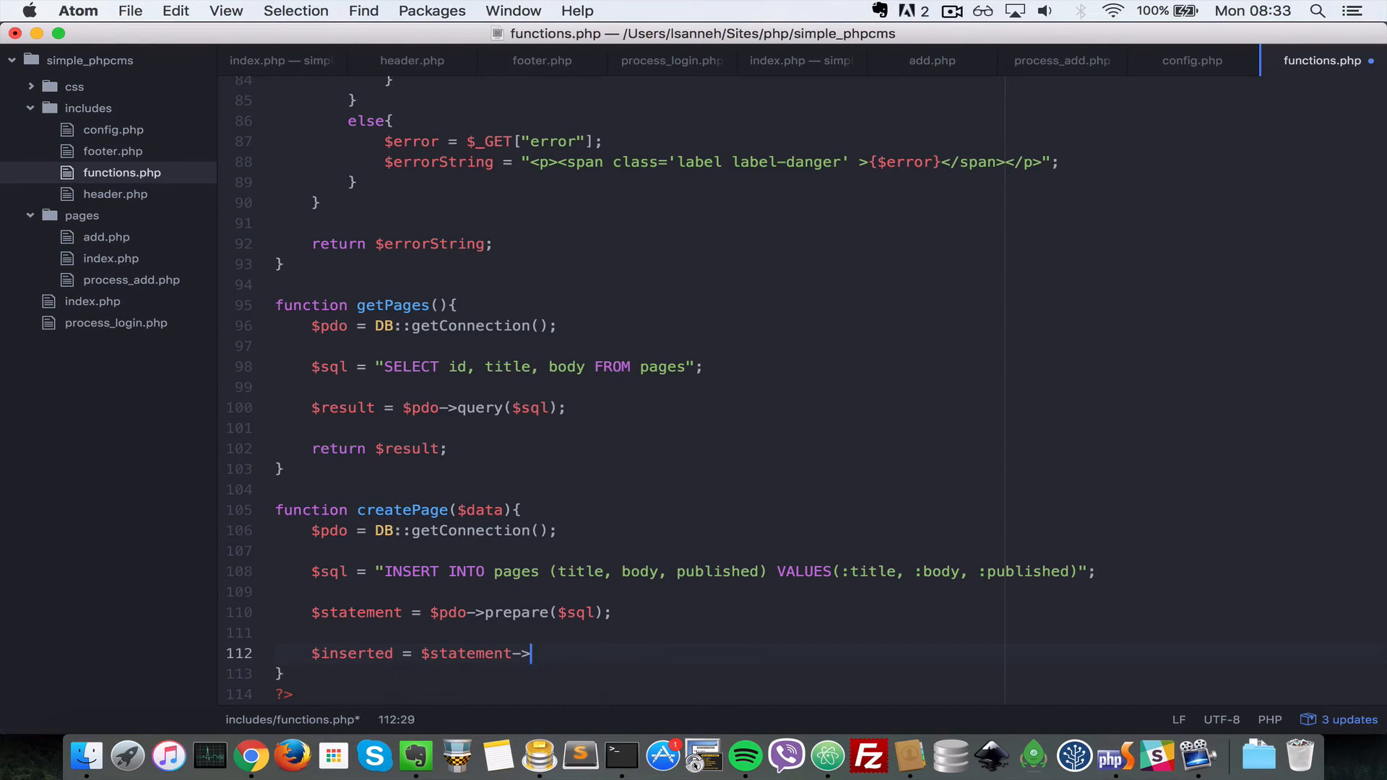
pyautogui.write('eecute()')
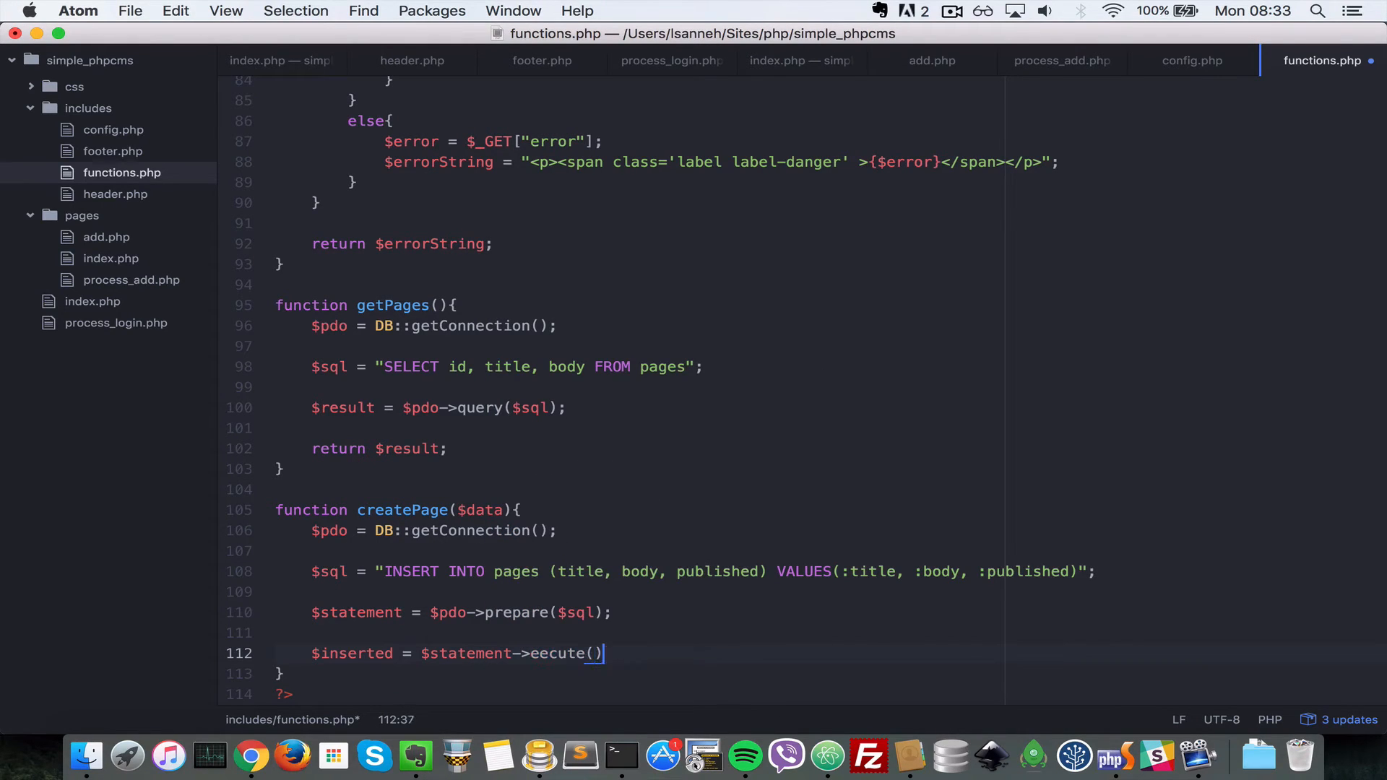
pyautogui.write('[')
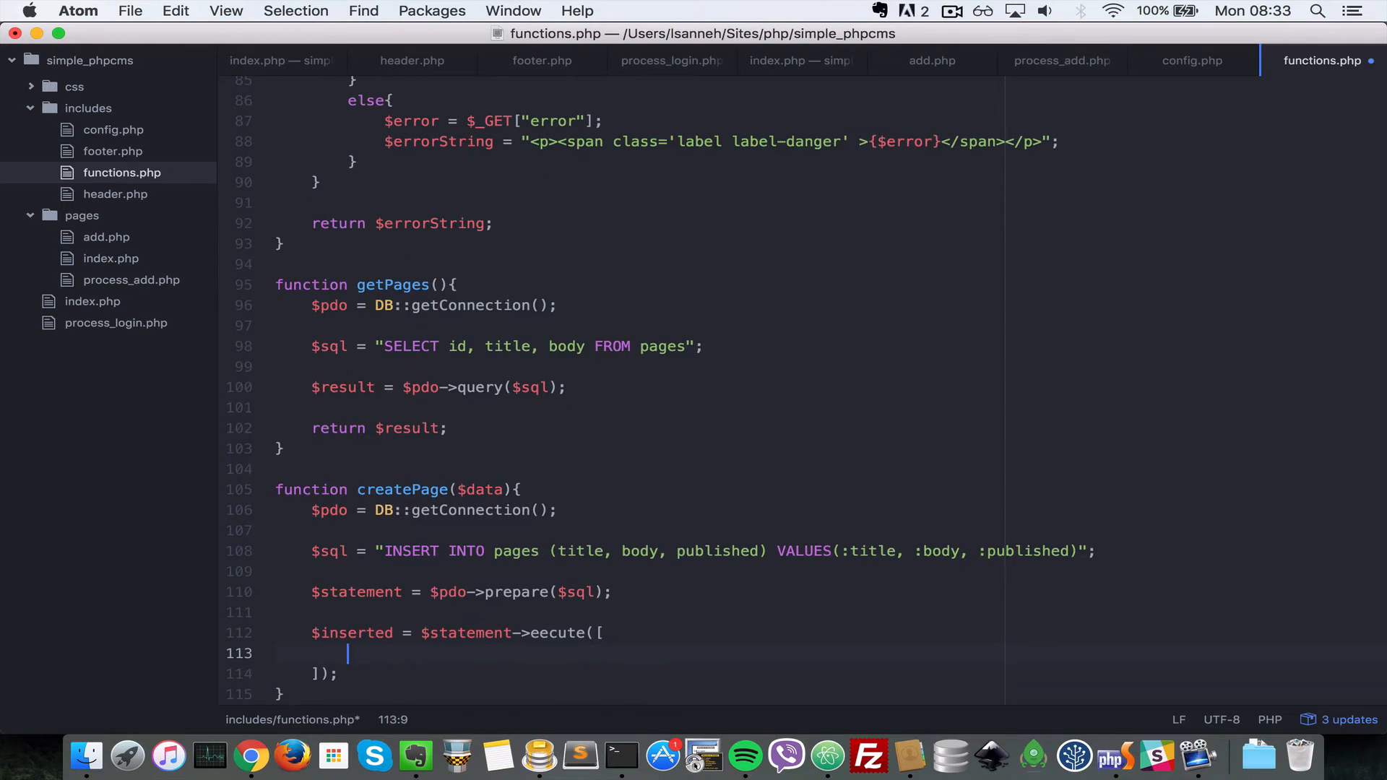
pyautogui.scroll(-3)
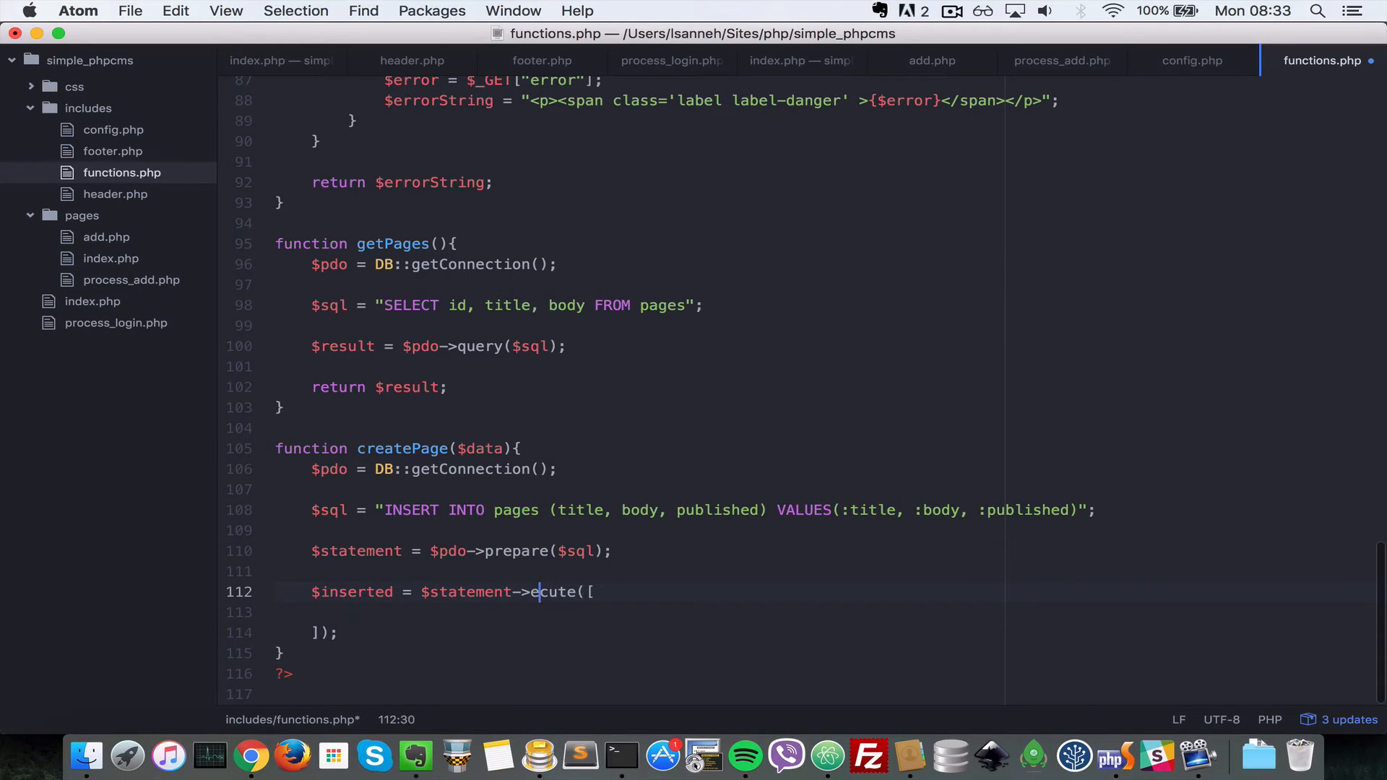
pyautogui.write('e')
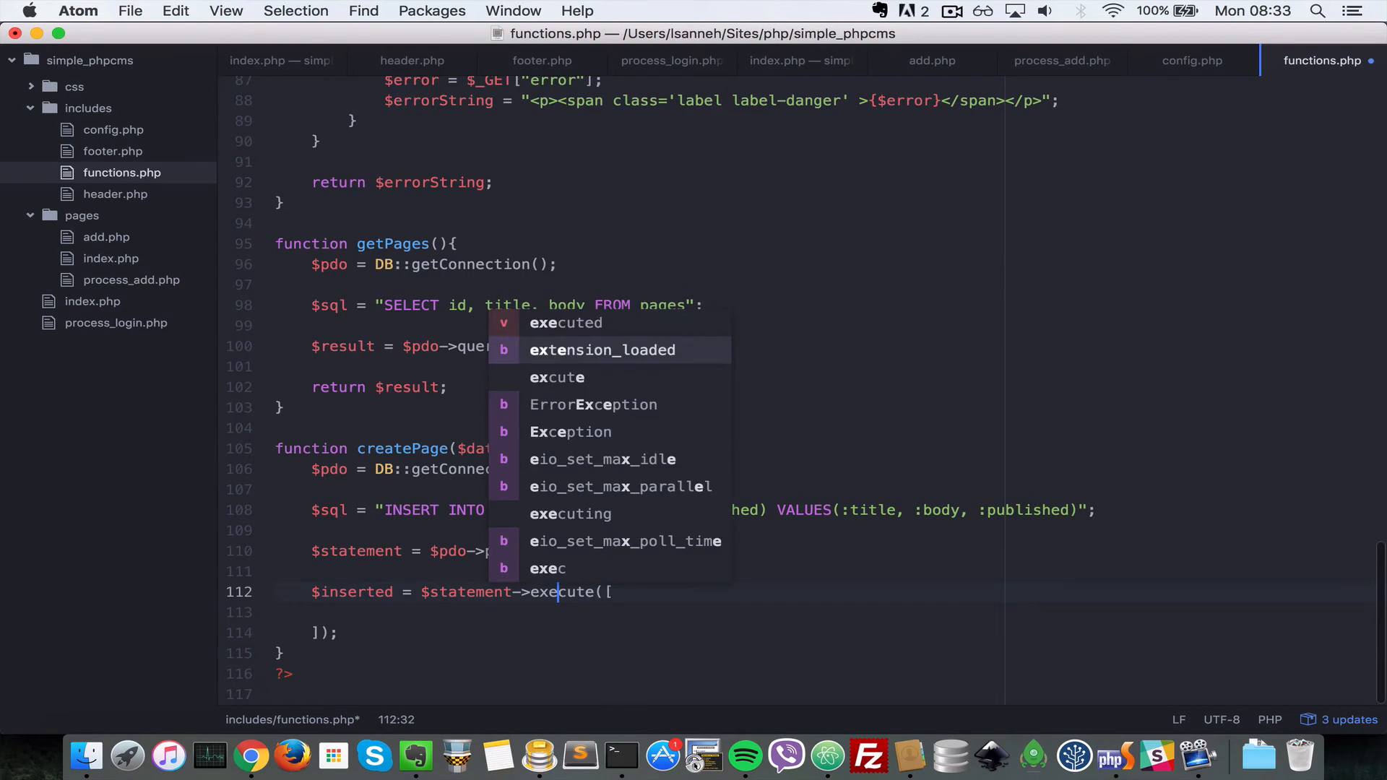
pyautogui.press('Escape')
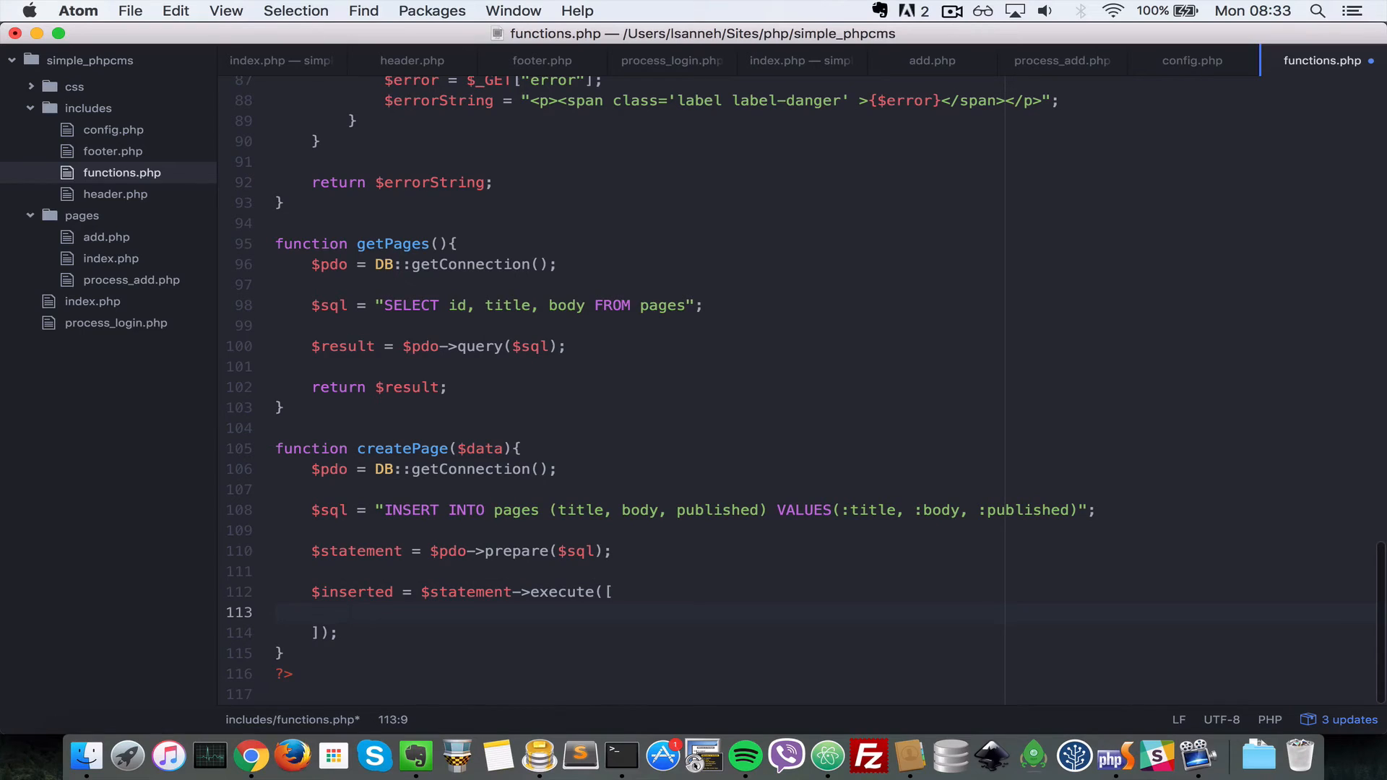
# Bind :title, :body and :published to $data["title"], $data["body"], $data["published"]
pyautogui.write('":ti')
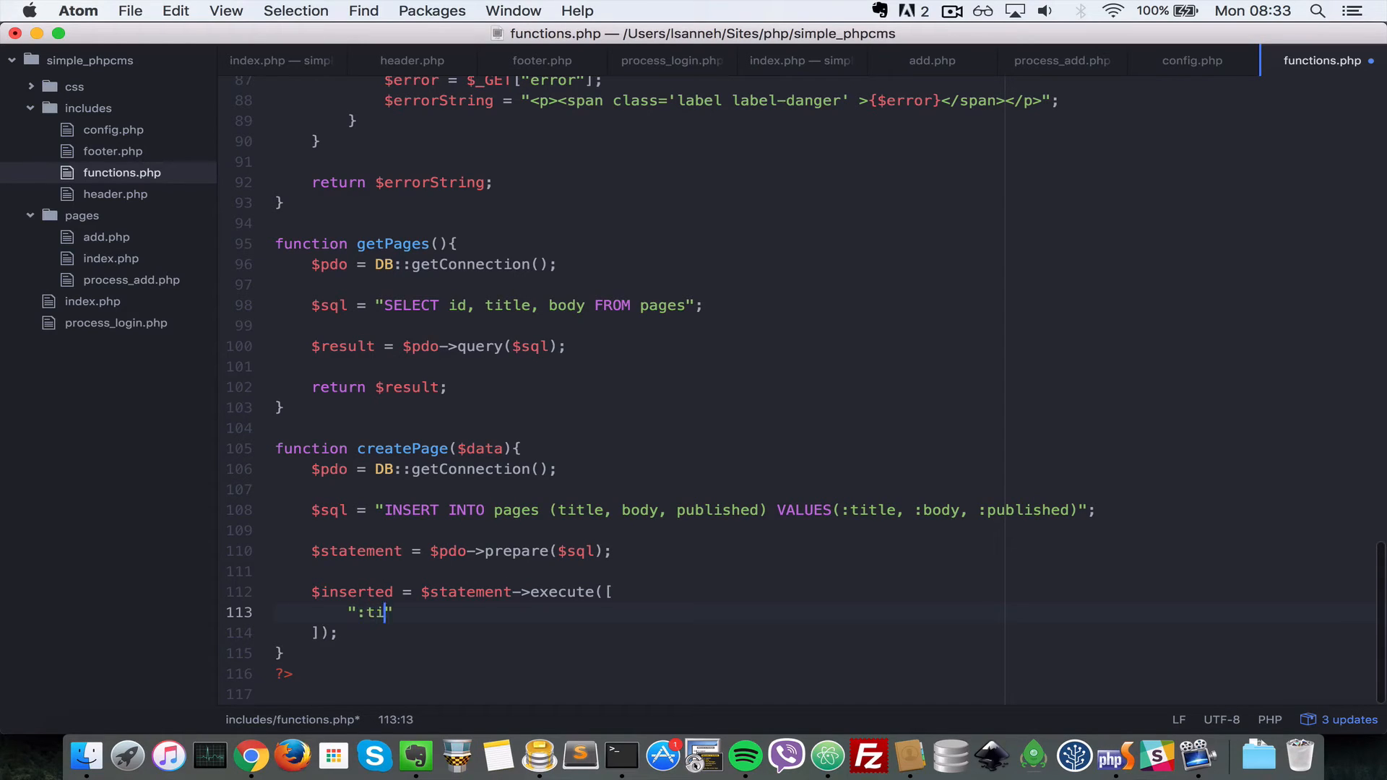
pyautogui.write('tle" =>')
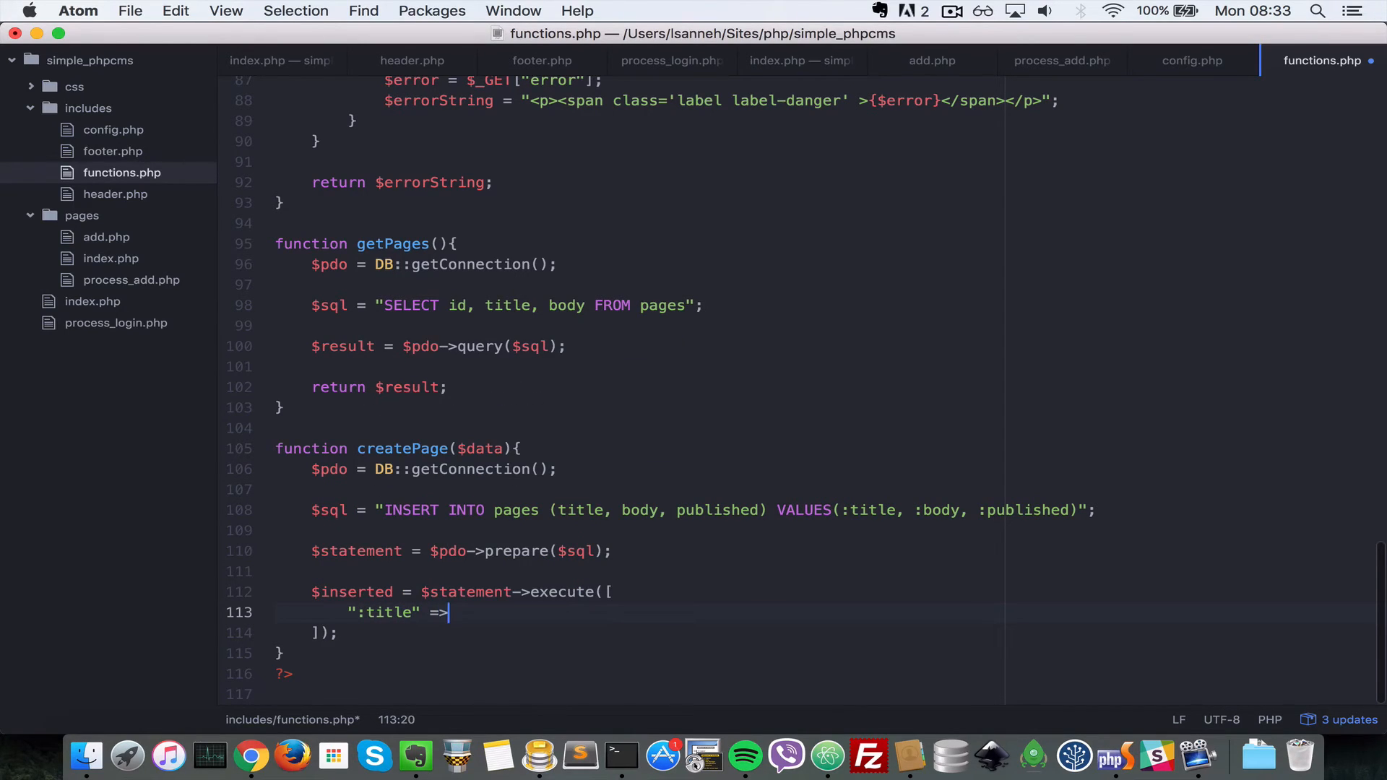
pyautogui.write('$data["')
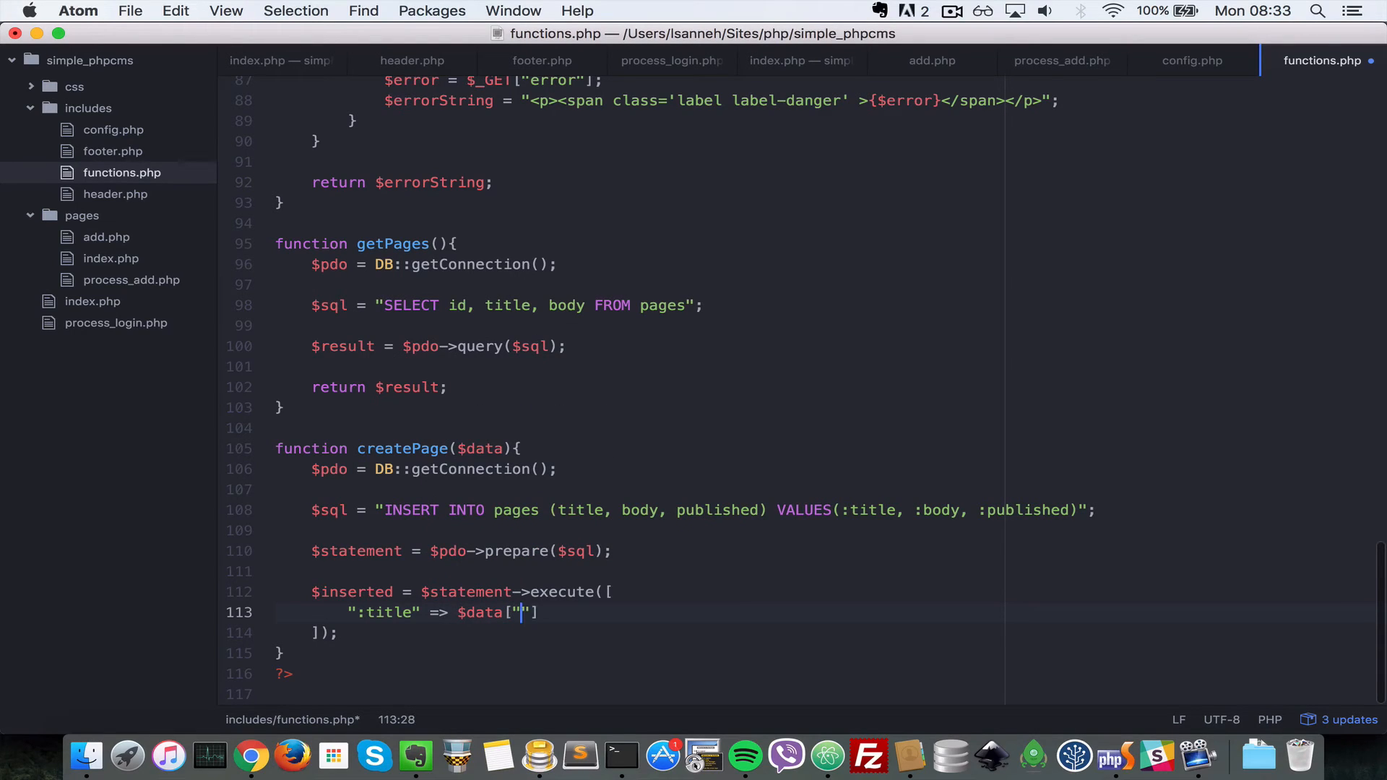
pyautogui.write('title')
pyautogui.write('"')
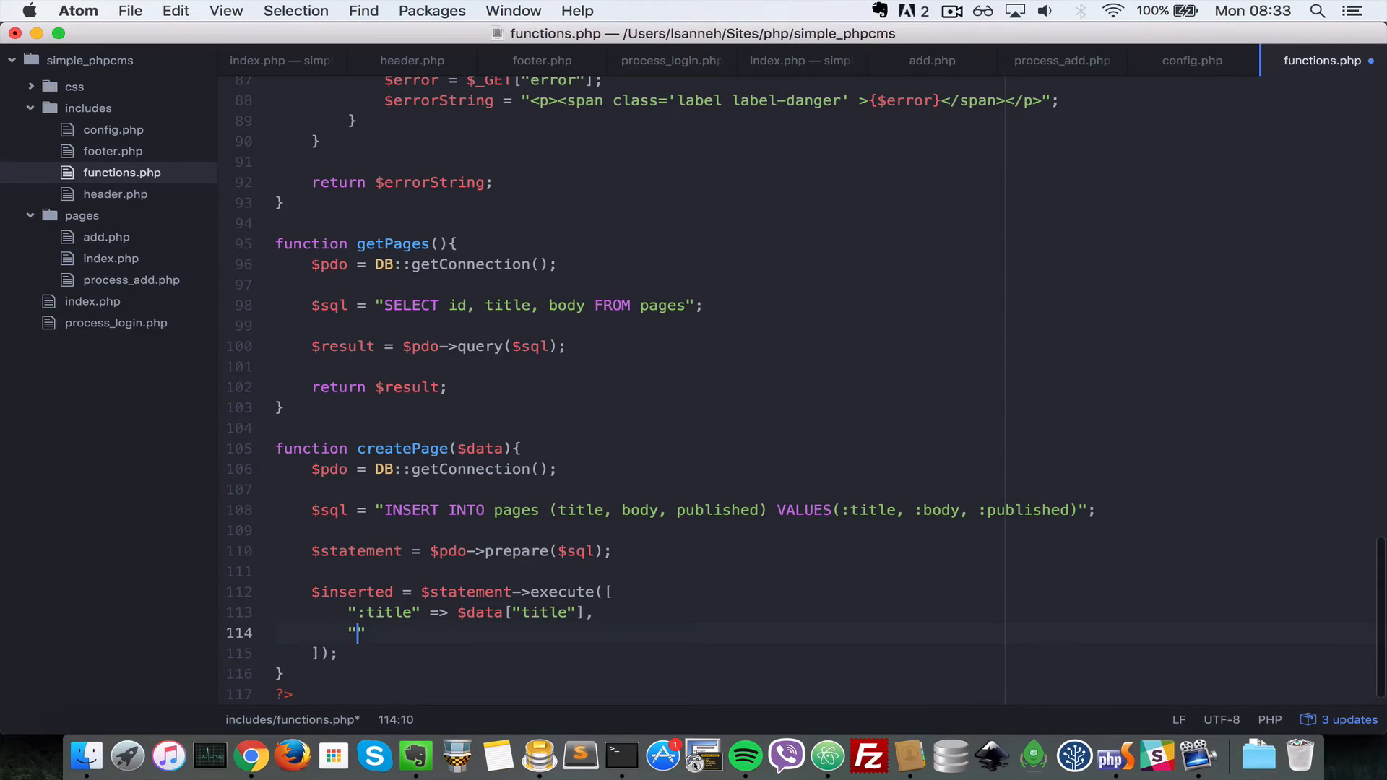
pyautogui.write('body')
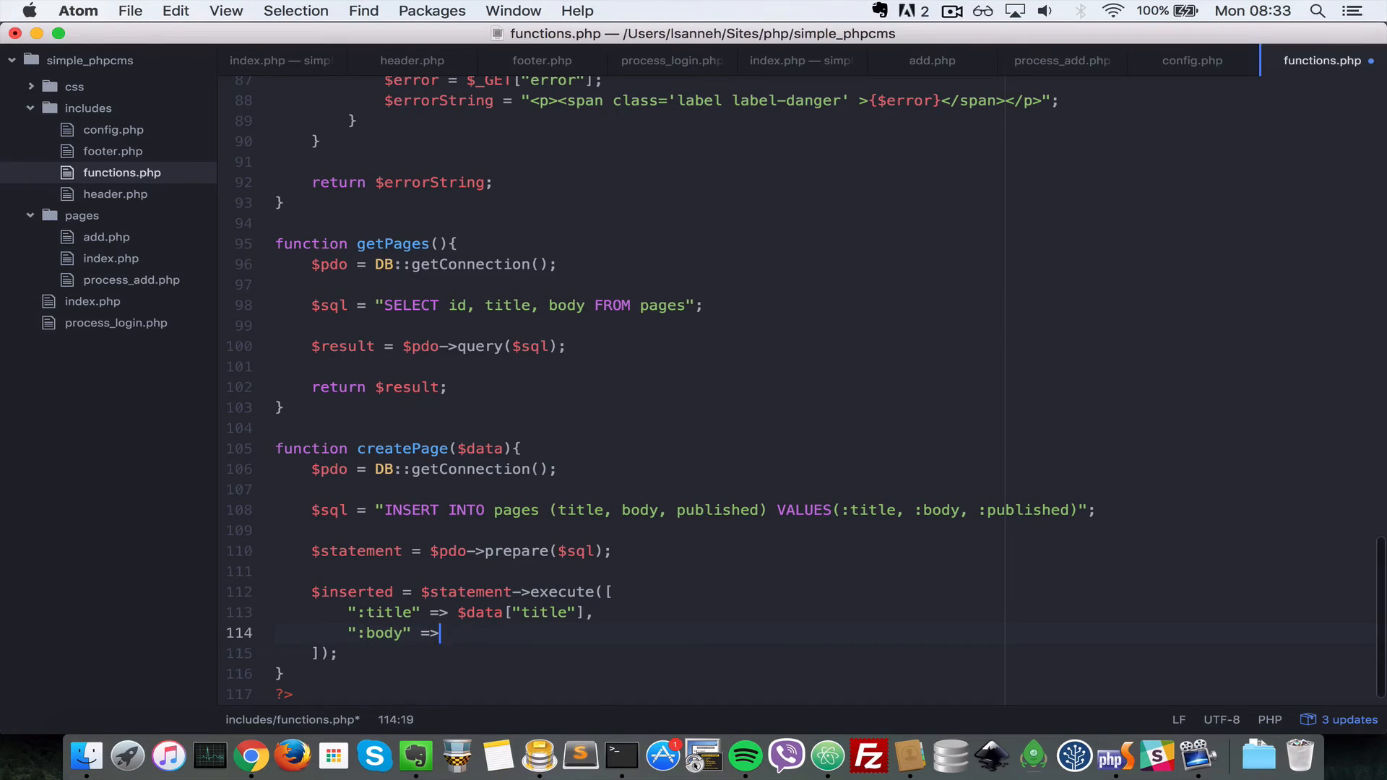
pyautogui.write('$dat')
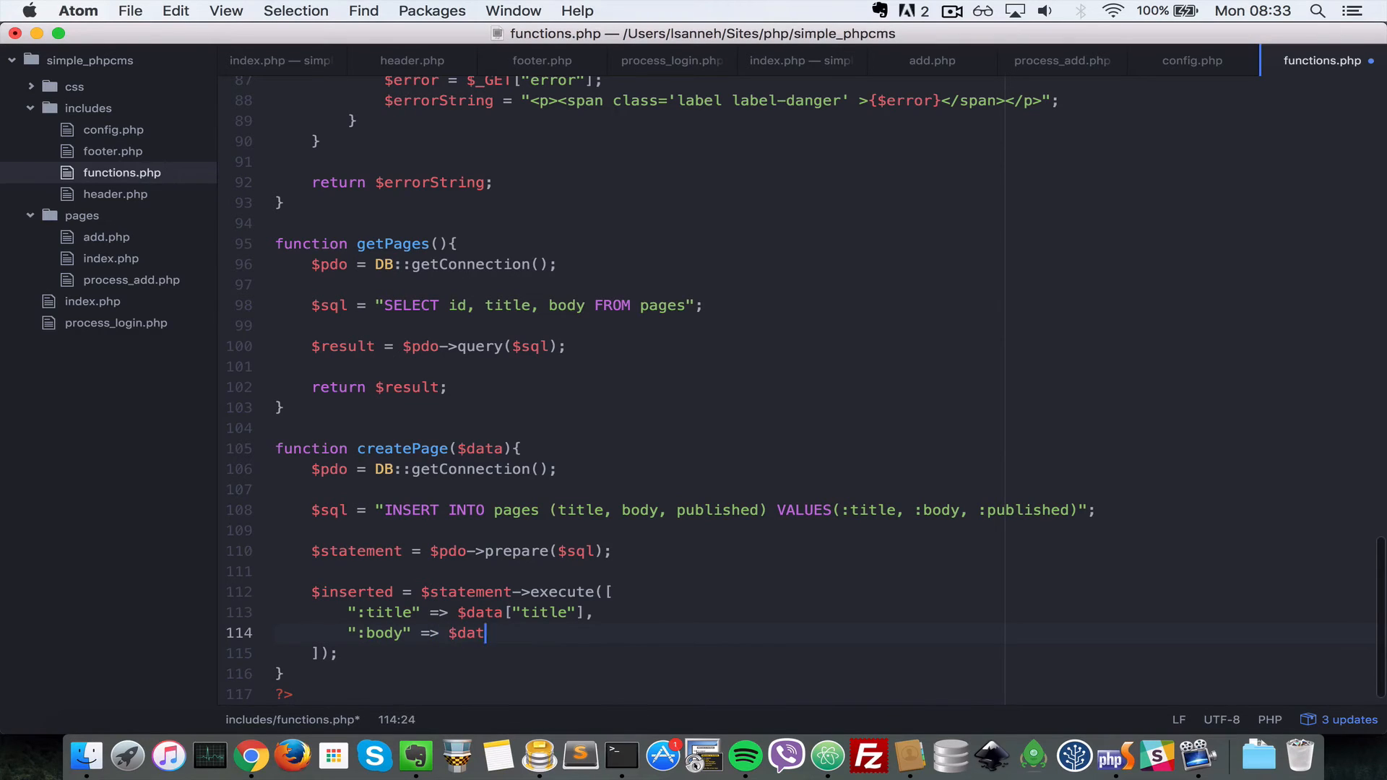
pyautogui.write('a["body"],')
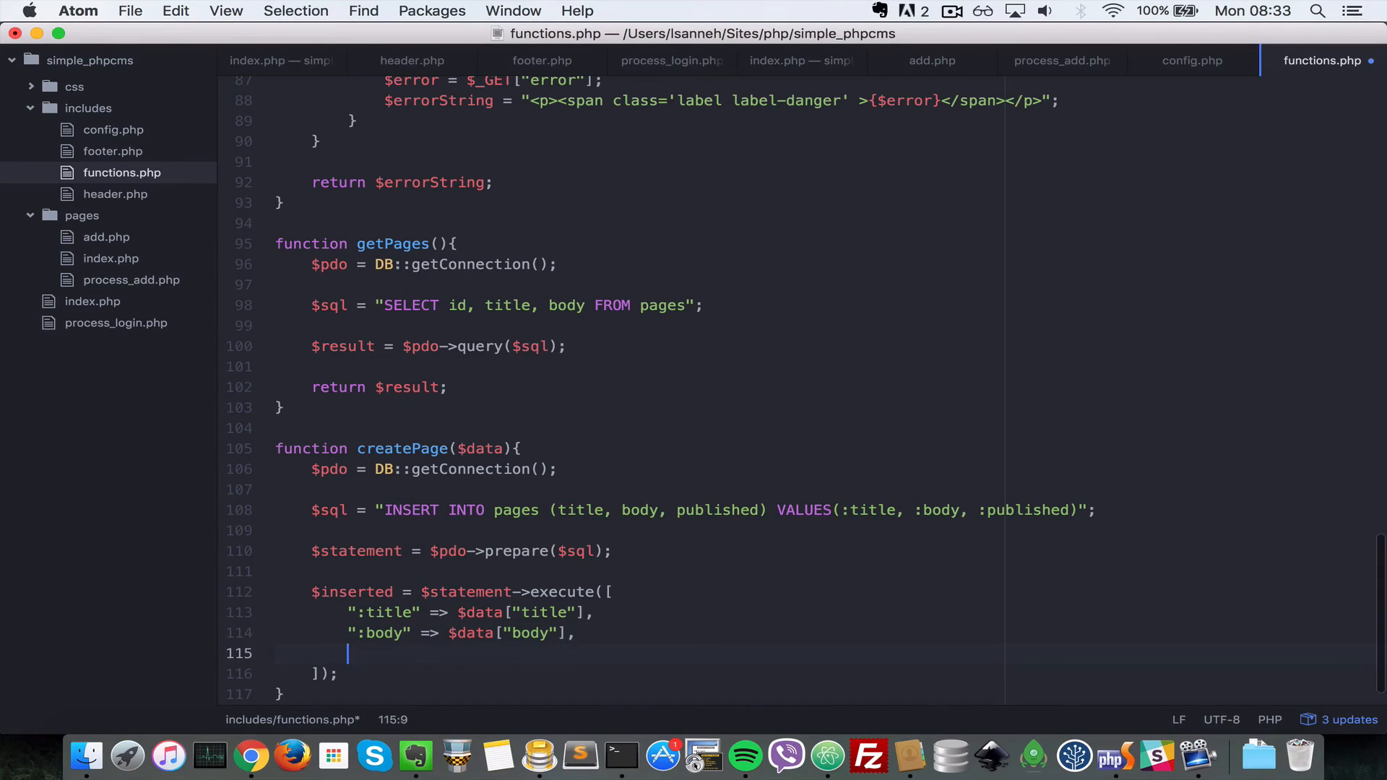
pyautogui.write('":p')
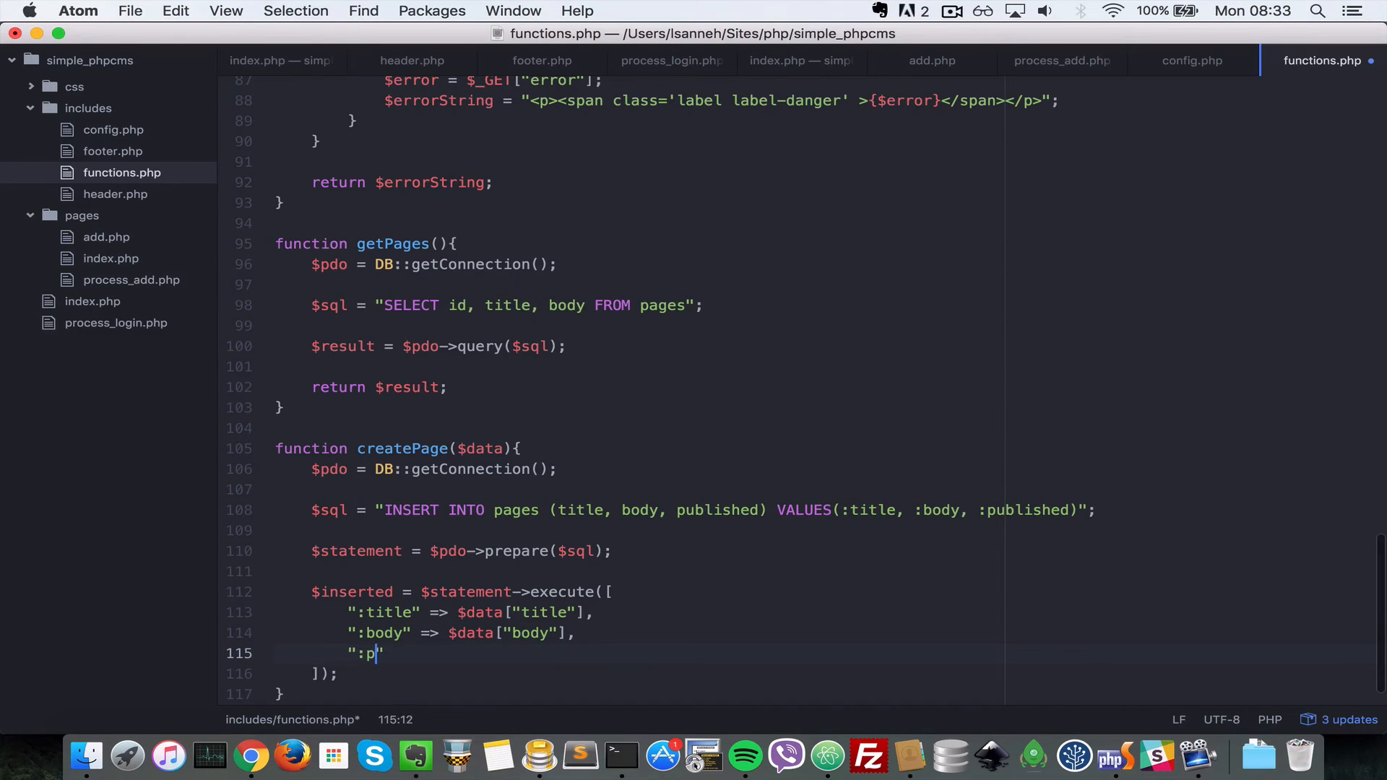
pyautogui.write('ublished')
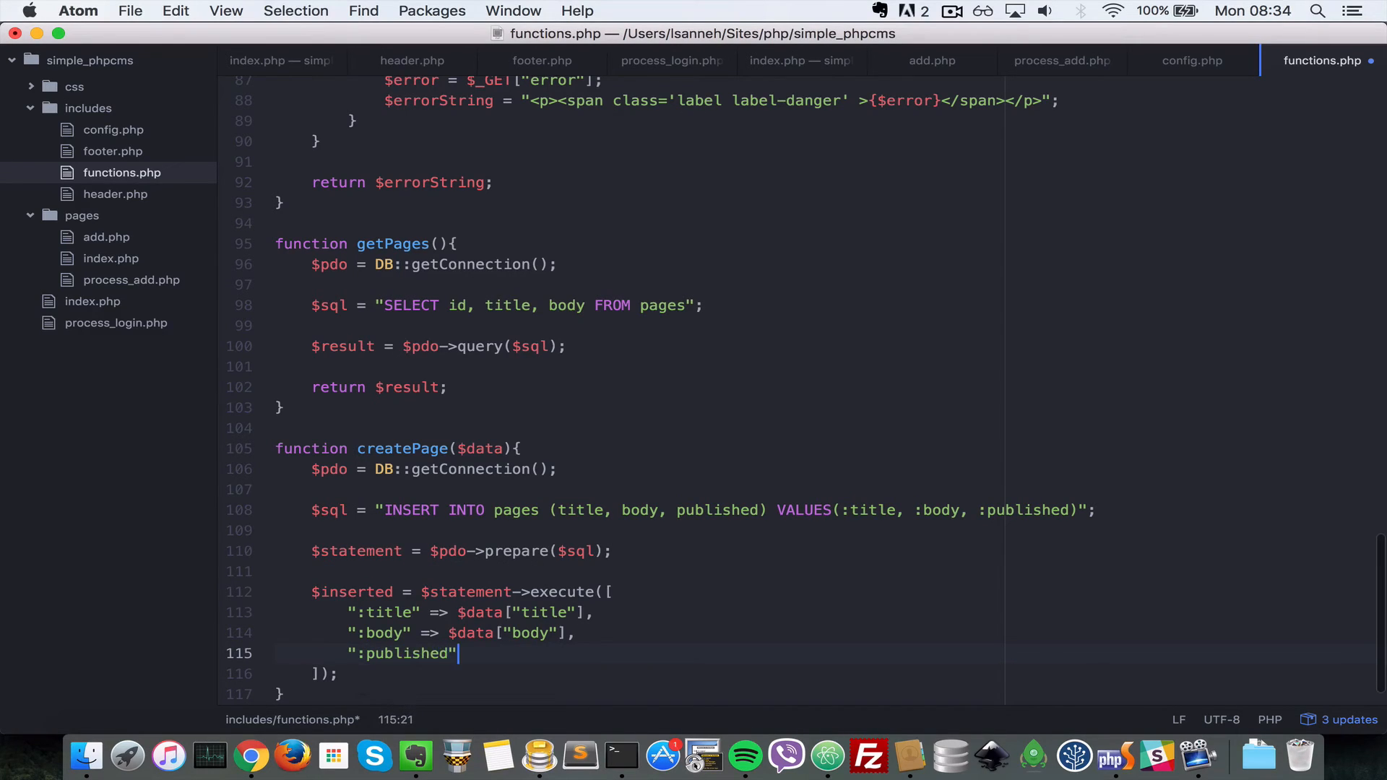
pyautogui.write('=> $')
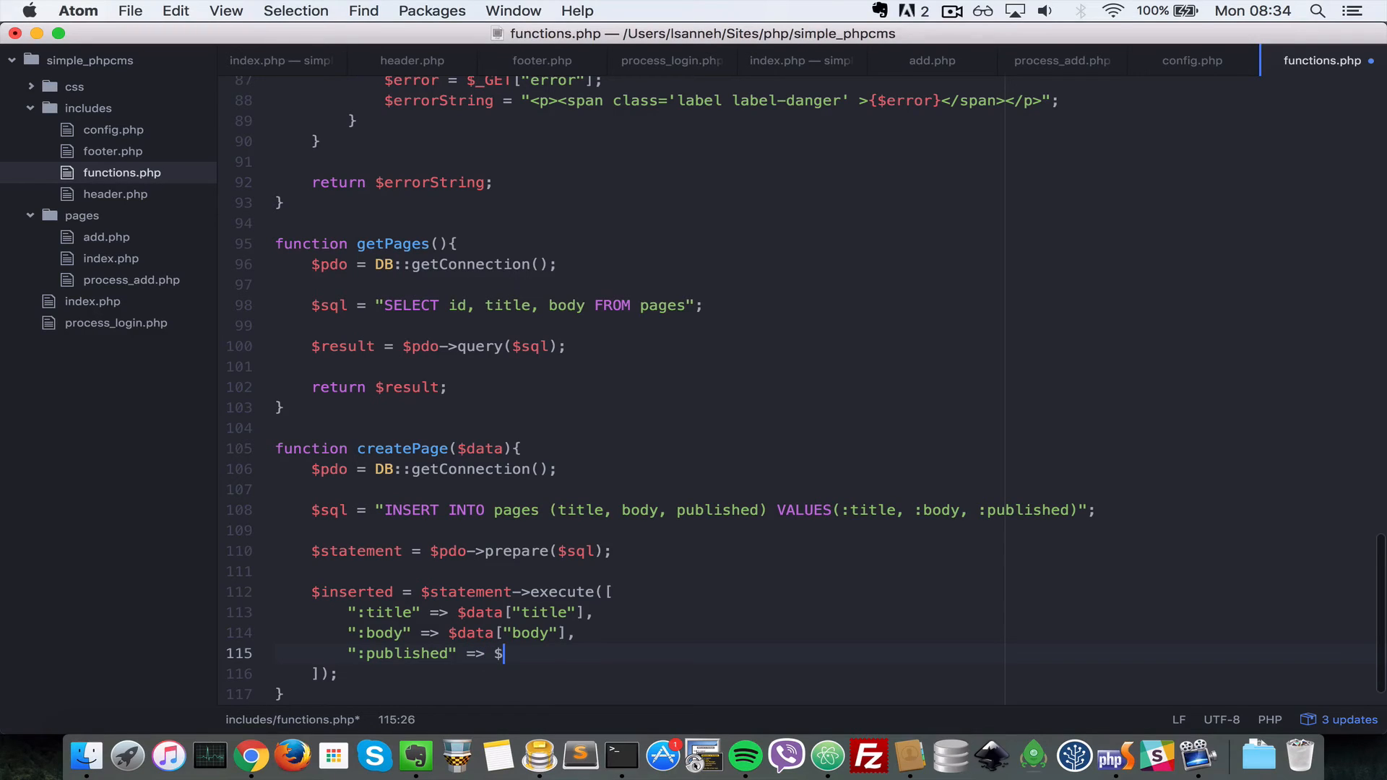
pyautogui.write('$data["pu"]')
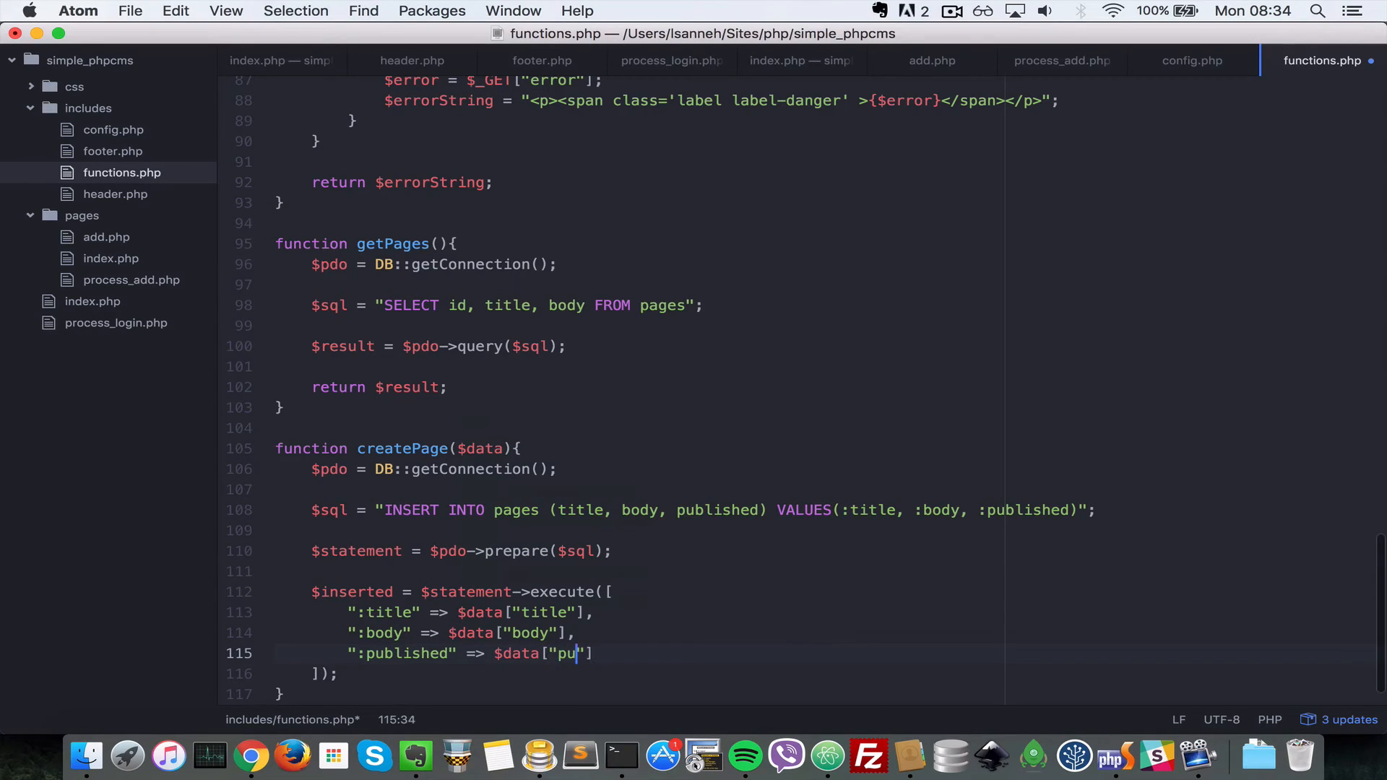
pyautogui.write('blished')
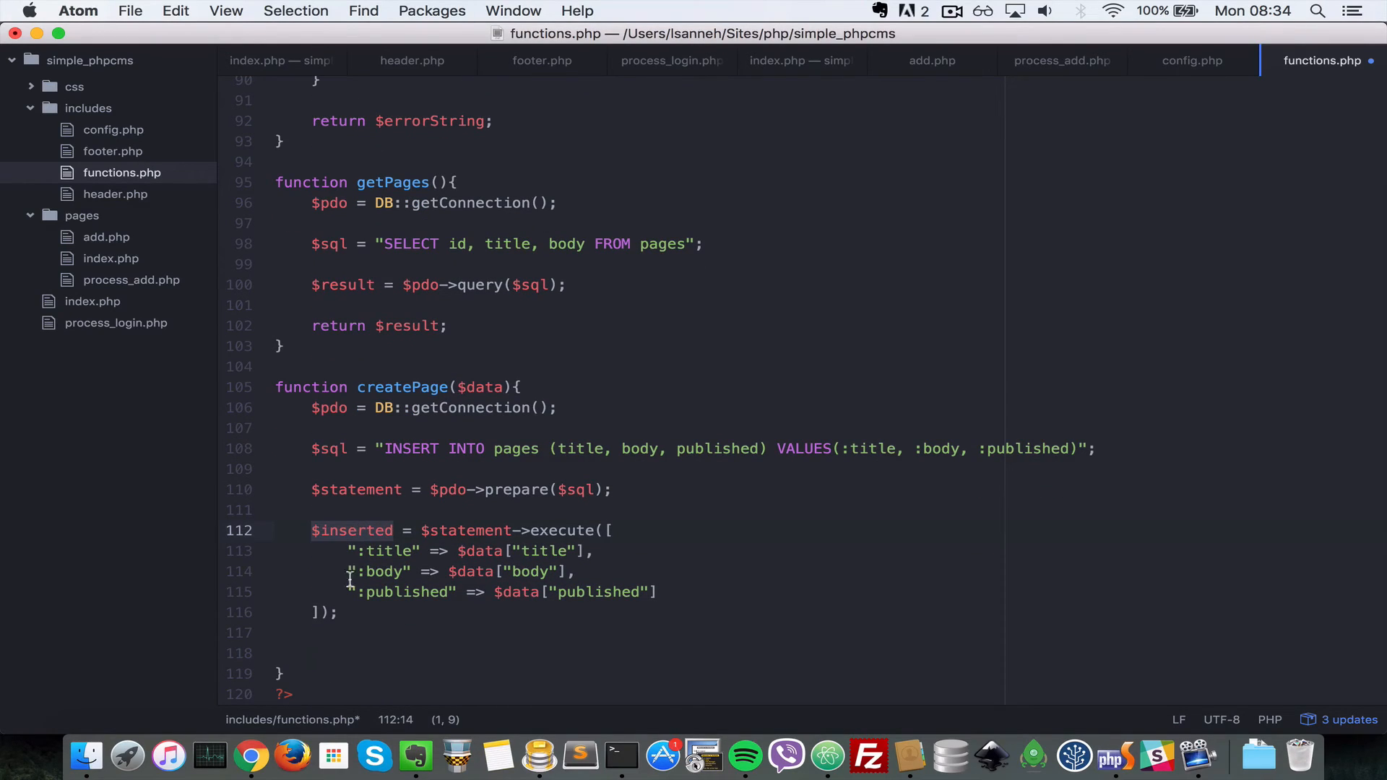
pyautogui.moveTo(375, 657)
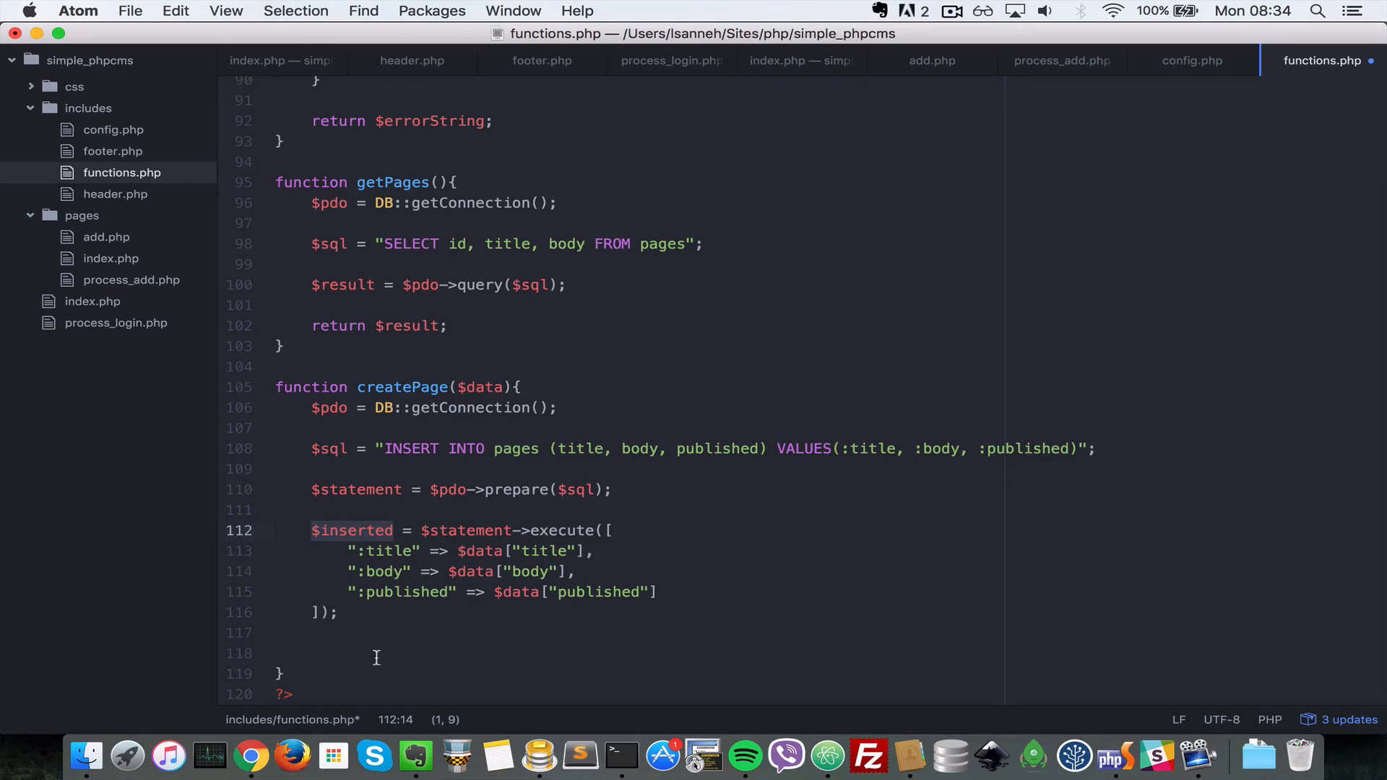
# End createPage with return $inserted; save functions.php and switch to Chrome
pyautogui.click(375, 653)
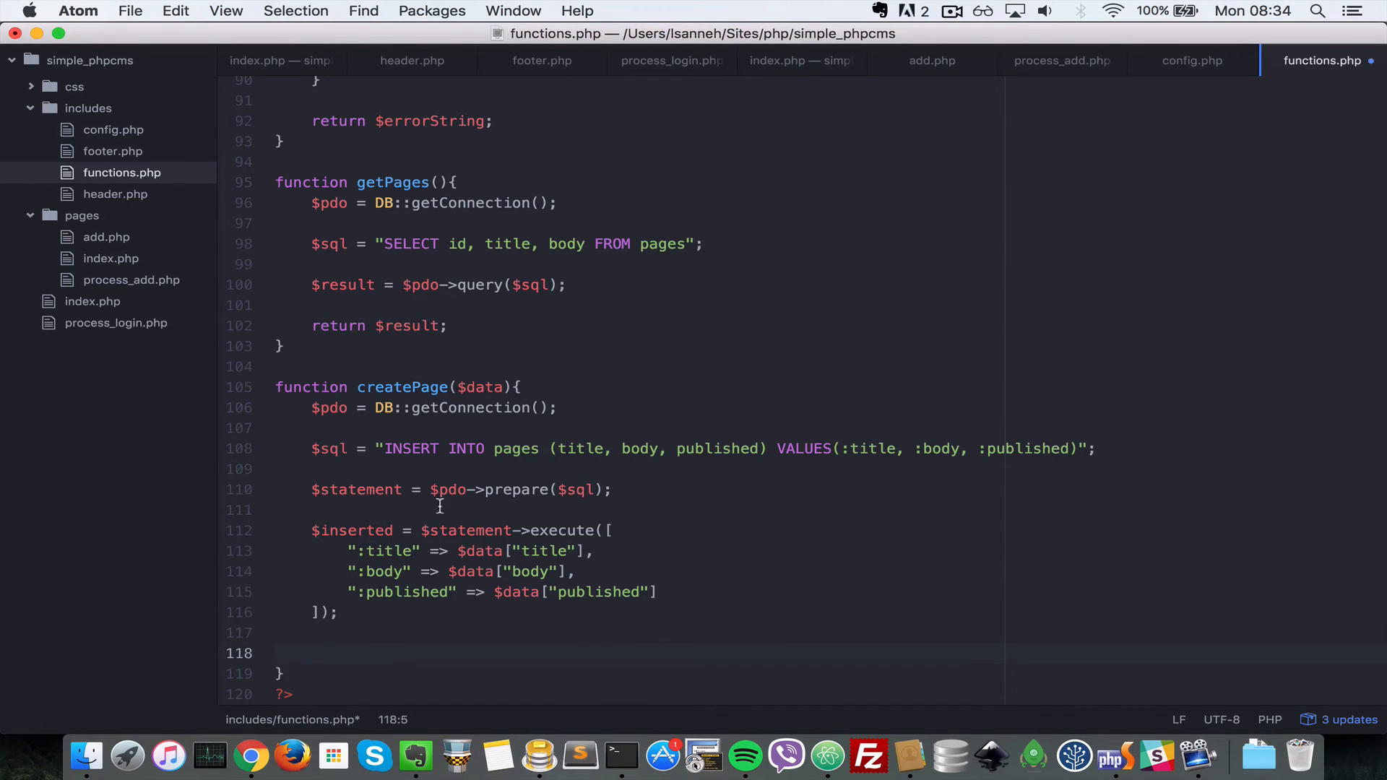
pyautogui.write('return $ta')
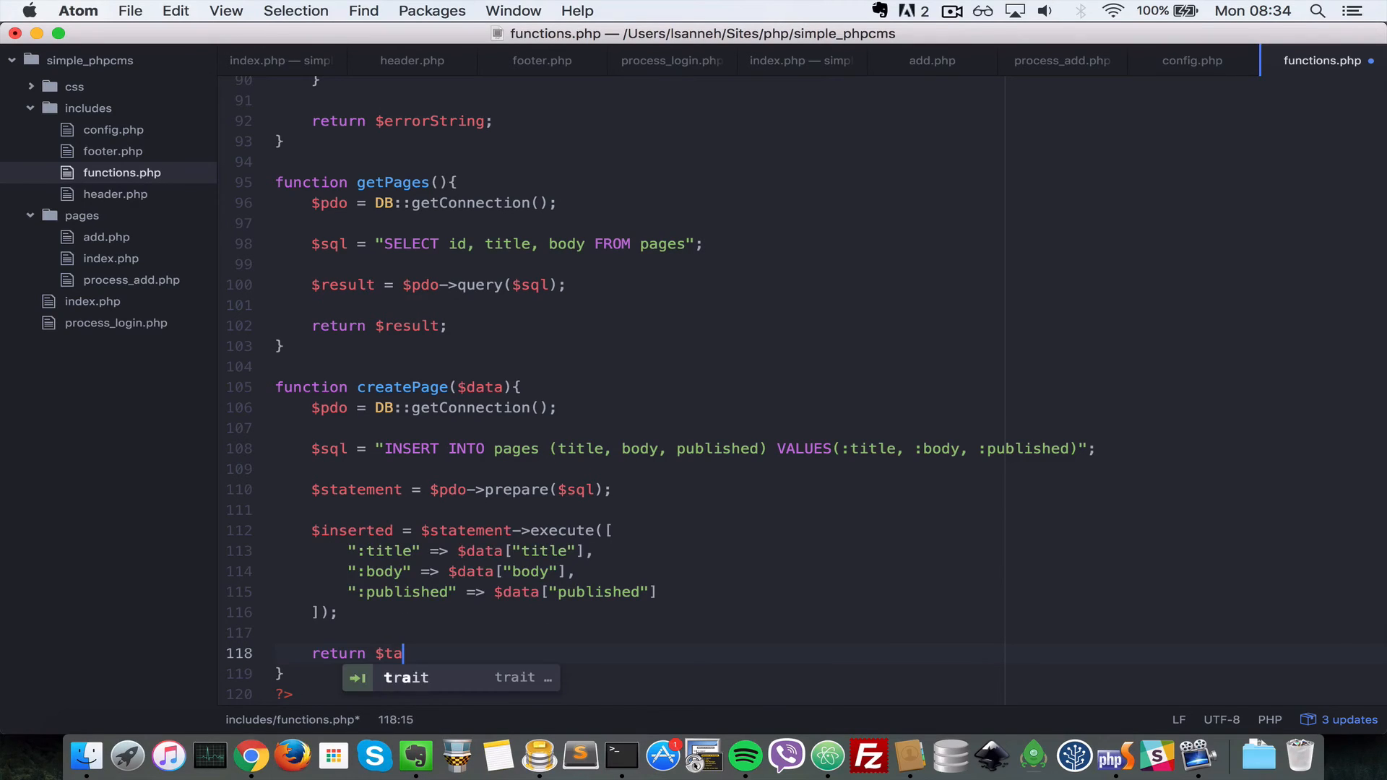
pyautogui.write('inserted;')
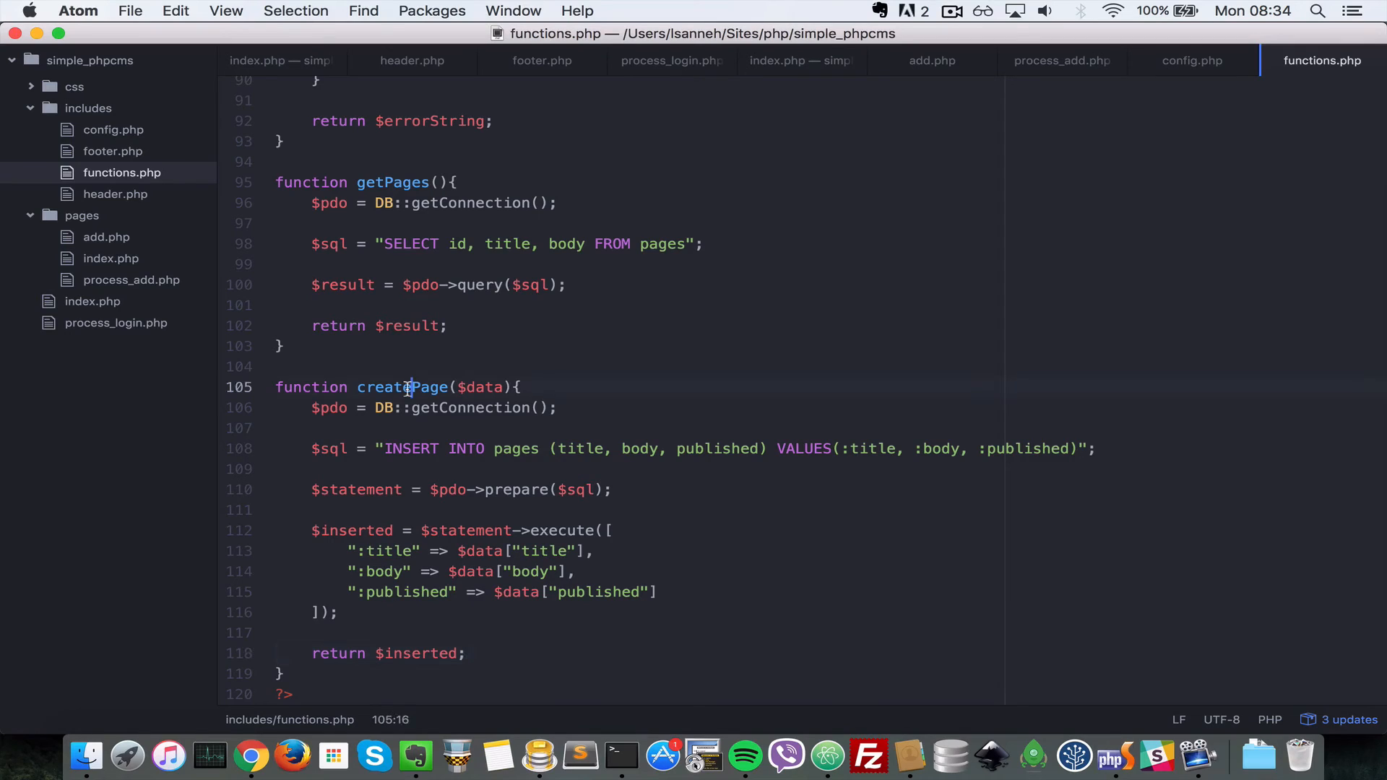
pyautogui.click(450, 407)
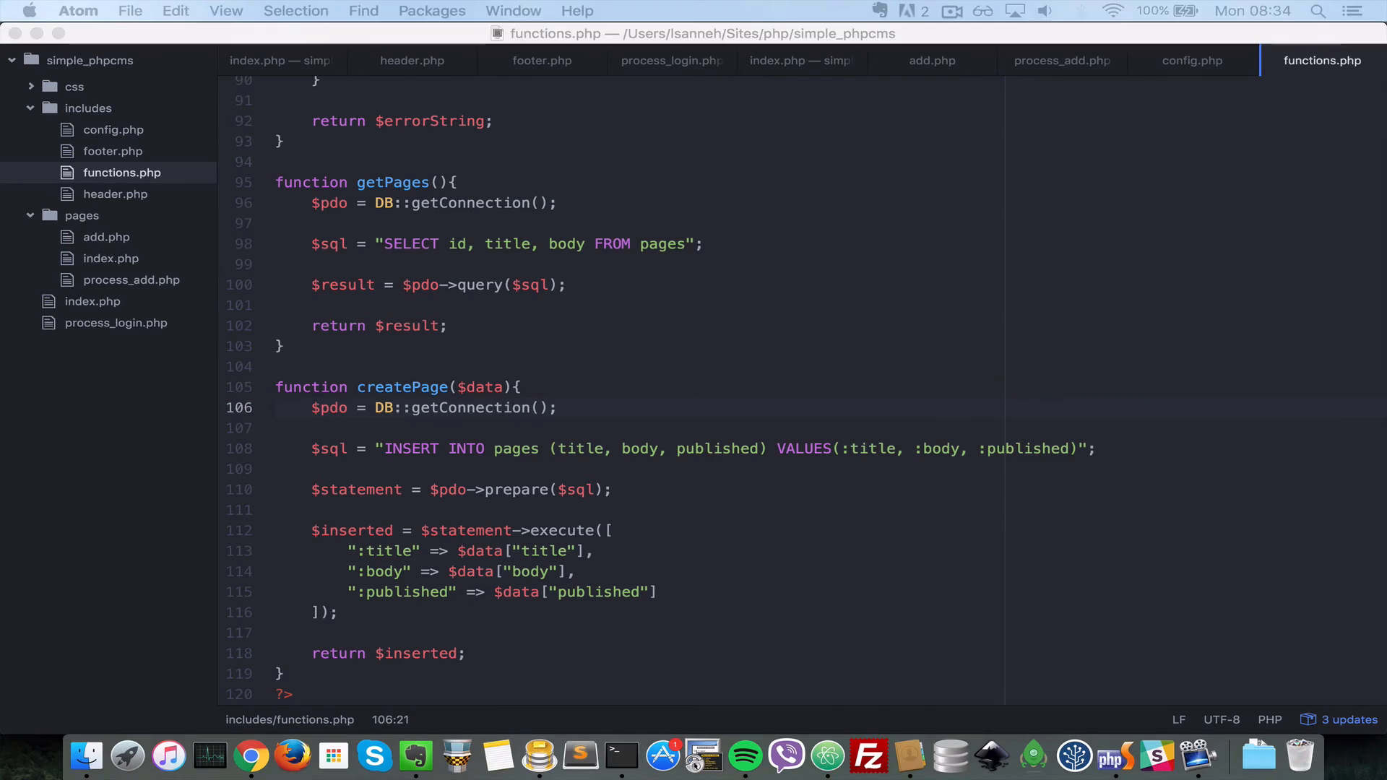
pyautogui.click(251, 756)
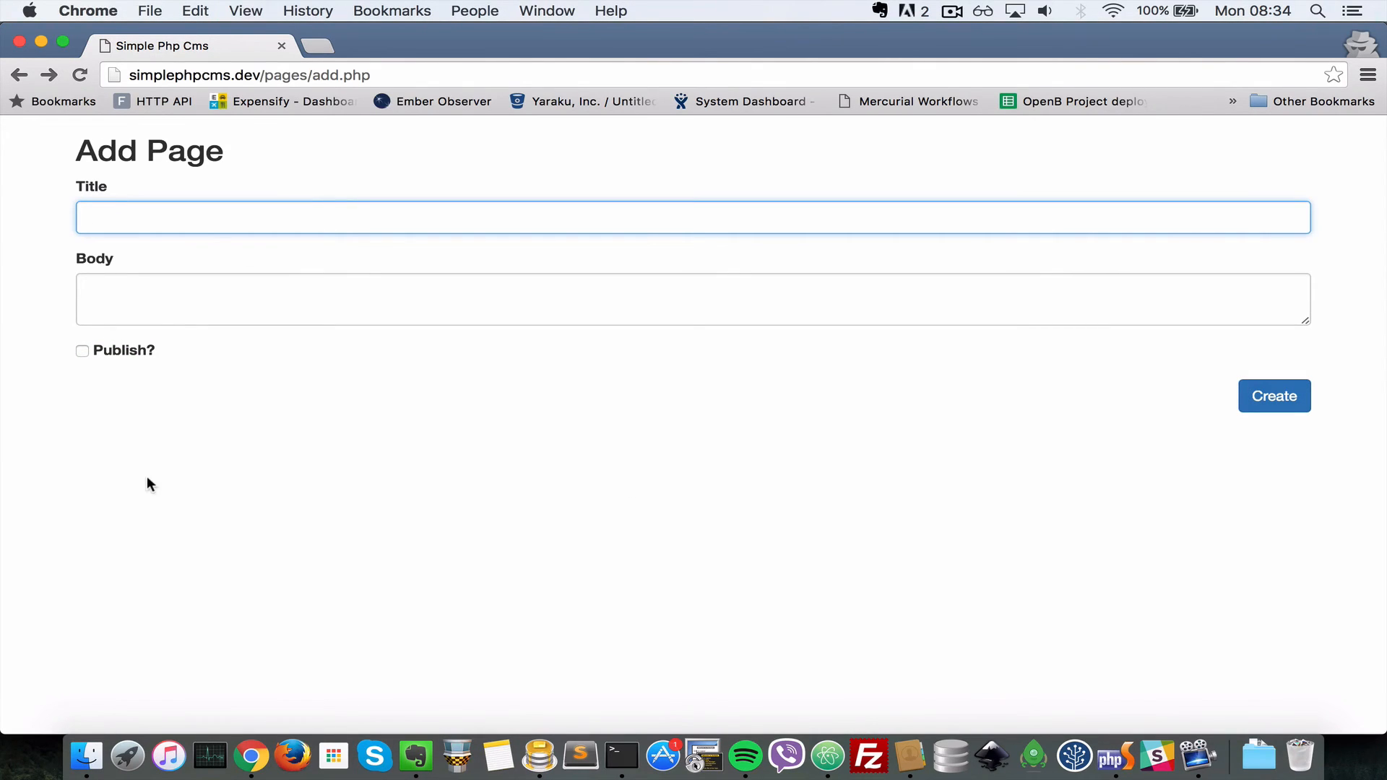
# Fill the Add Page form with title New Page and body New body for page
pyautogui.write('New Page')
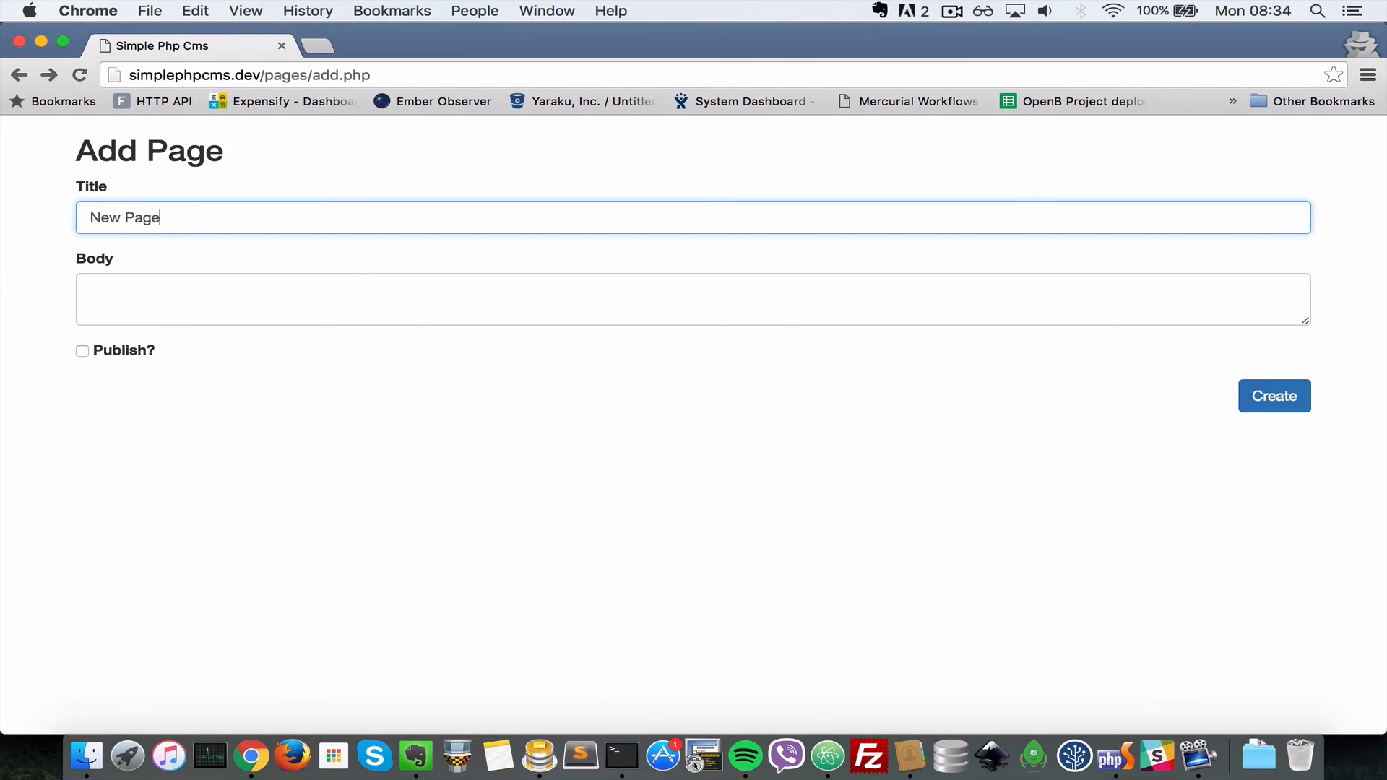
pyautogui.write('New')
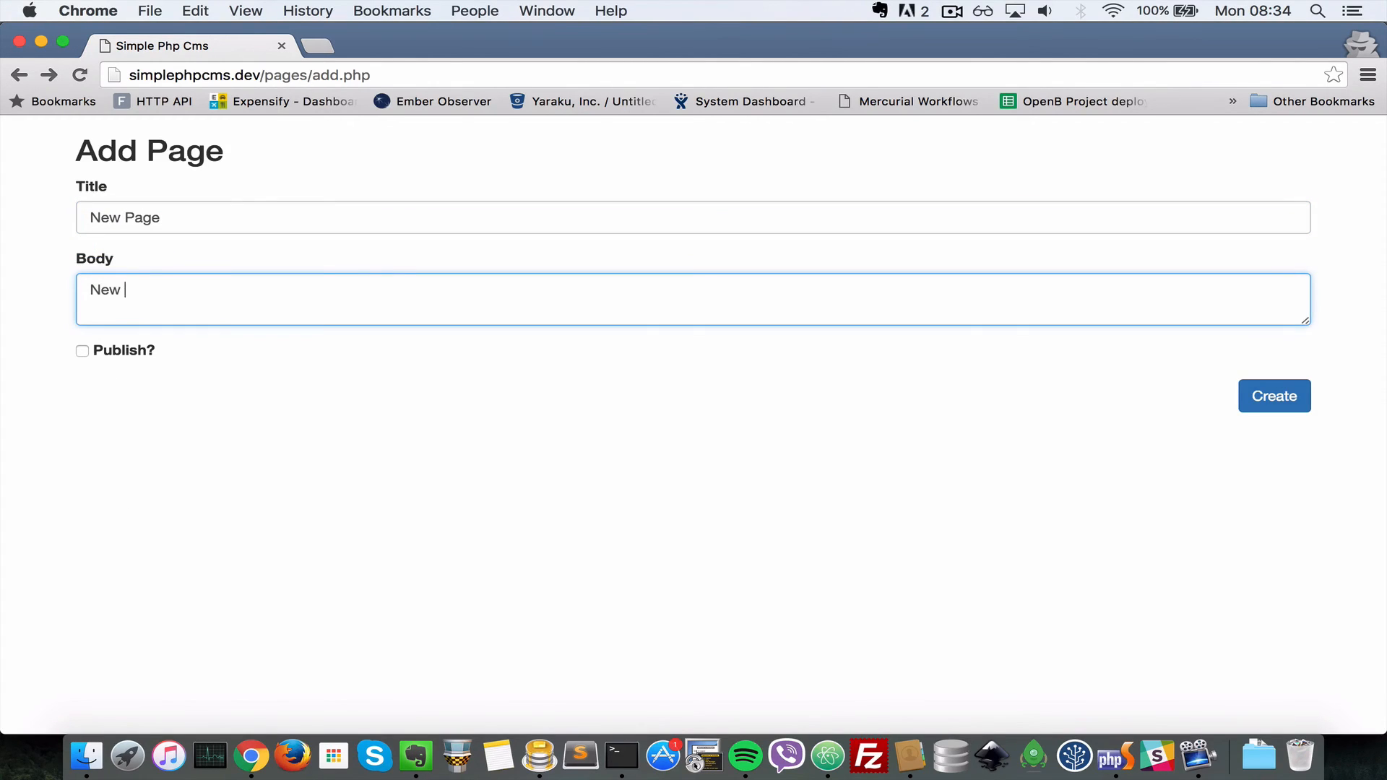
pyautogui.write('body for page')
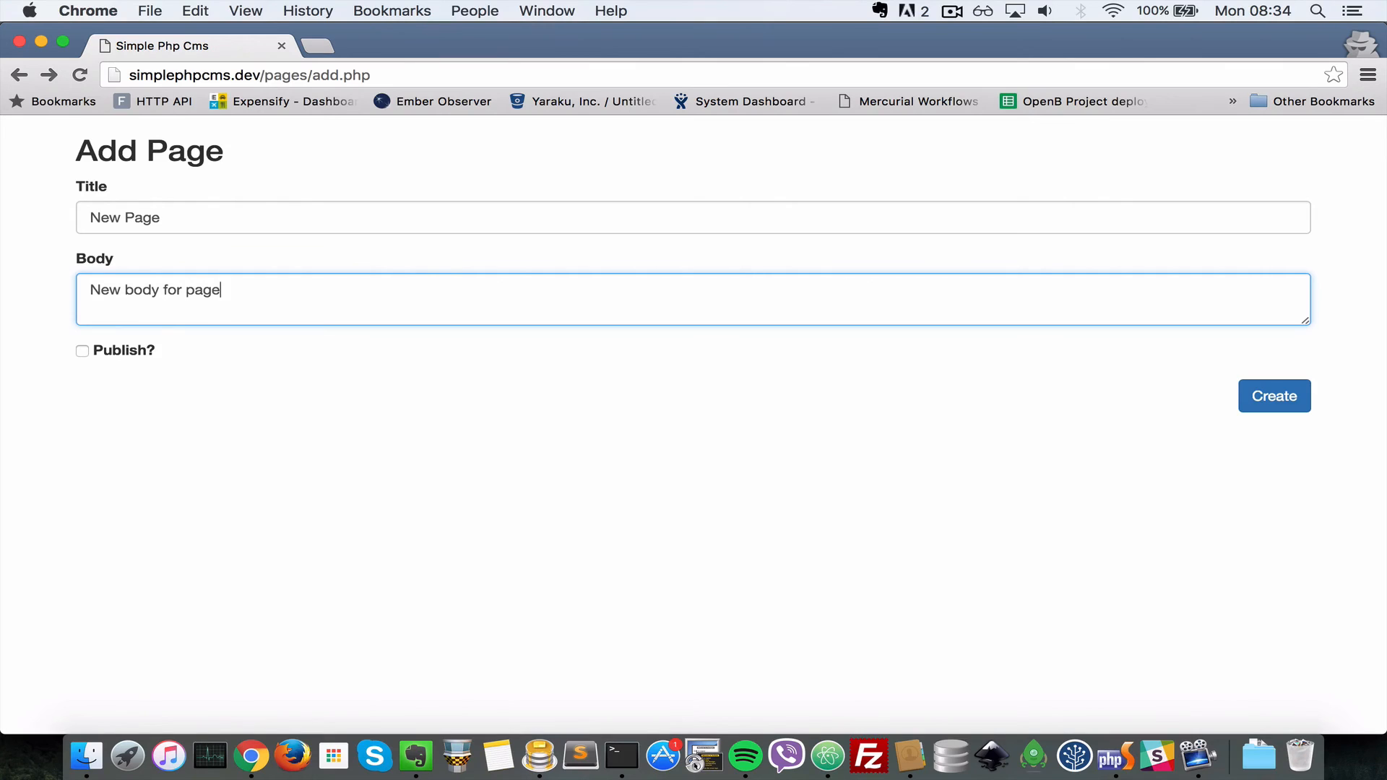
pyautogui.moveTo(539, 756)
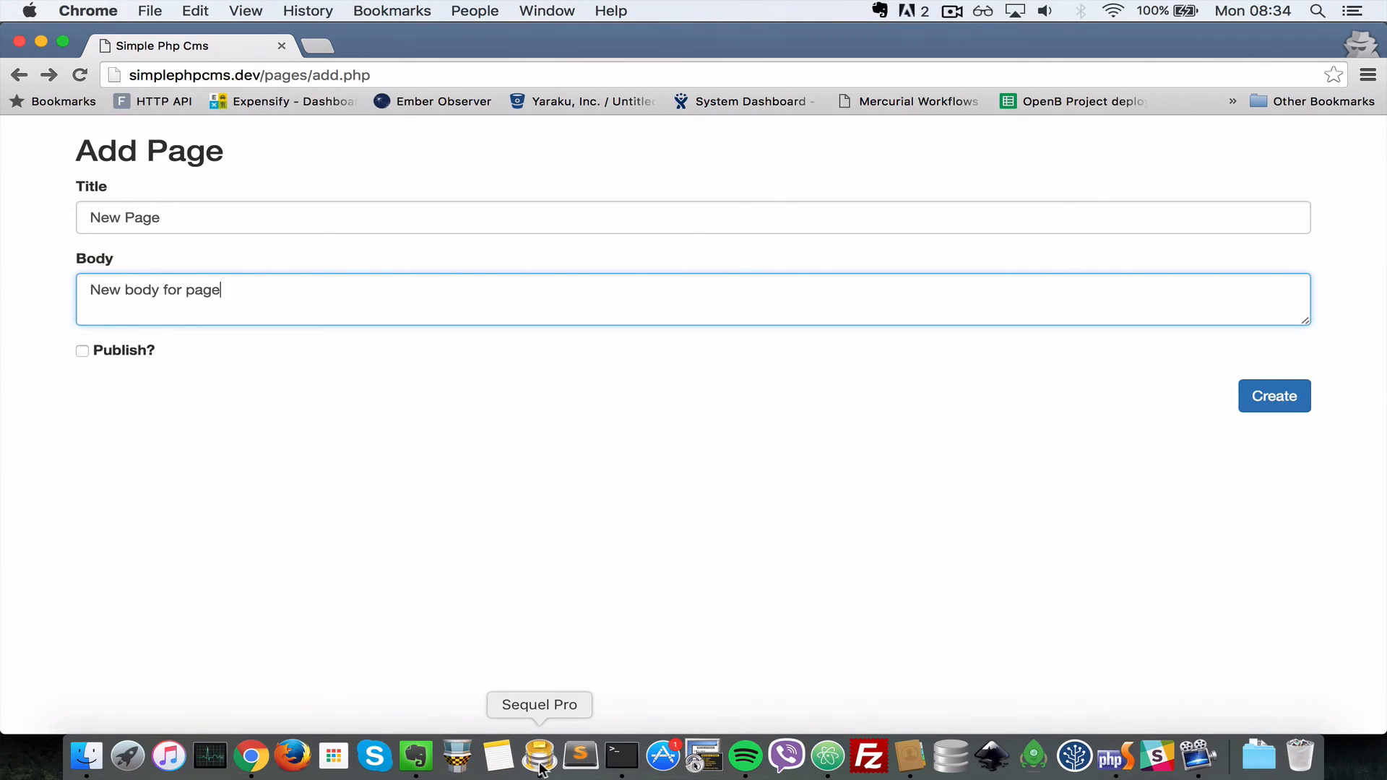
# Check the pages table rows in Sequel Pro and return to the form
pyautogui.click(537, 756)
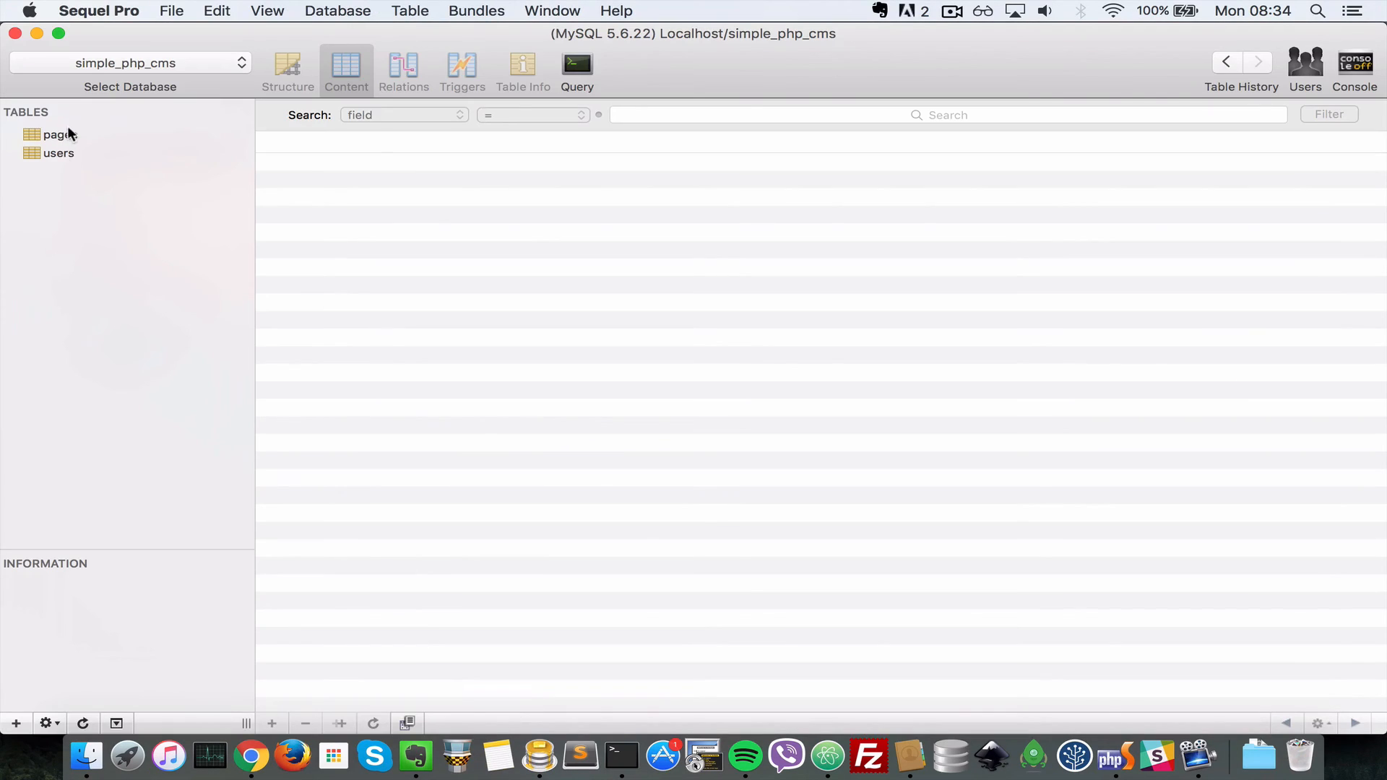
pyautogui.click(59, 135)
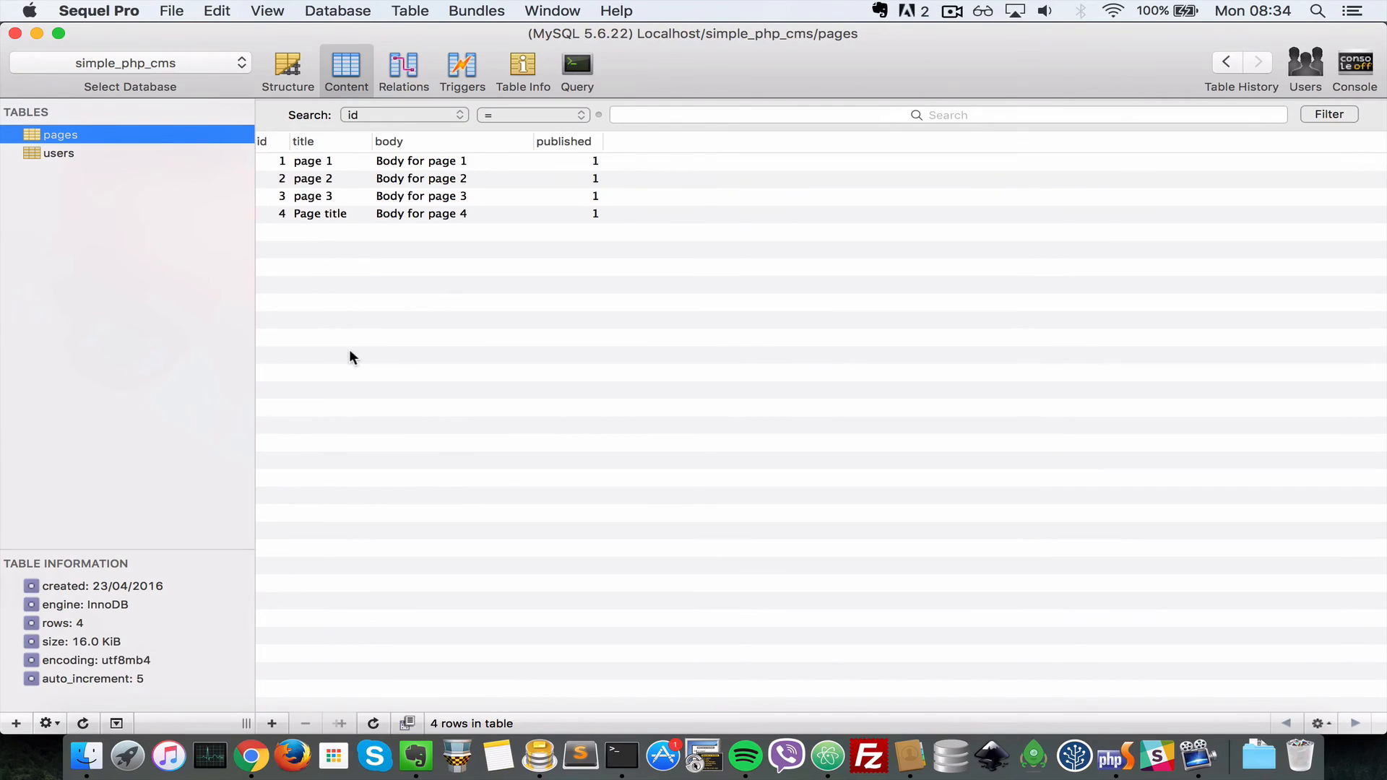
pyautogui.click(252, 756)
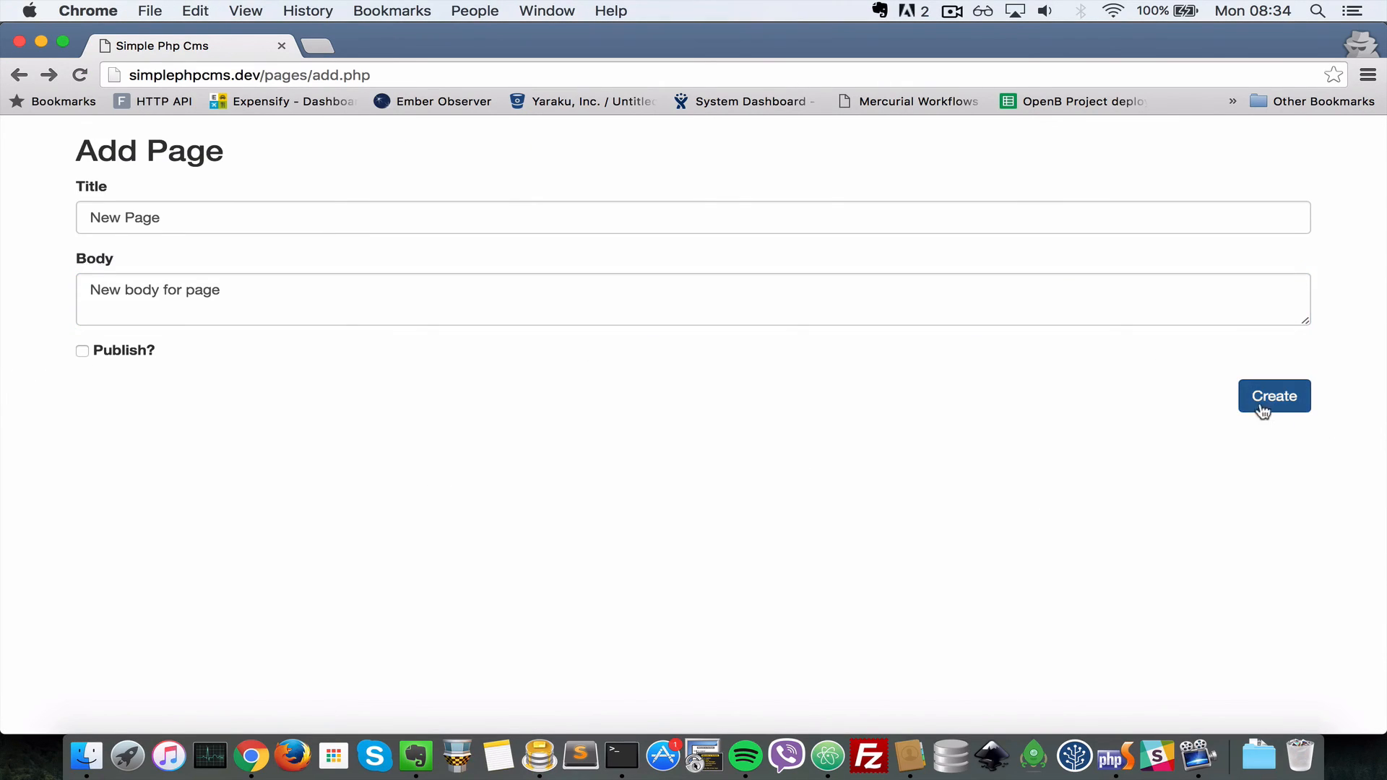
# Submit New Page with Create and return to the pages list
pyautogui.click(1275, 396)
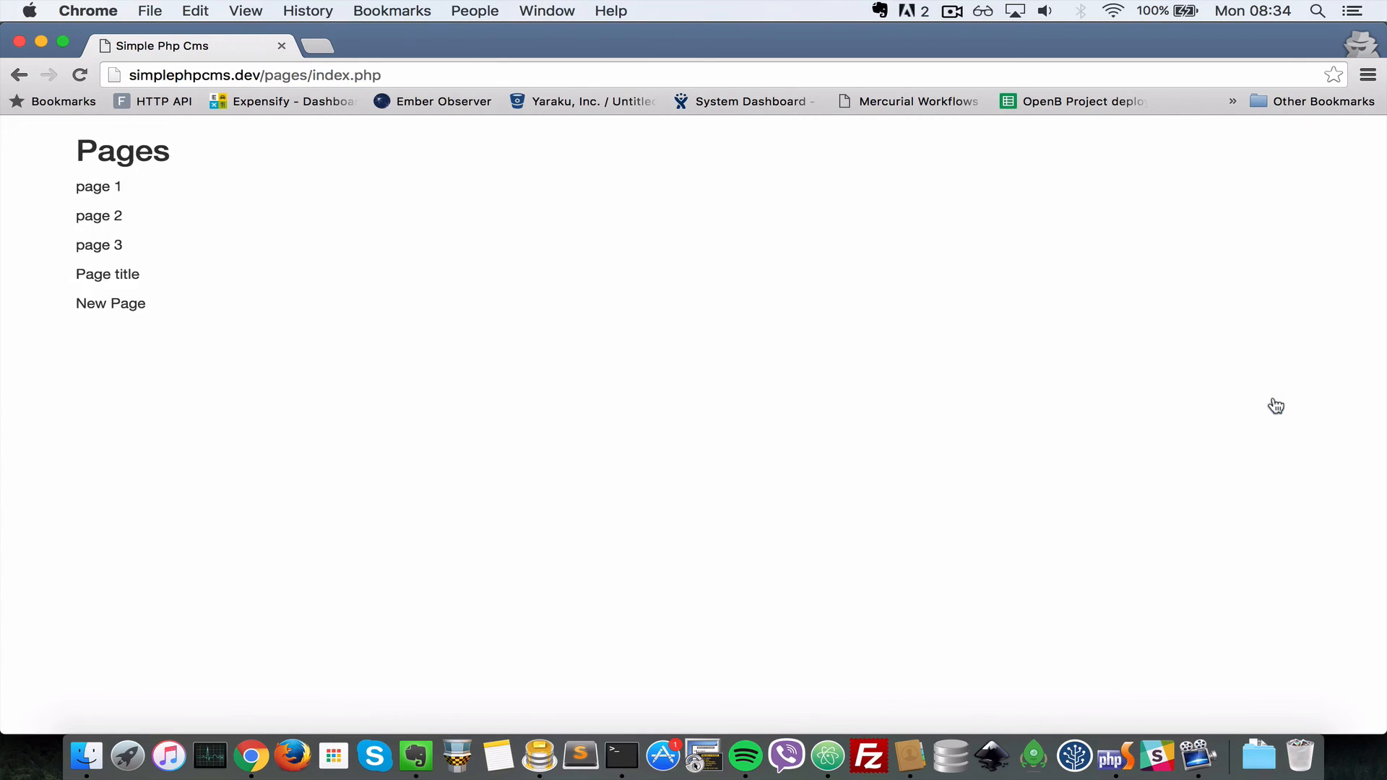
pyautogui.moveTo(328, 547)
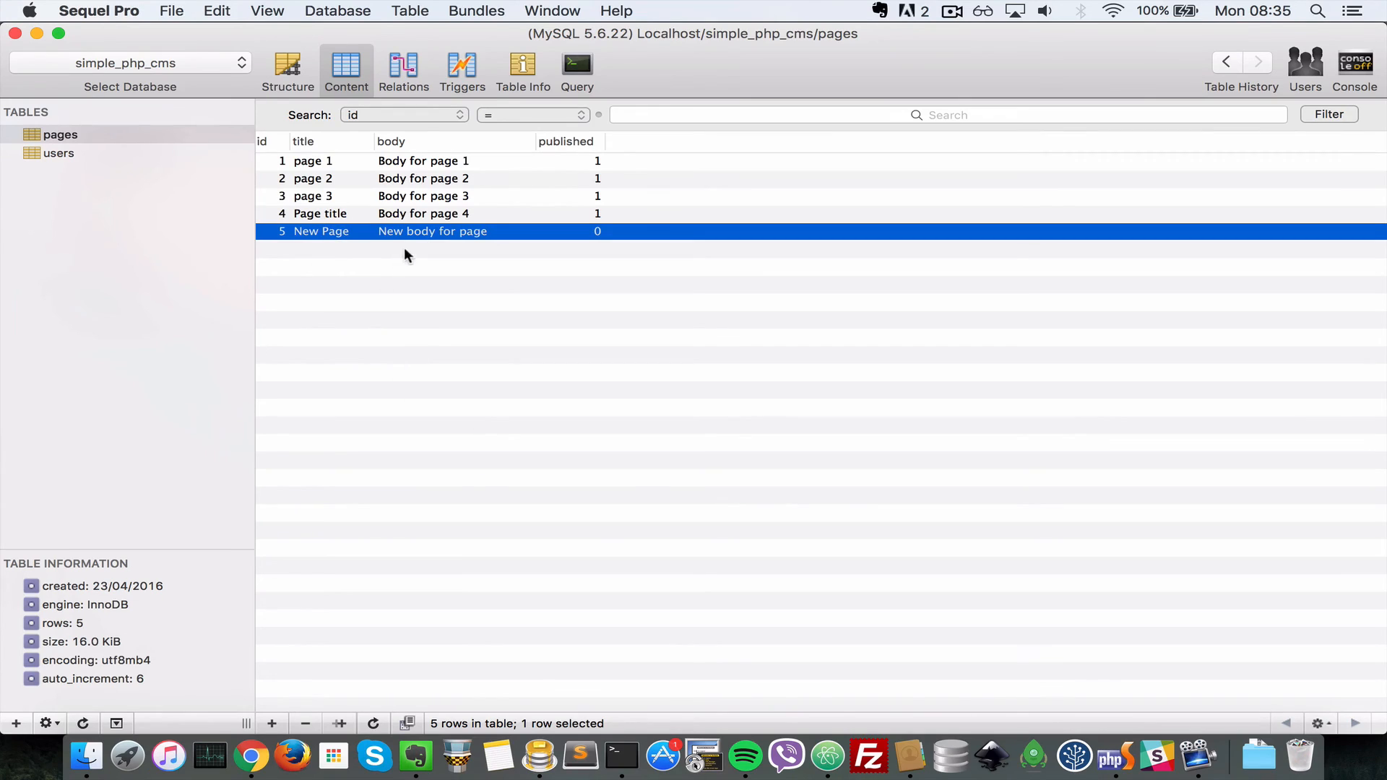
pyautogui.moveTo(593, 270)
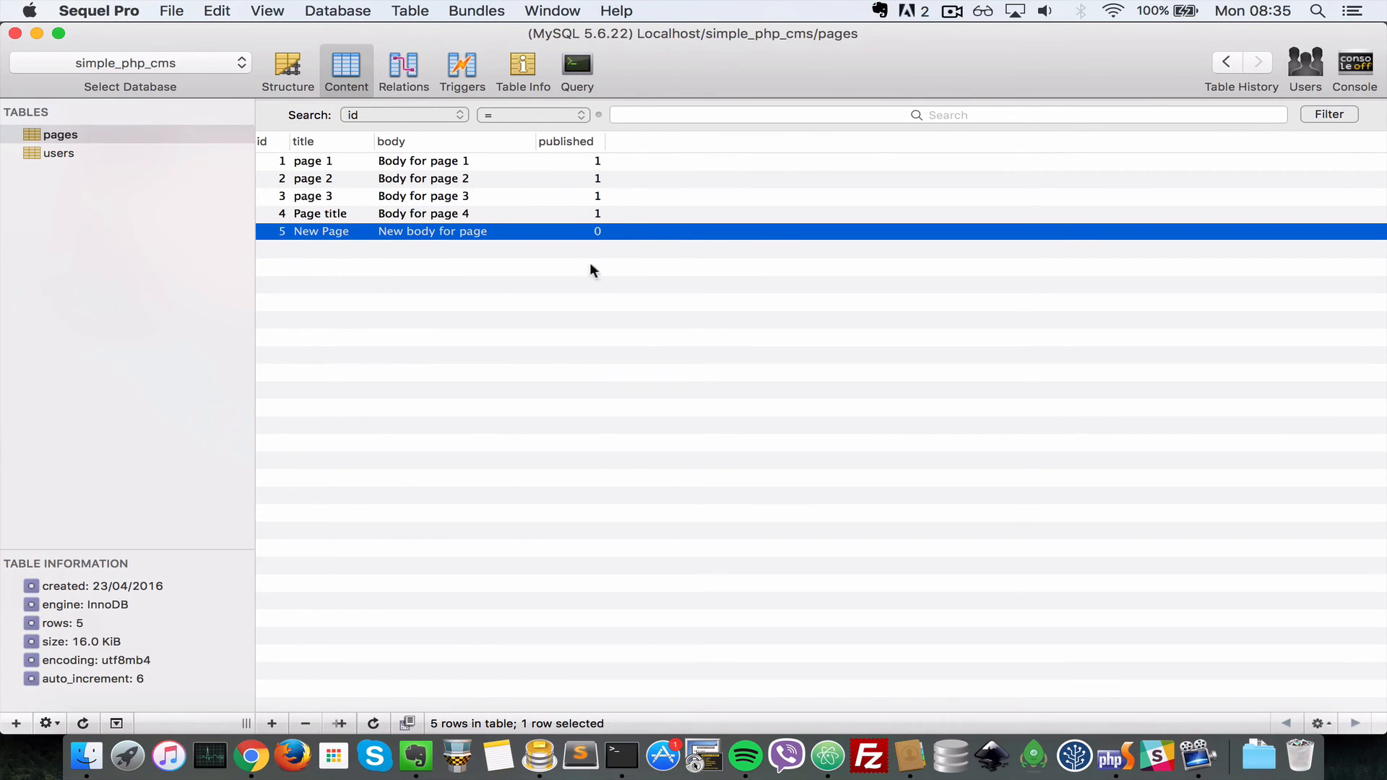
pyautogui.click(250, 755)
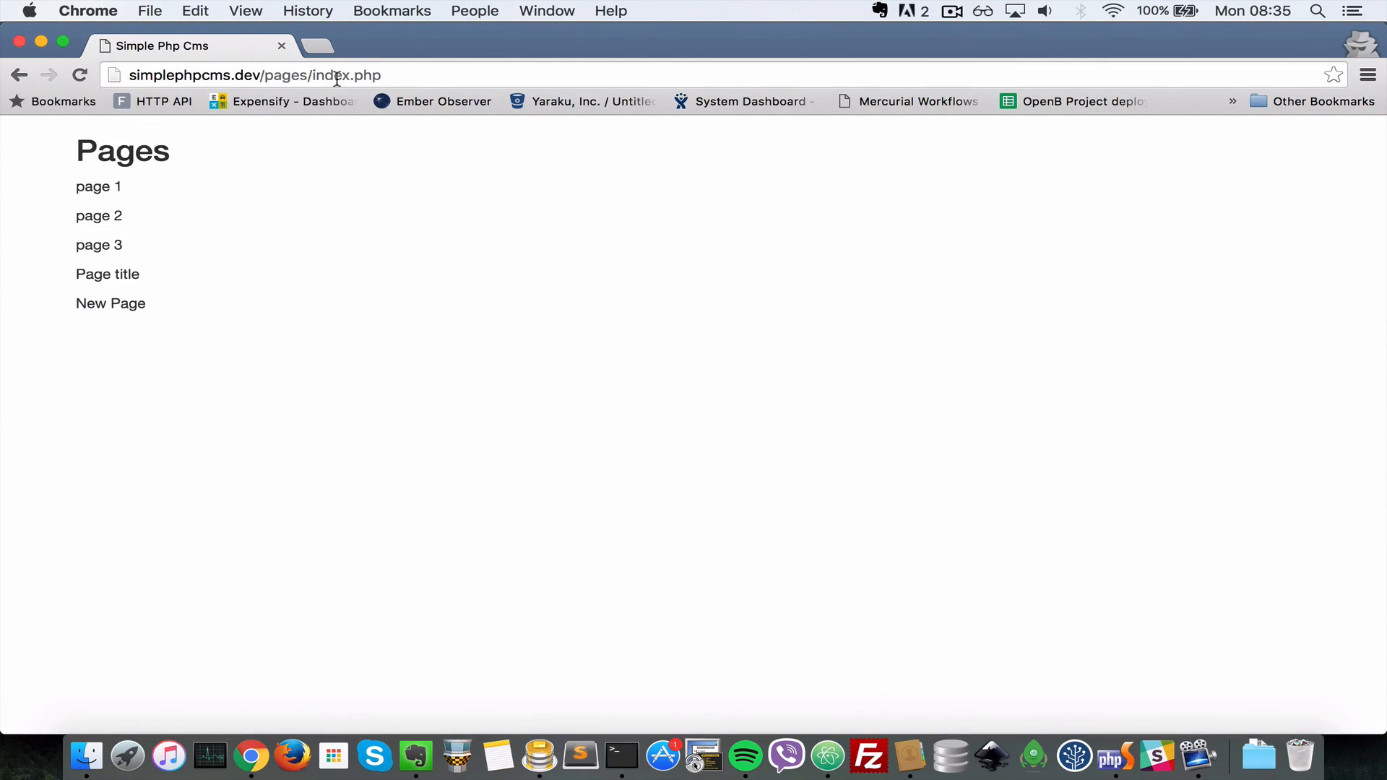
# Create a published page titled Another Page with body Body for another page
pyautogui.click(111, 304)
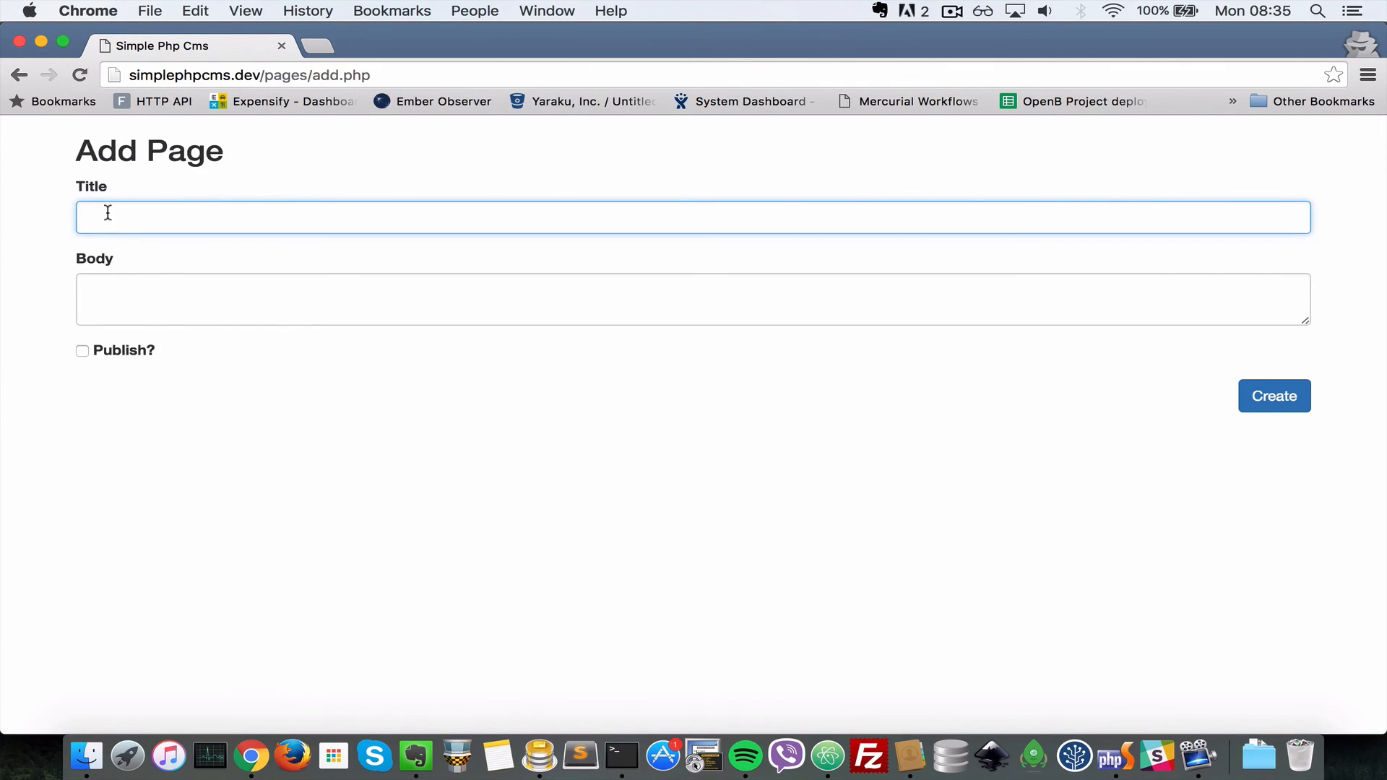
pyautogui.write('Another Page')
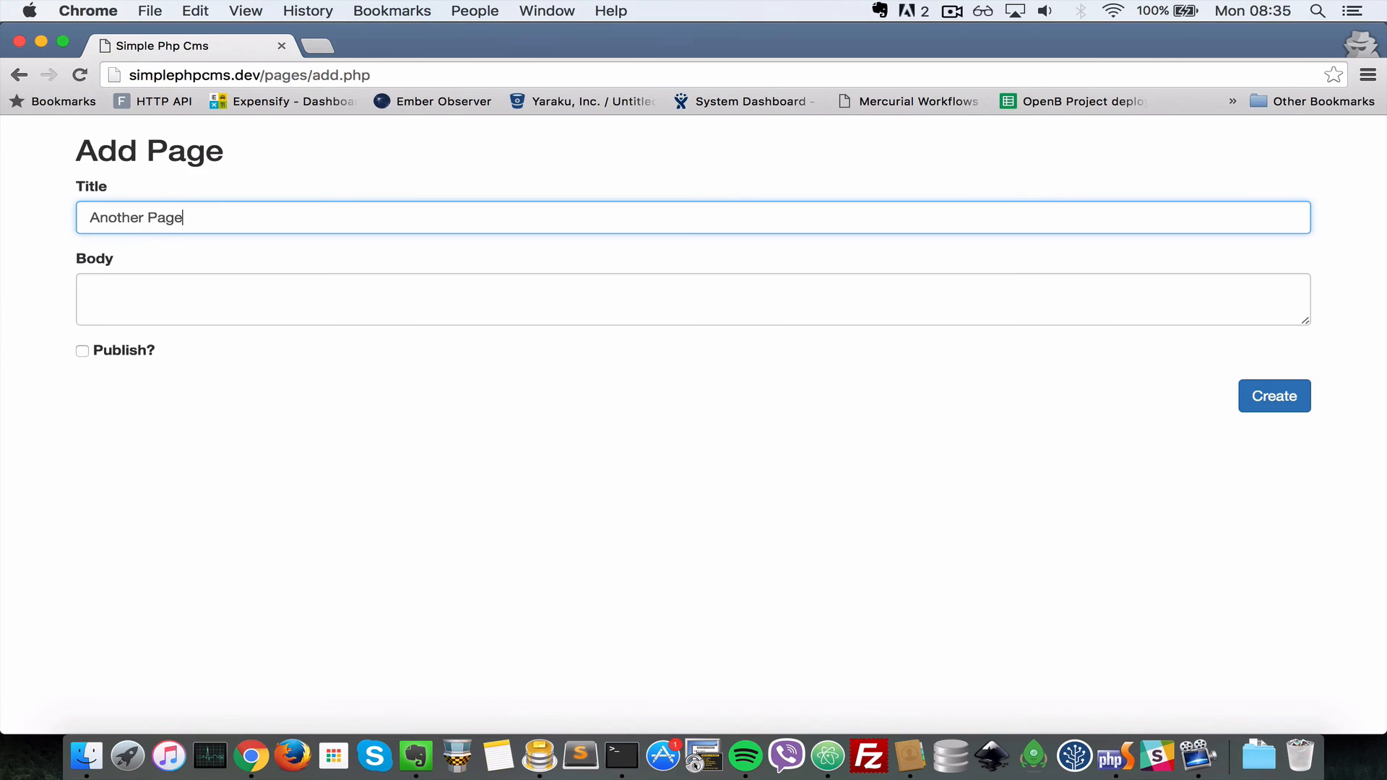
pyautogui.write('Body for an')
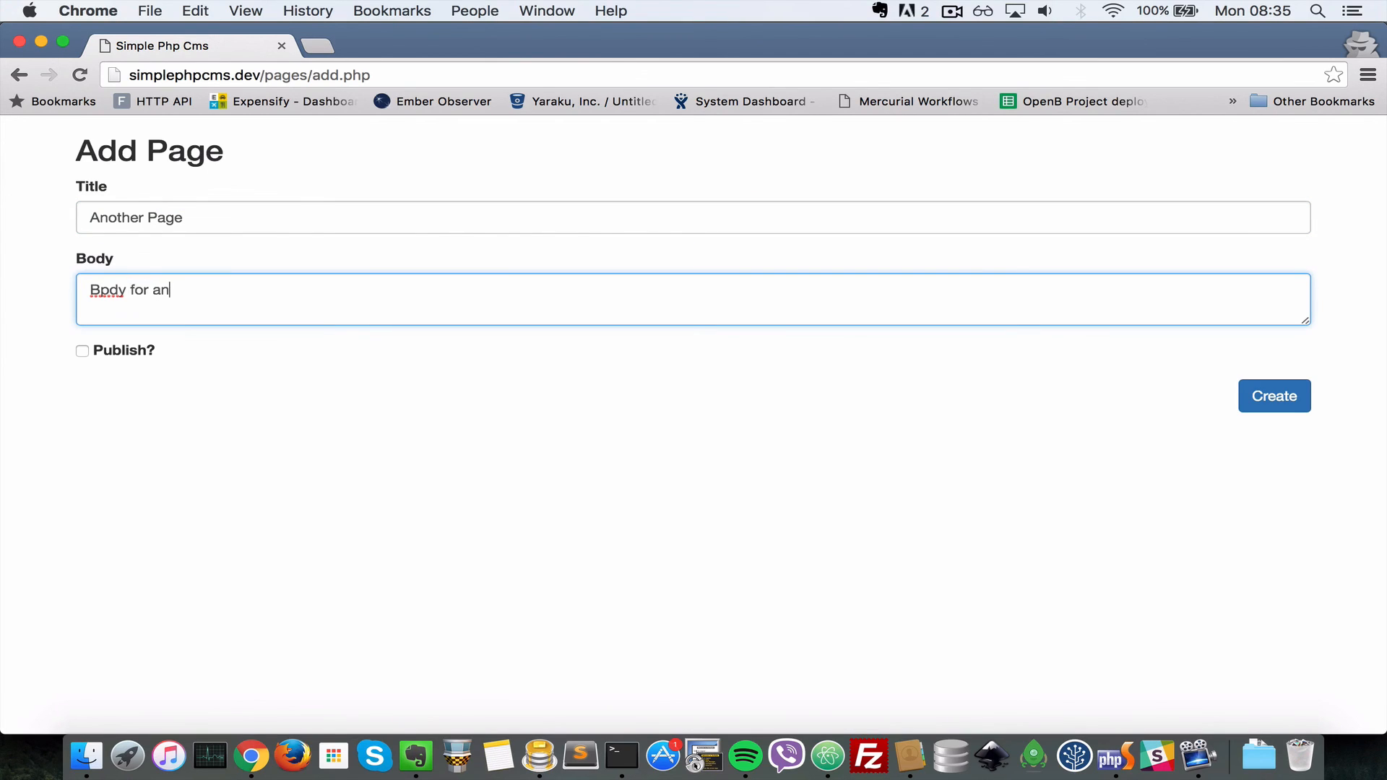
pyautogui.write('other page')
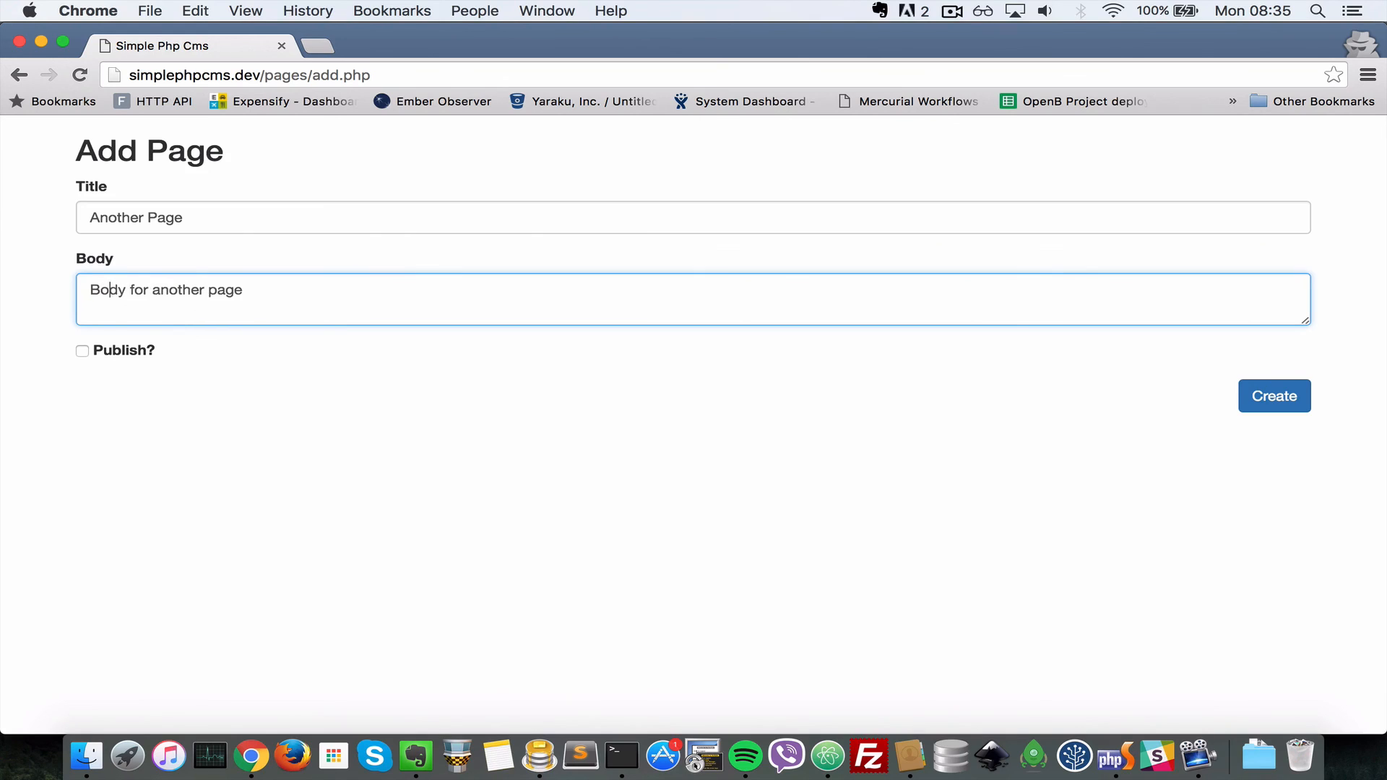
pyautogui.click(81, 350)
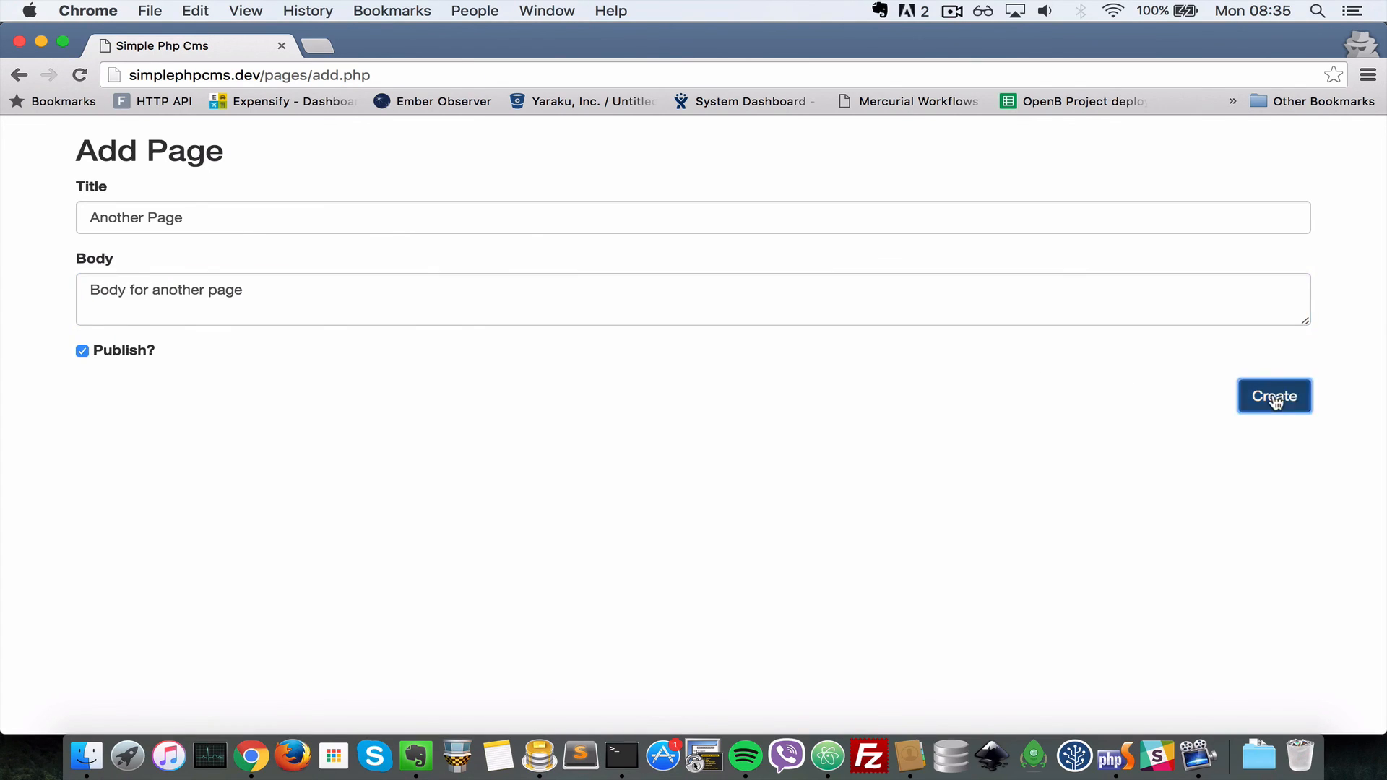
pyautogui.click(1275, 396)
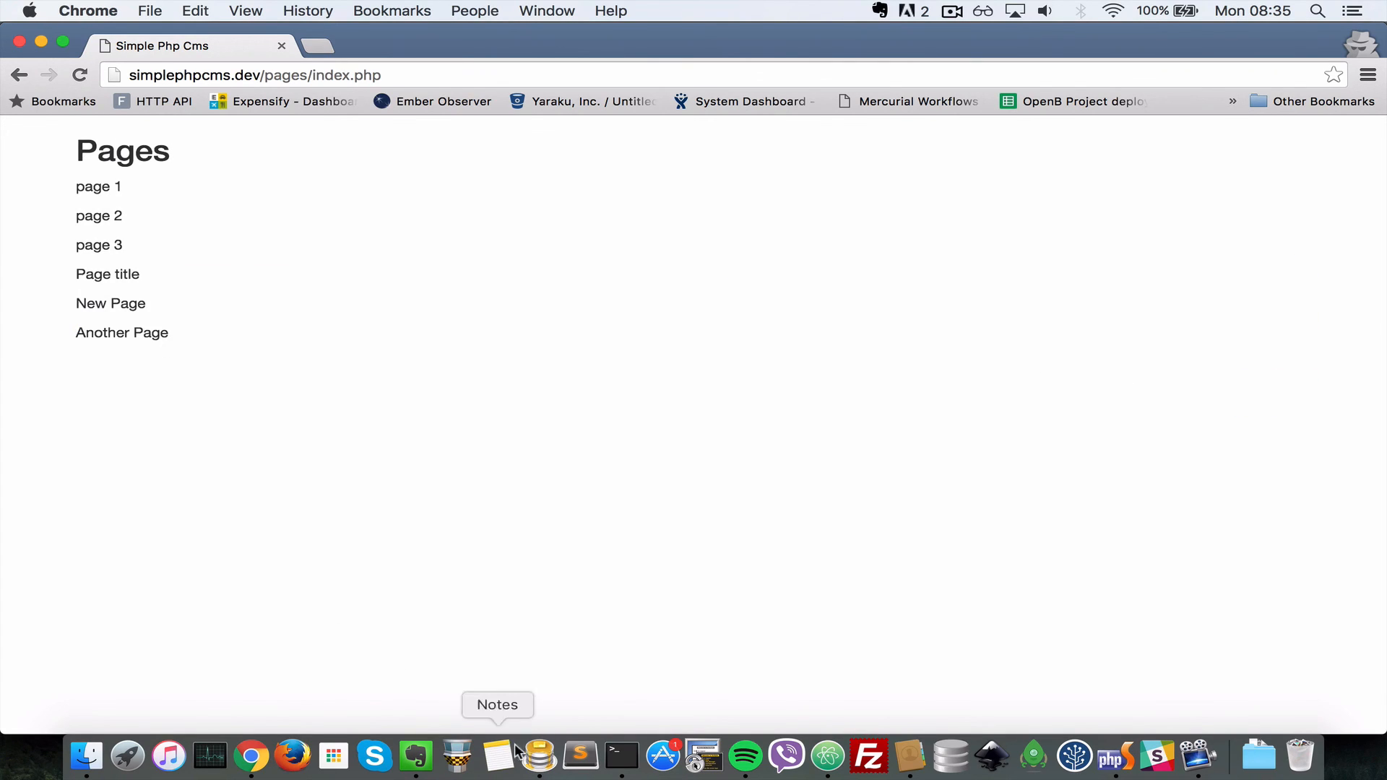
# Switch to Sequel Pro and refresh the pages table so the 'Another Page' row appears
pyautogui.click(537, 755)
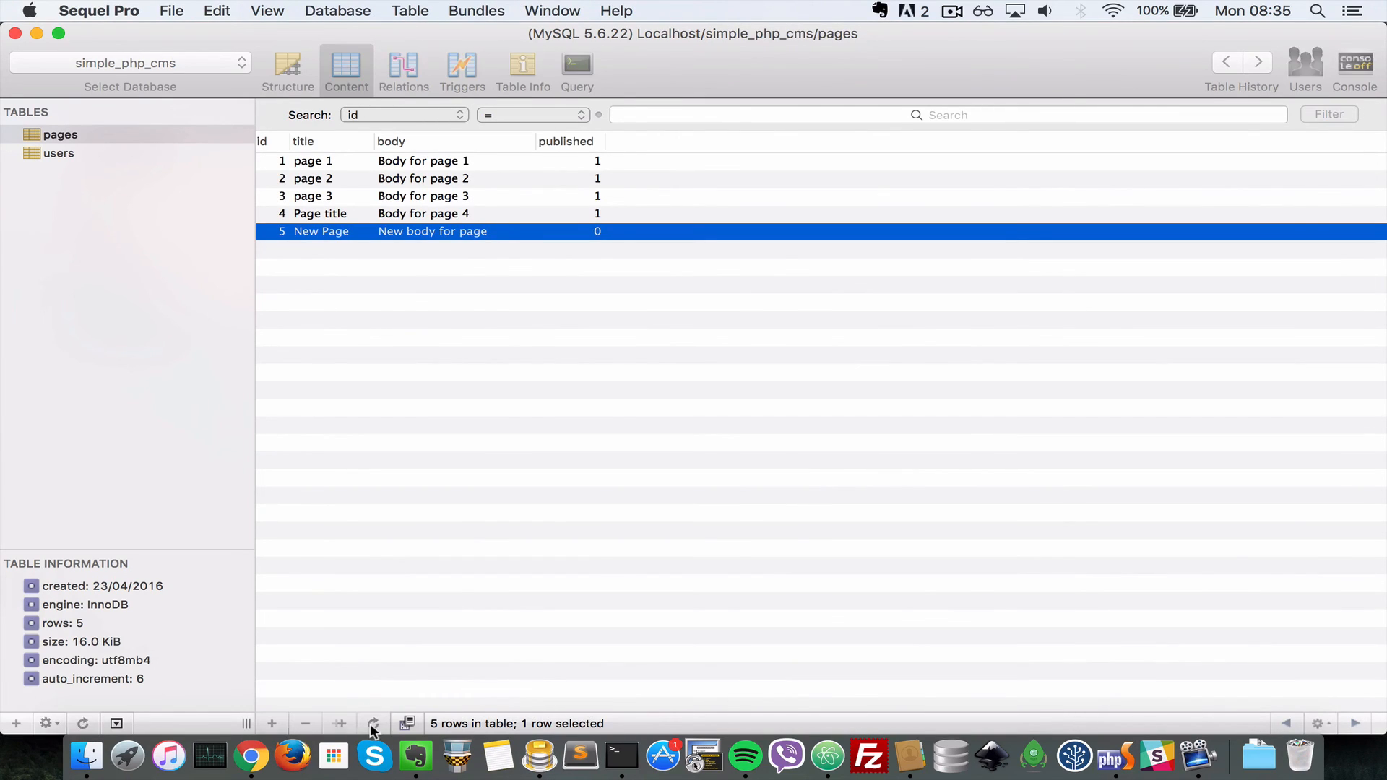
pyautogui.click(372, 723)
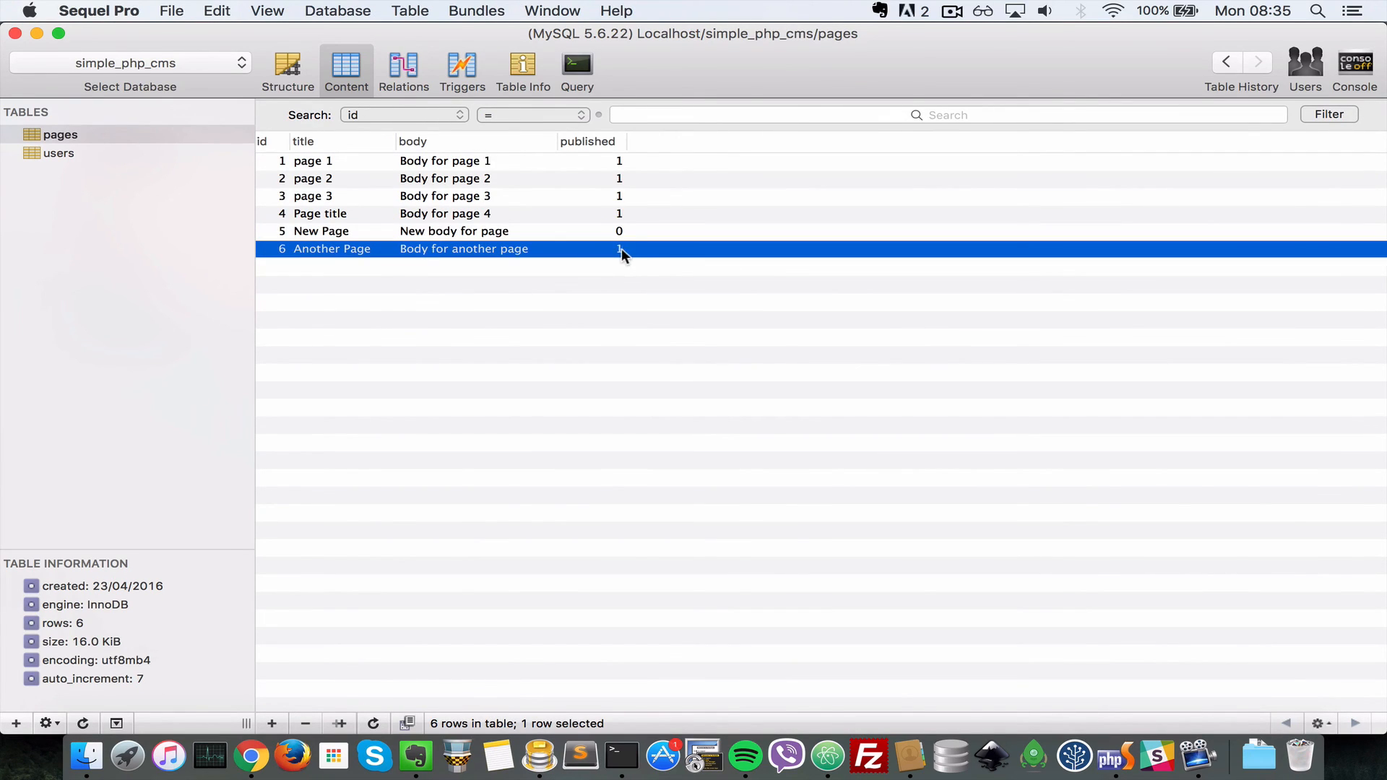